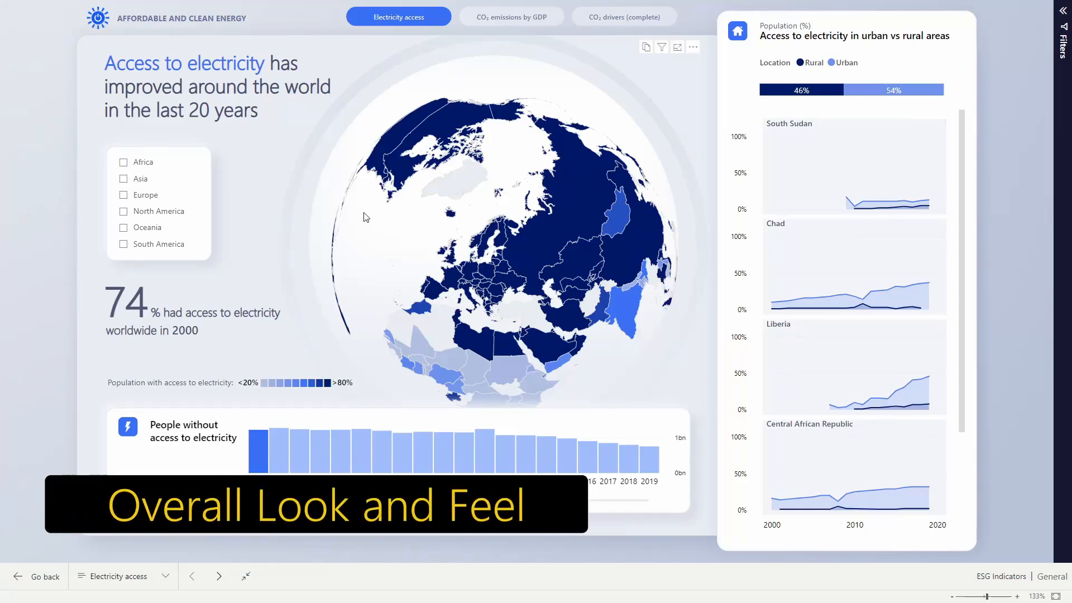
mouse_move(303, 218)
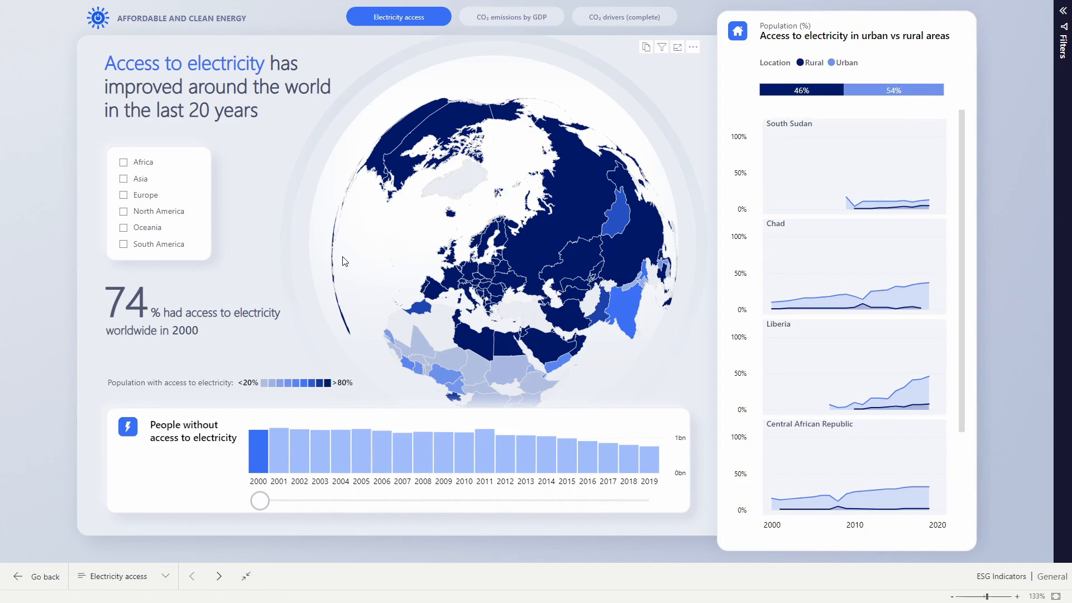
mouse_move(287, 356)
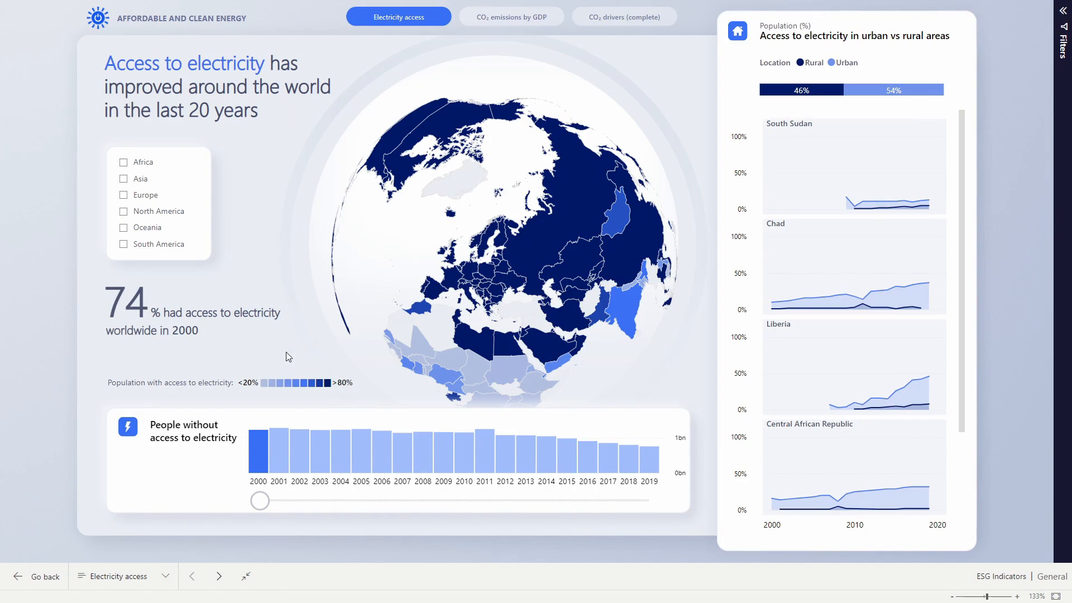
mouse_move(241, 376)
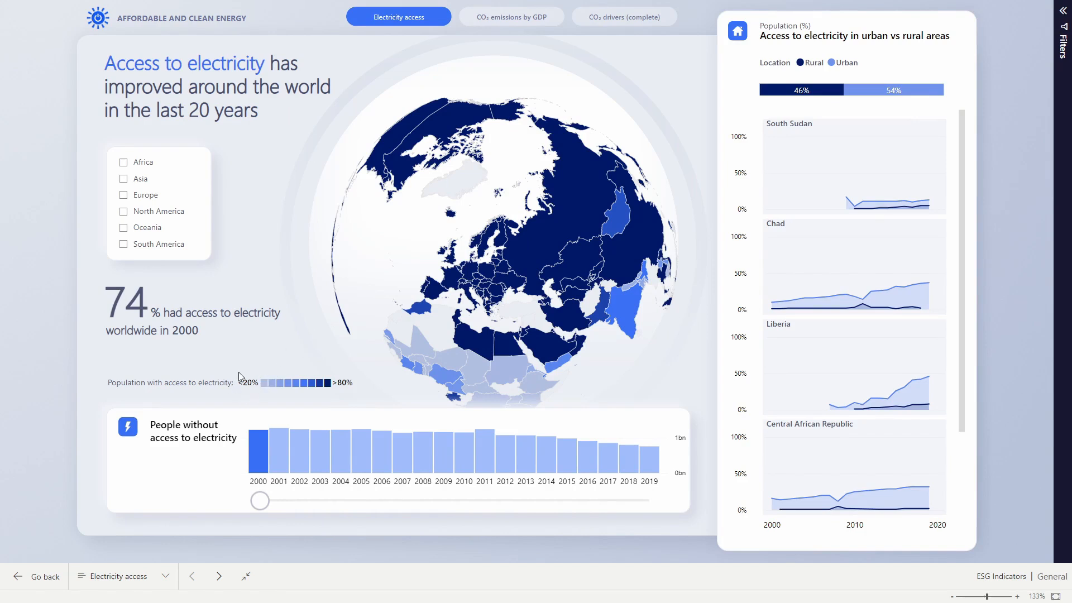
mouse_move(361, 394)
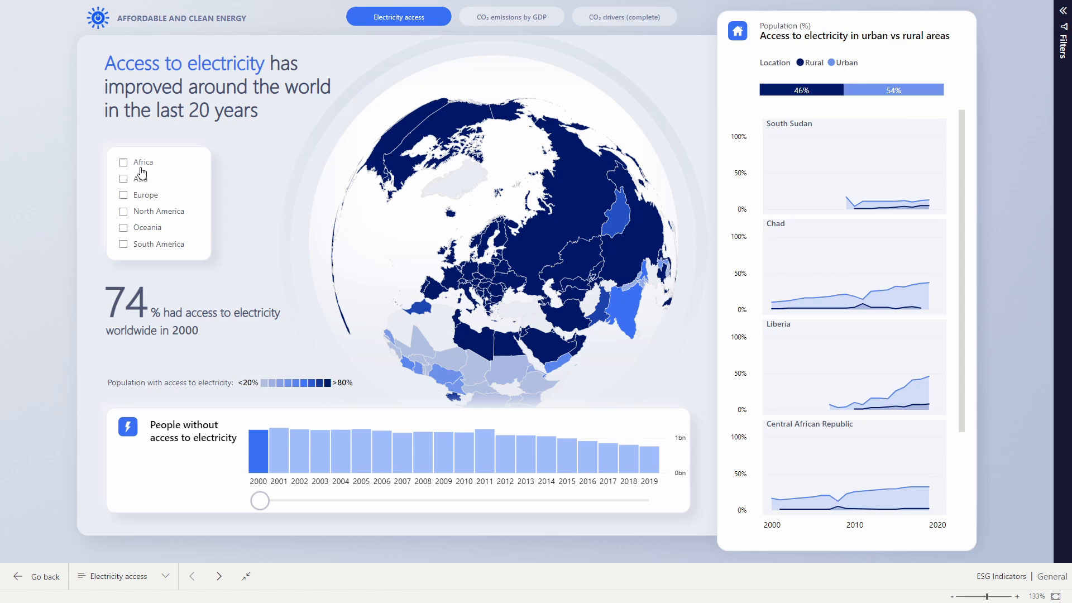
Add Africa and Asia to the region slicer and pick the 2005 year bar, showing 59% access
click(123, 162)
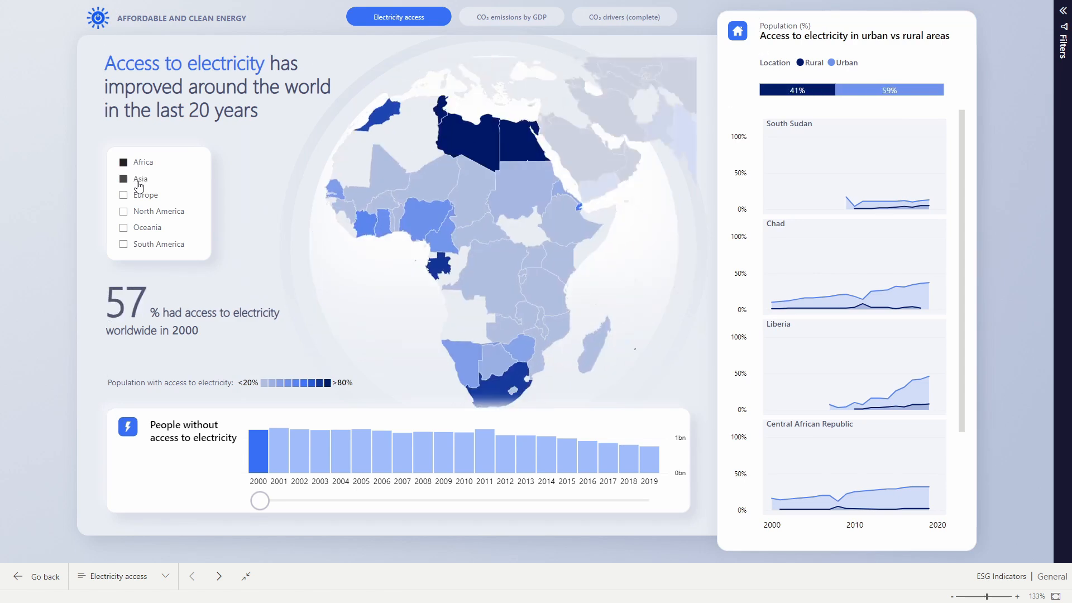
click(123, 178)
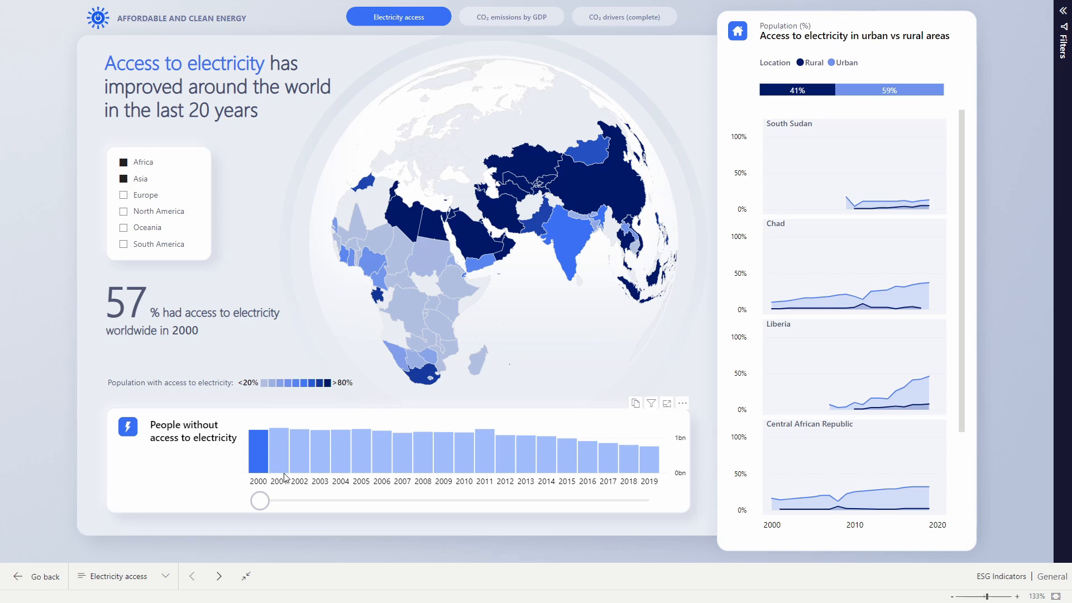
mouse_move(444, 351)
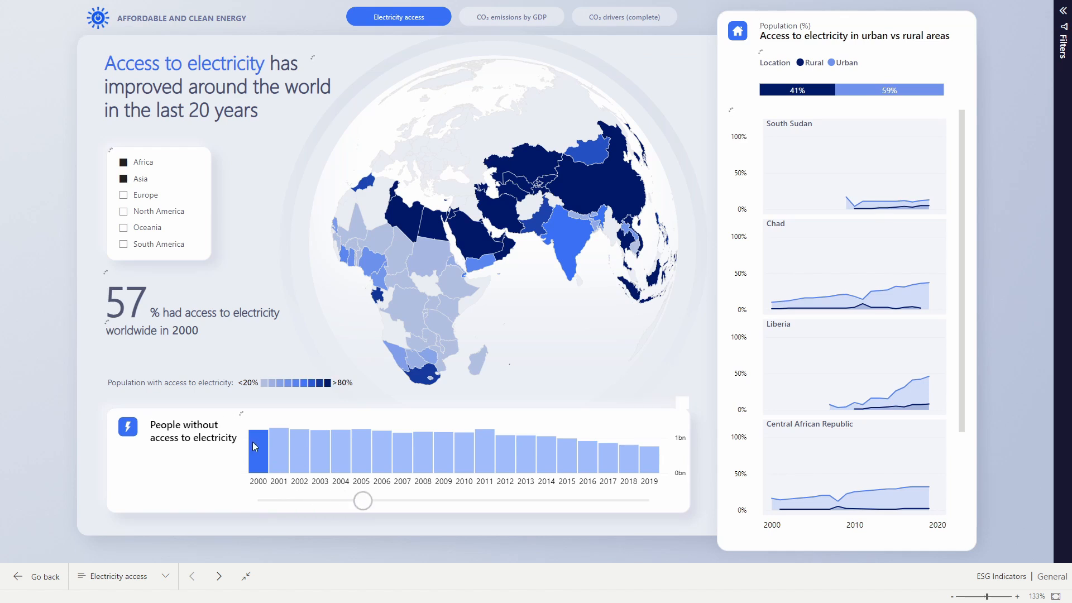
click(360, 451)
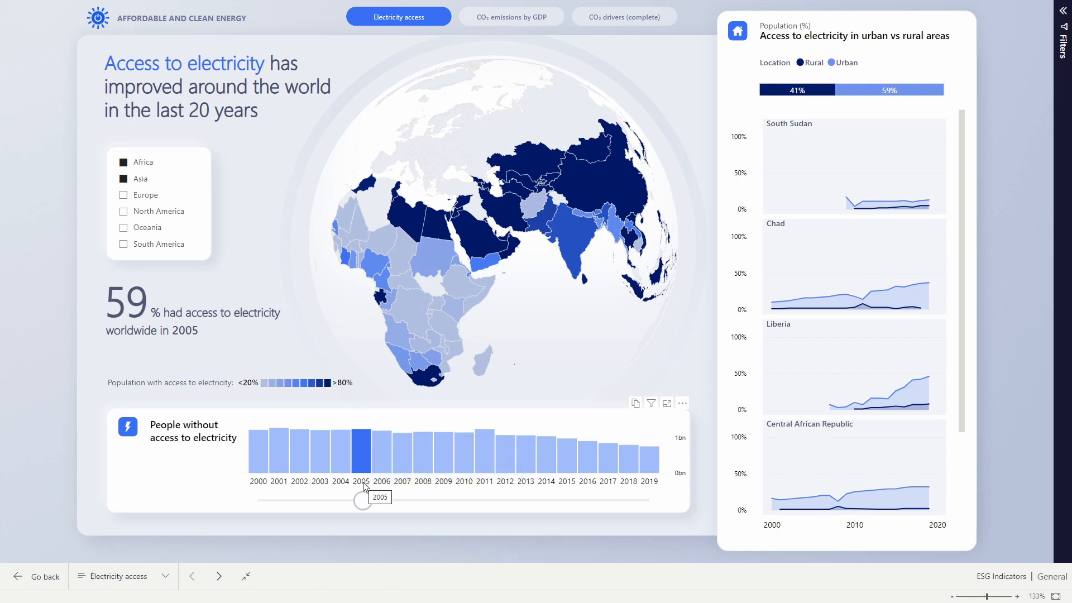
mouse_move(464, 500)
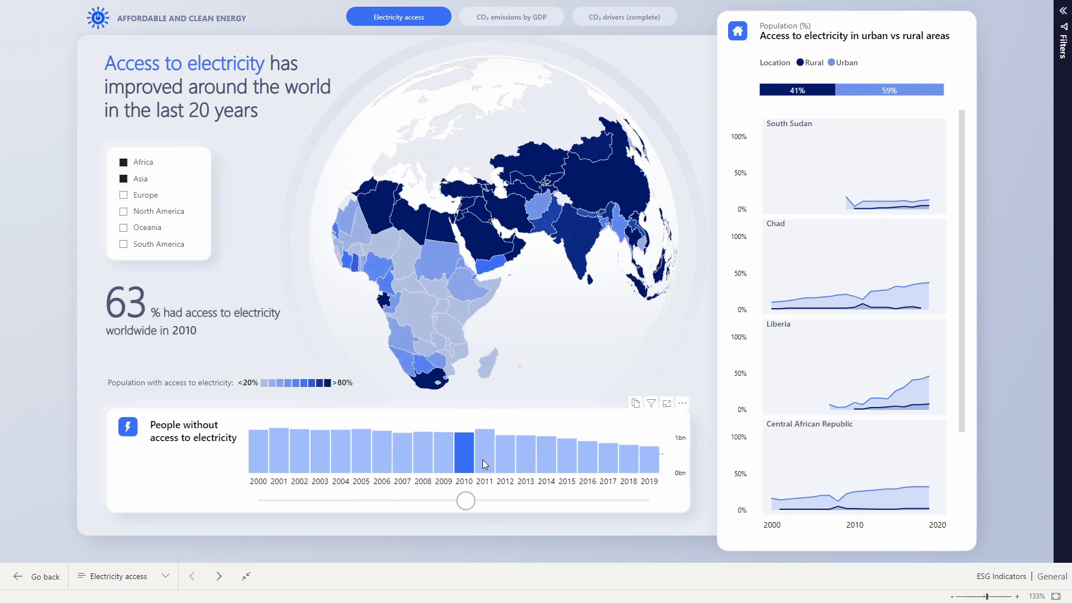
mouse_move(484, 448)
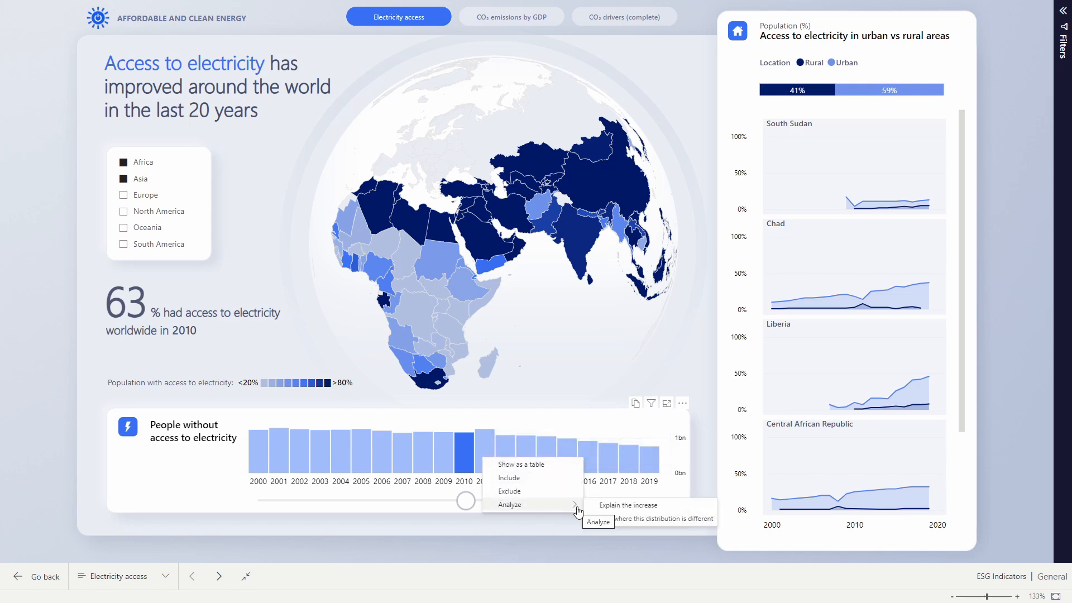
mouse_move(626, 504)
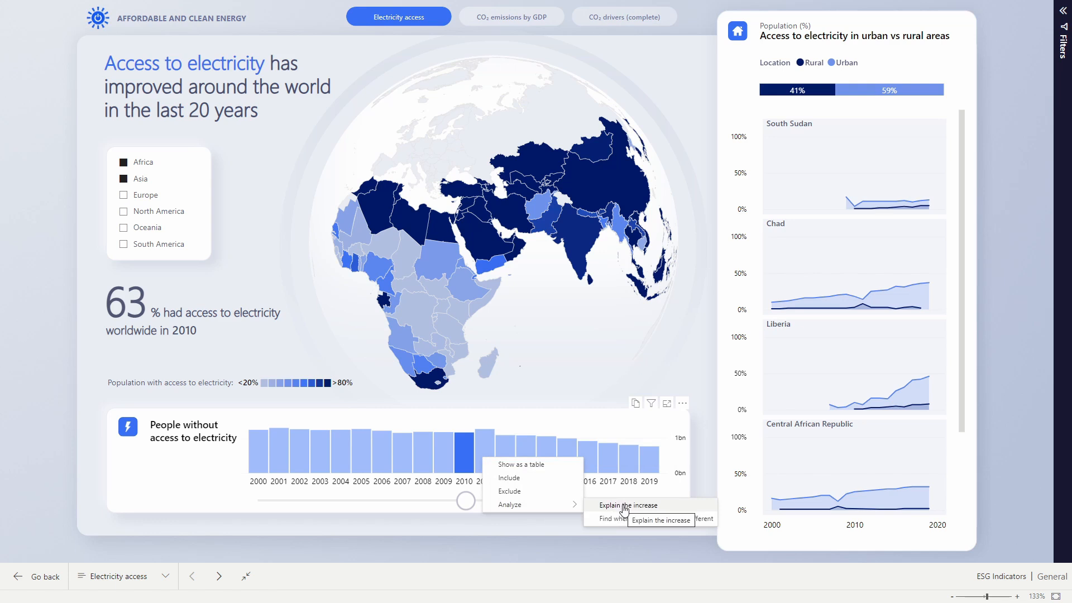
Run Analyze > Explain the increase after 2010 and inspect the India column in the waterfall
click(624, 504)
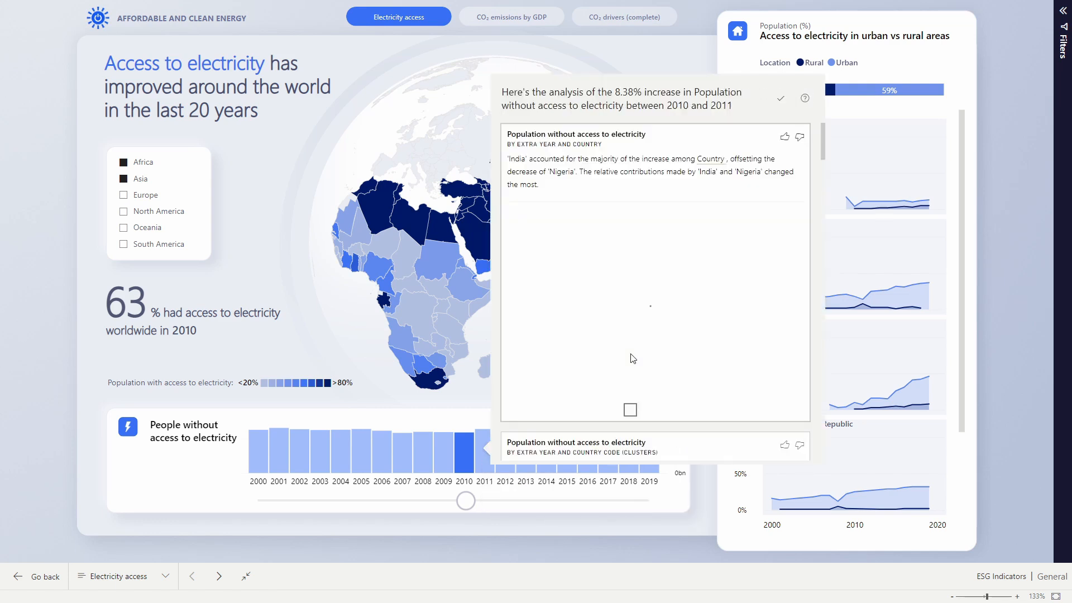
click(629, 409)
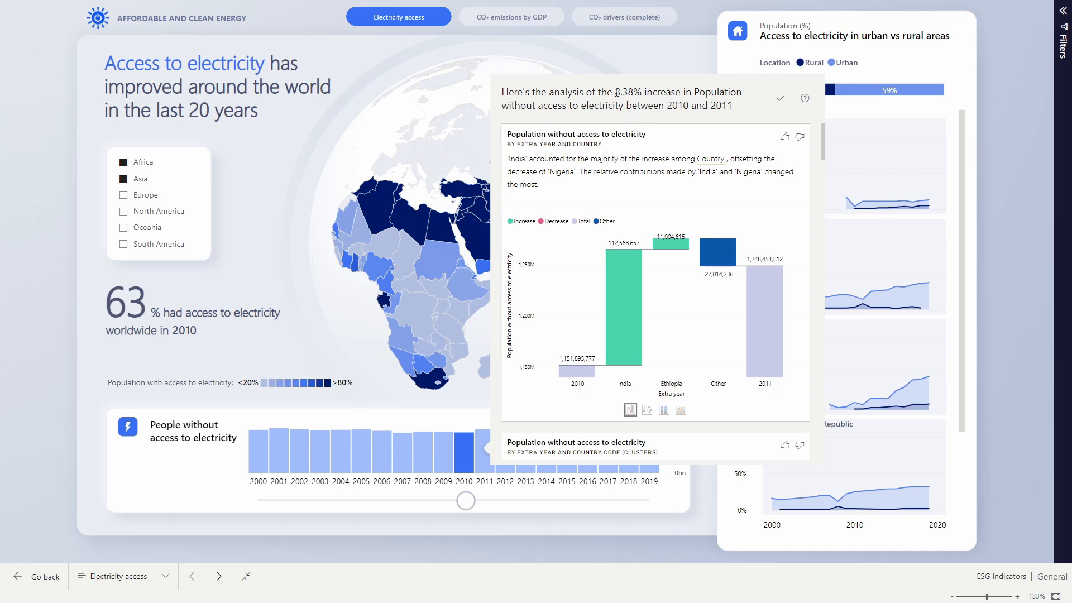
mouse_move(642, 118)
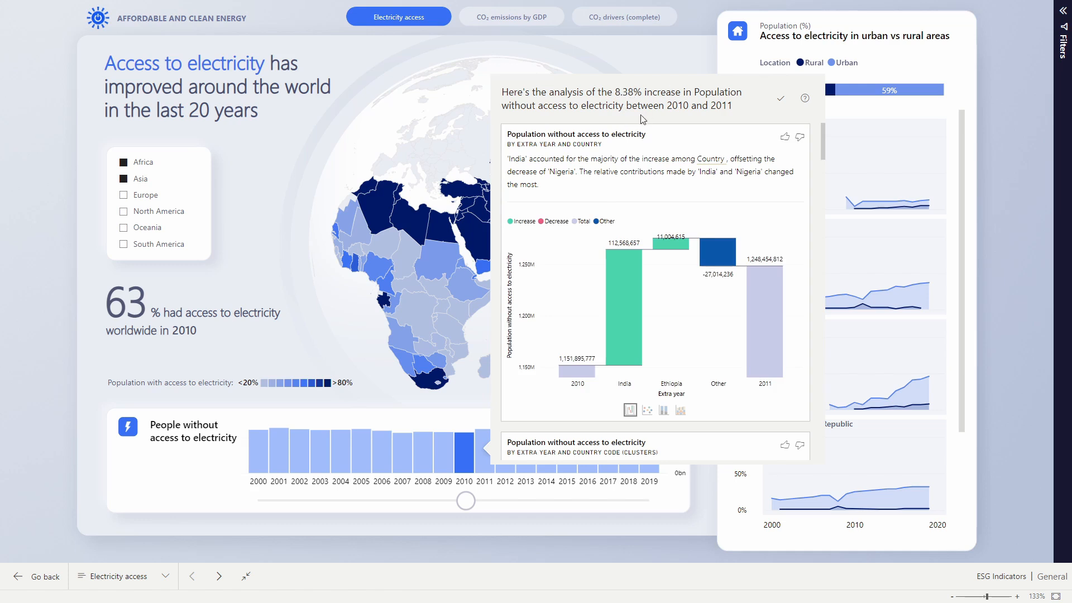
mouse_move(629, 265)
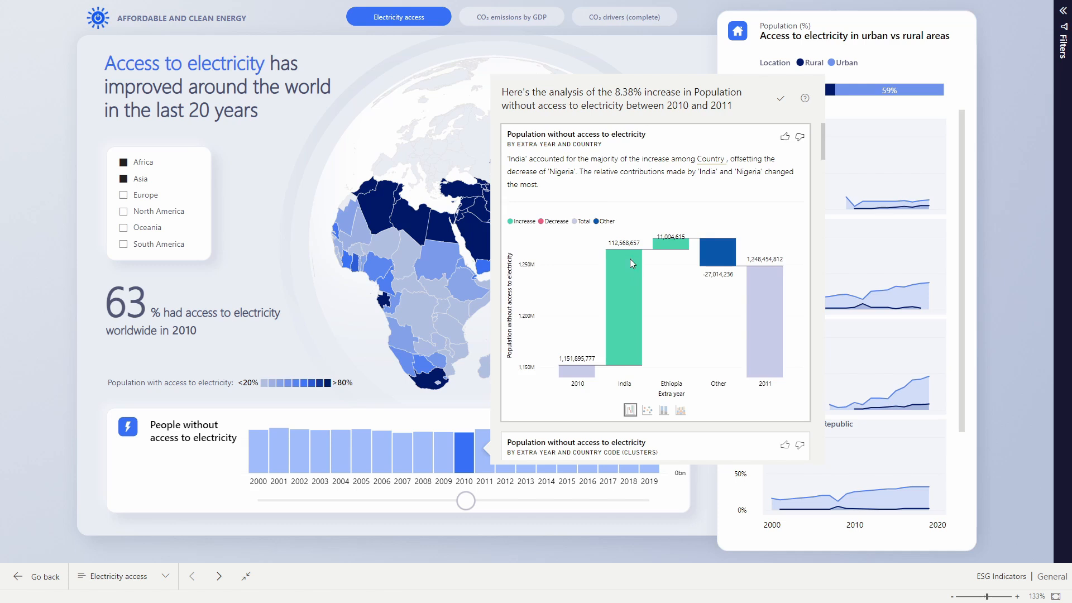
mouse_move(634, 323)
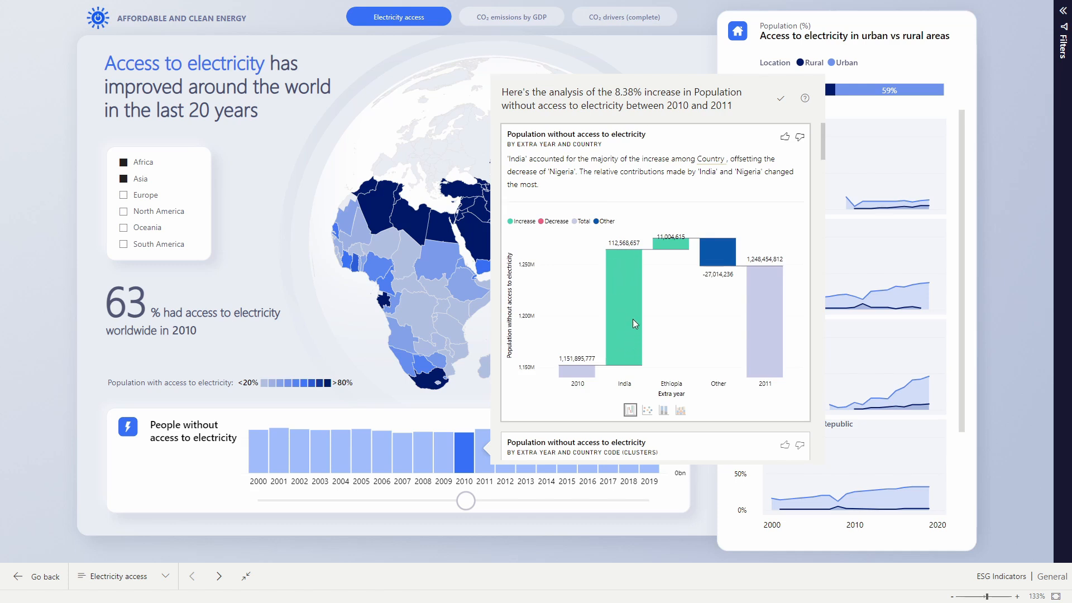
mouse_move(626, 267)
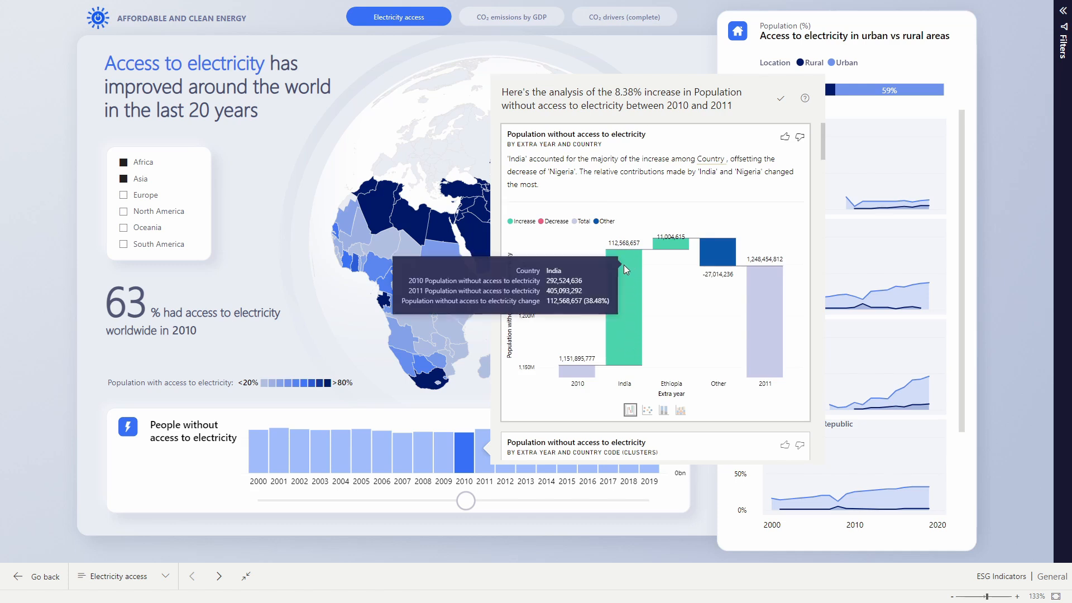
mouse_move(627, 287)
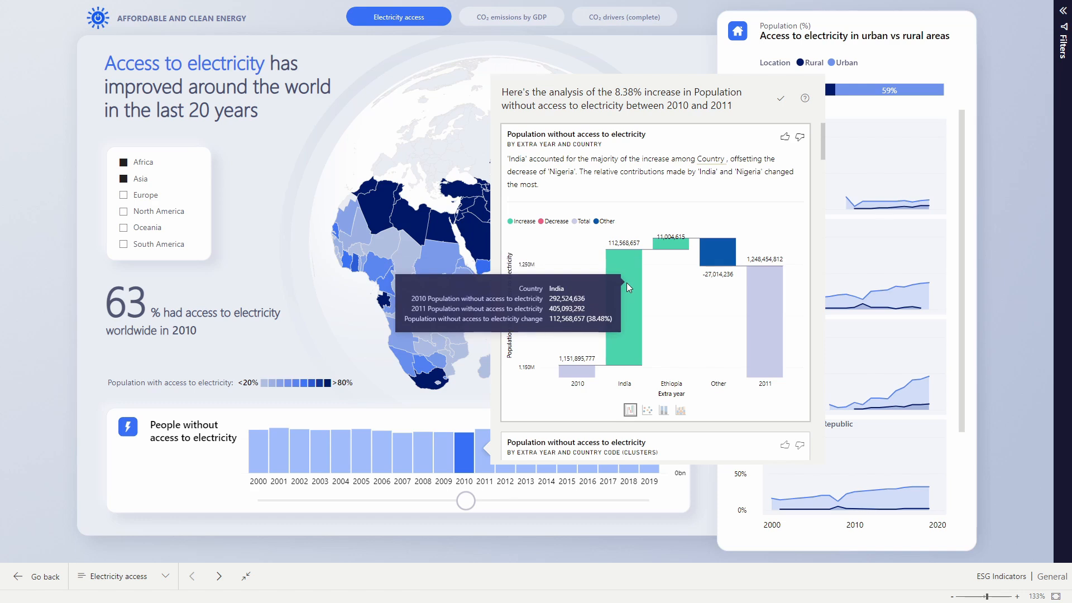
mouse_move(592, 291)
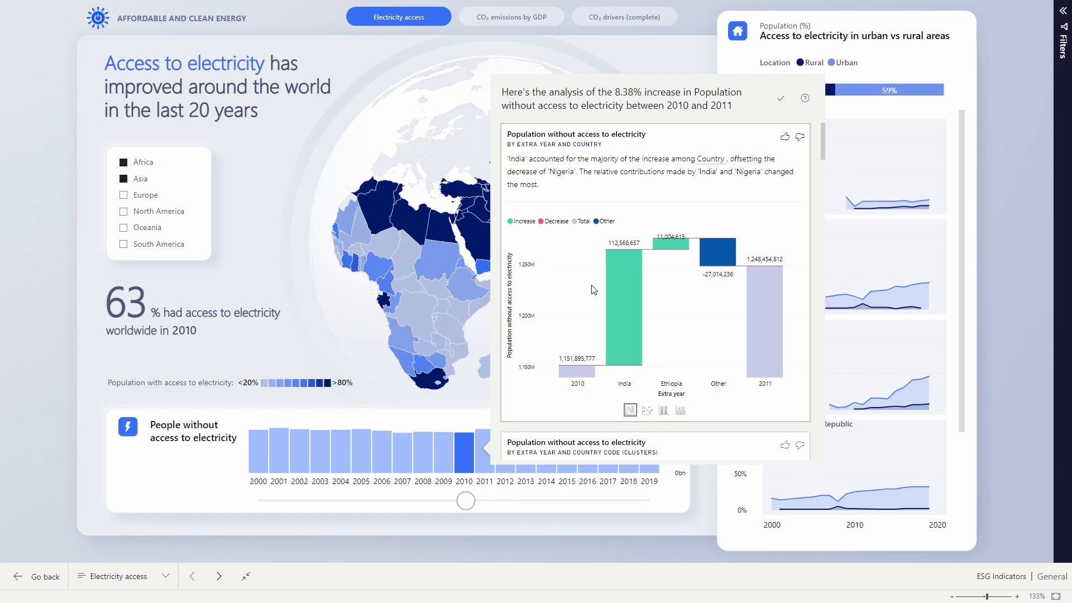
mouse_move(472, 505)
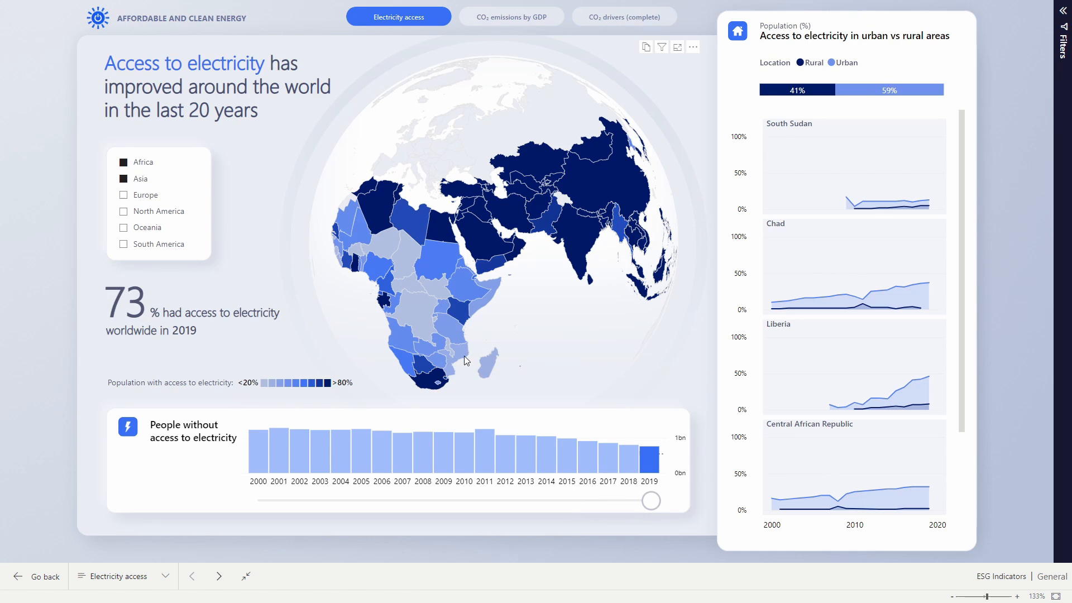
mouse_move(398, 362)
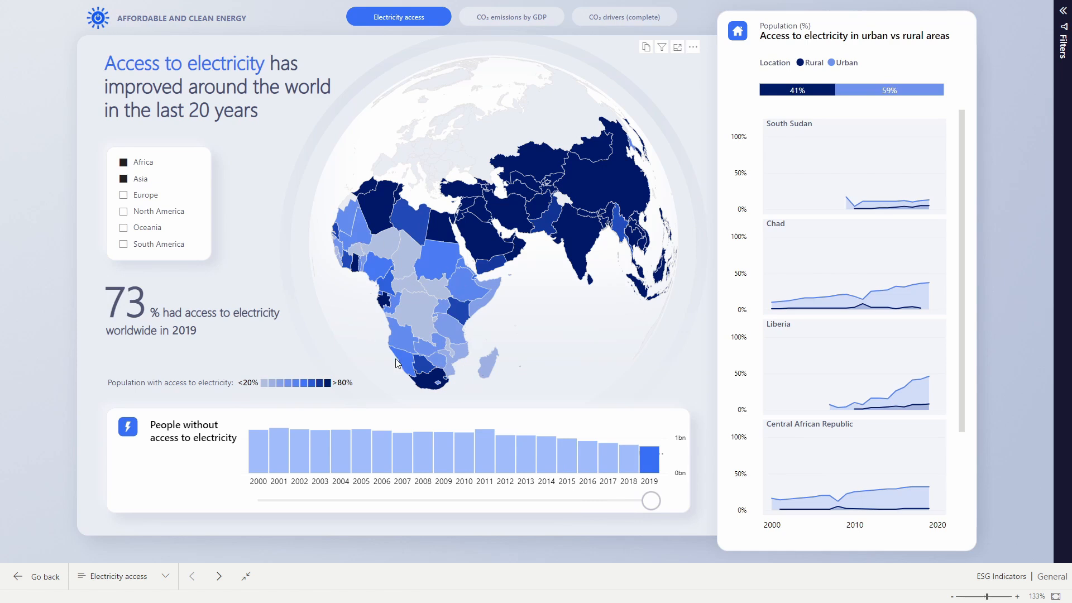
mouse_move(582, 237)
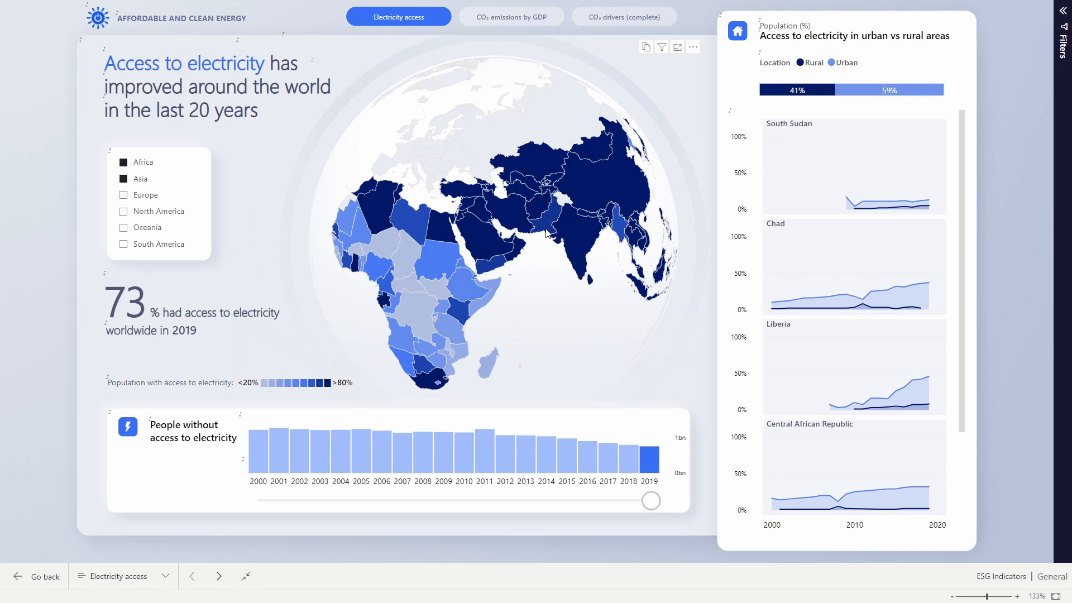
mouse_move(583, 239)
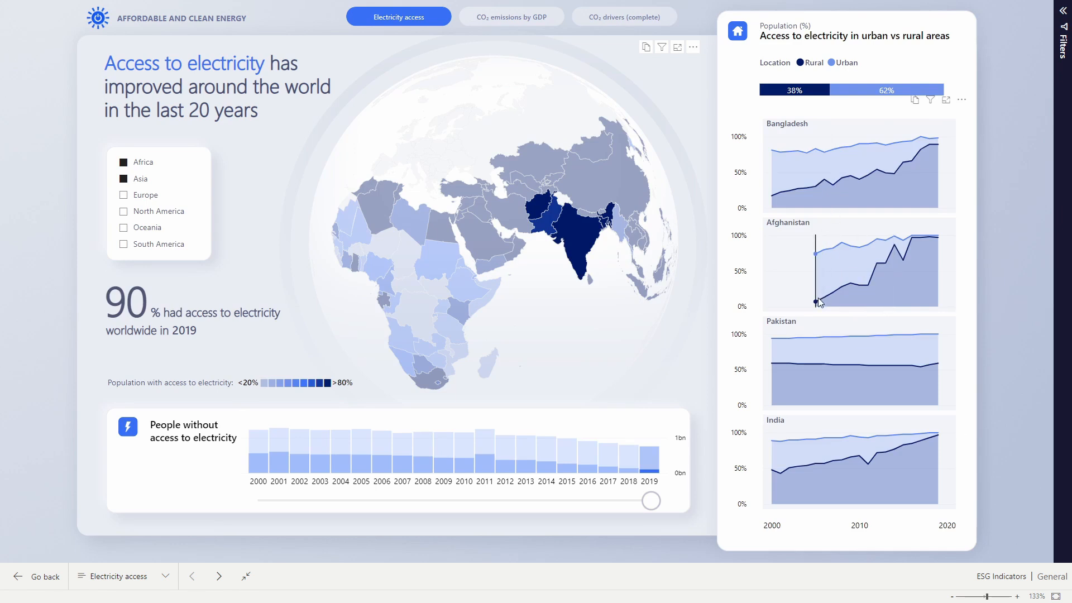
mouse_move(818, 304)
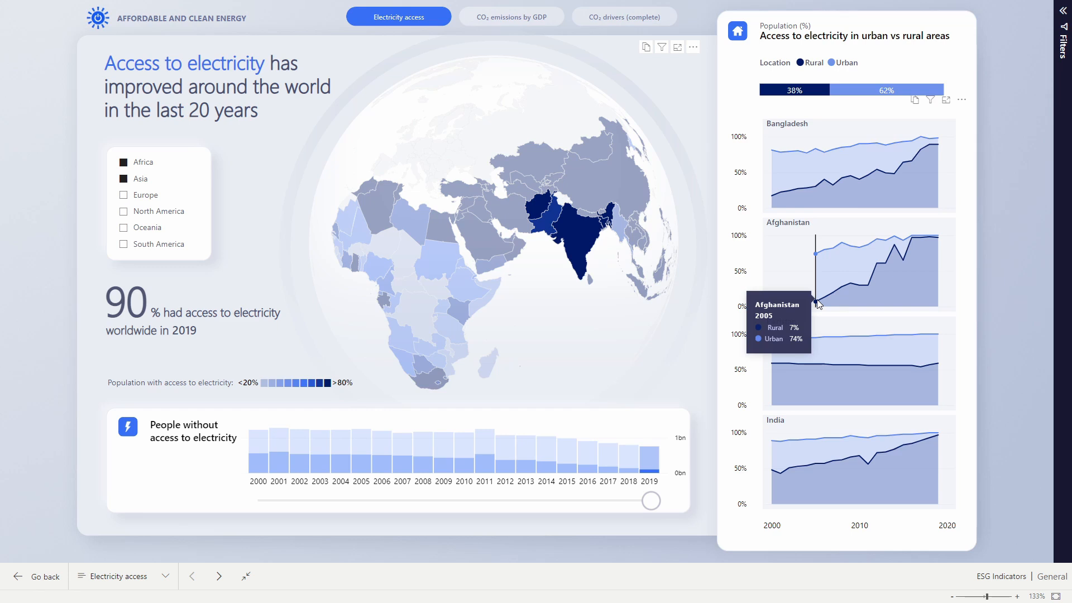
mouse_move(936, 245)
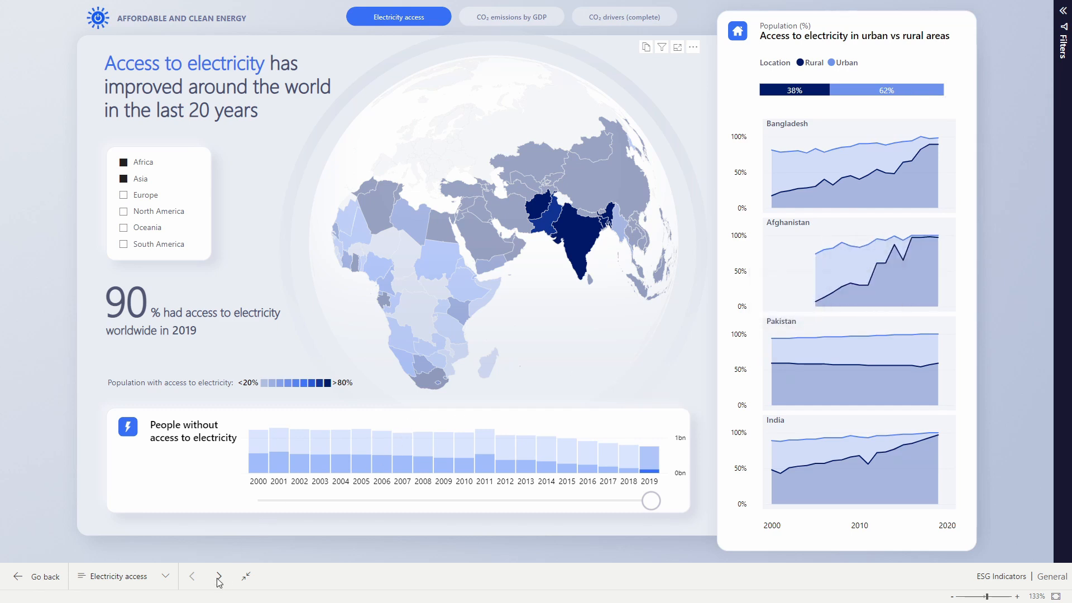
On the CO2 emissions by GDP page, sort the location table by GDP per capita, Oceania first
click(219, 576)
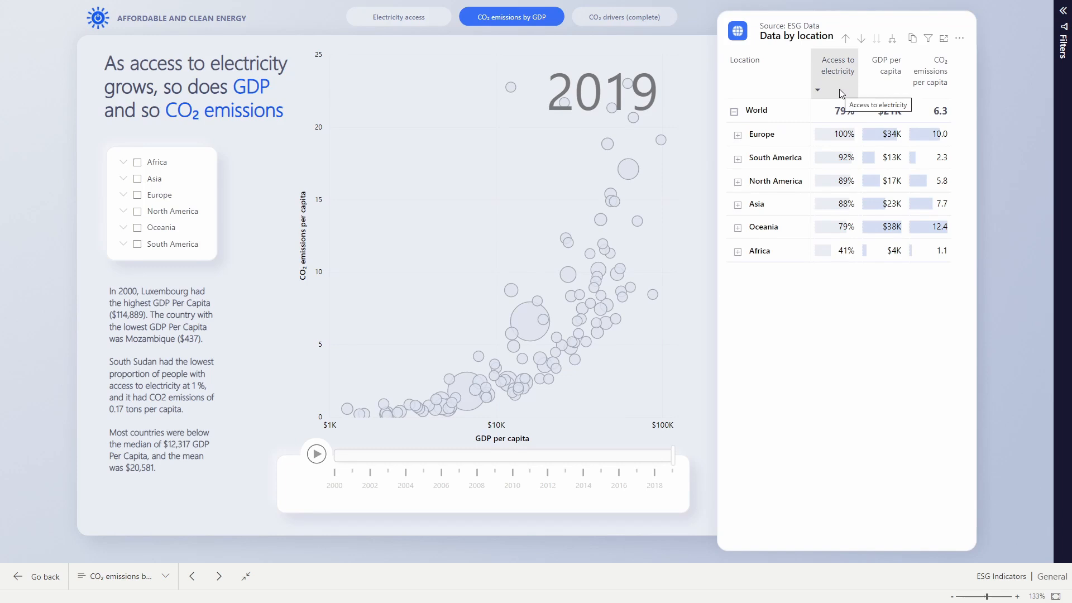
click(836, 89)
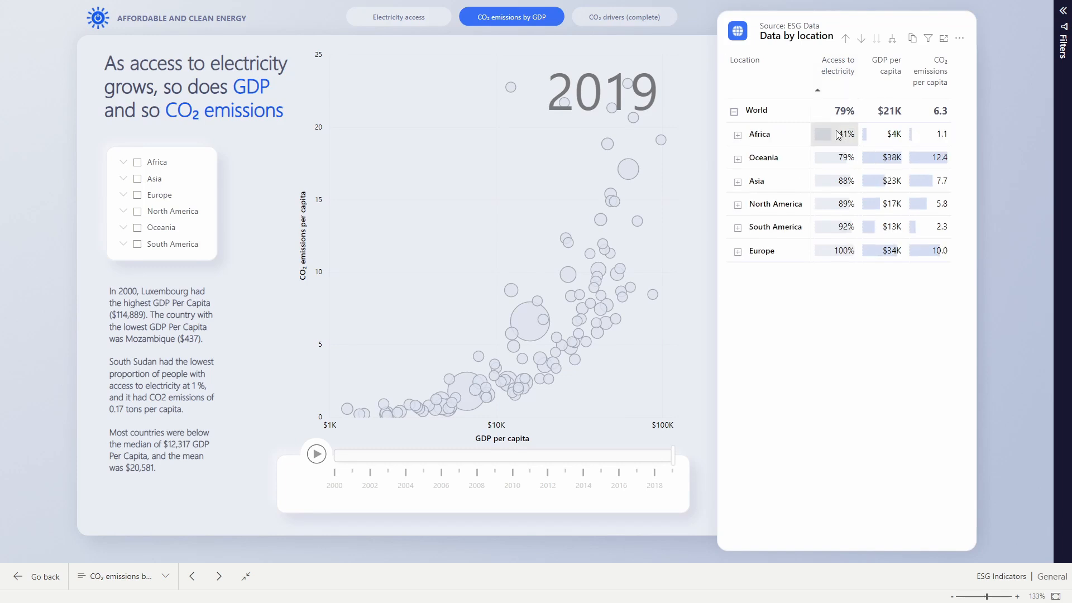
mouse_move(902, 144)
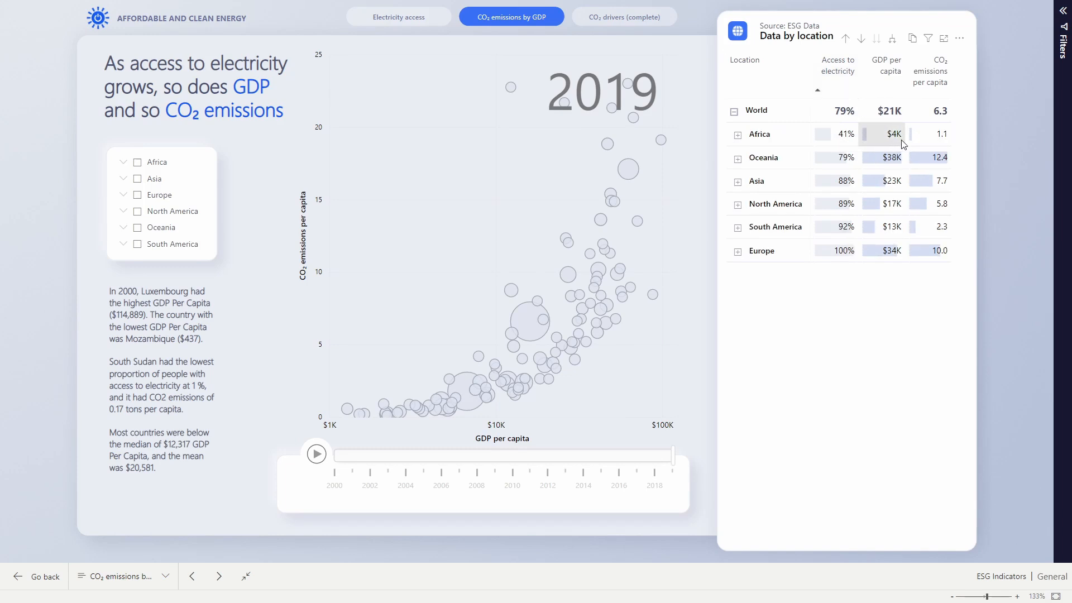
mouse_move(901, 142)
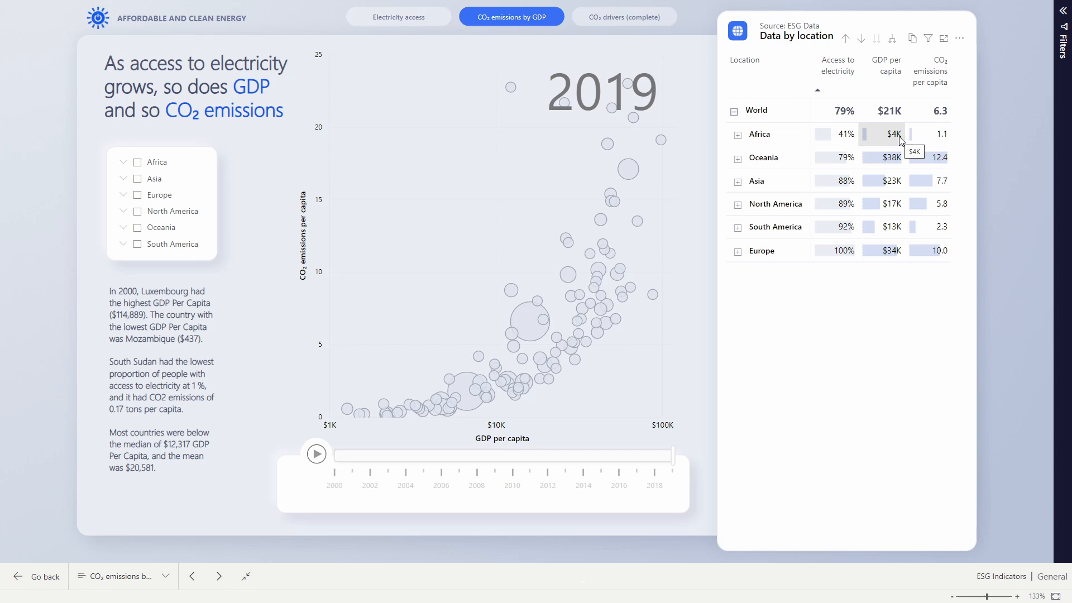
click(888, 64)
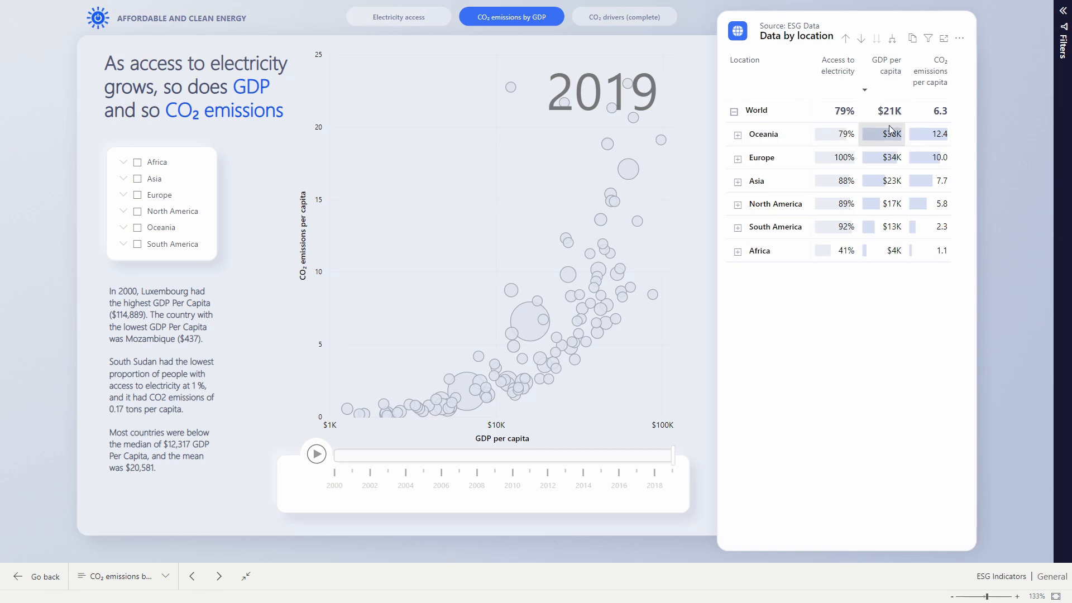
mouse_move(931, 157)
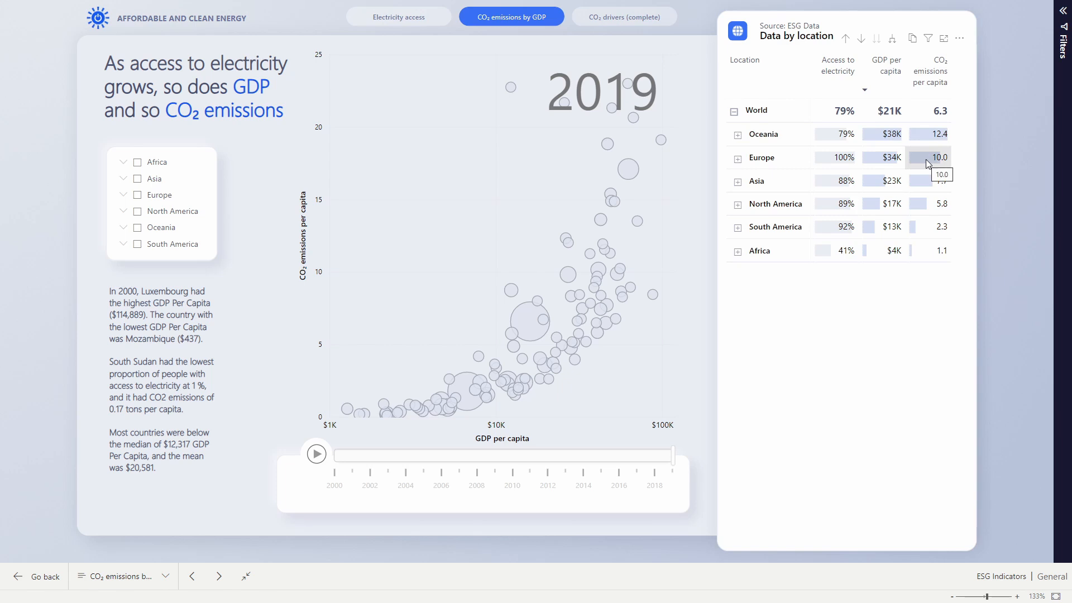
mouse_move(592, 463)
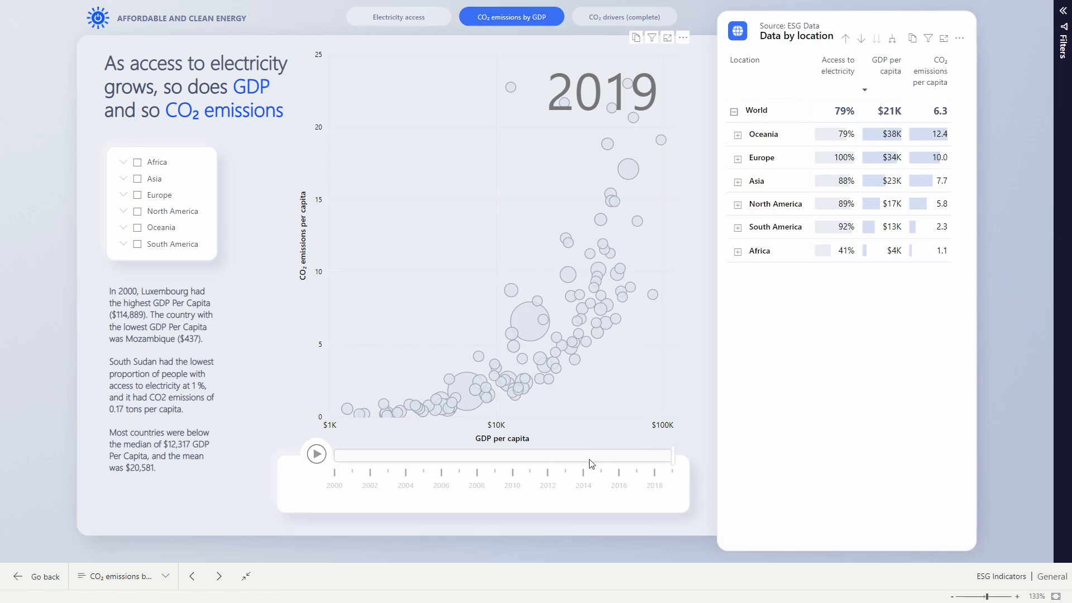
click(316, 453)
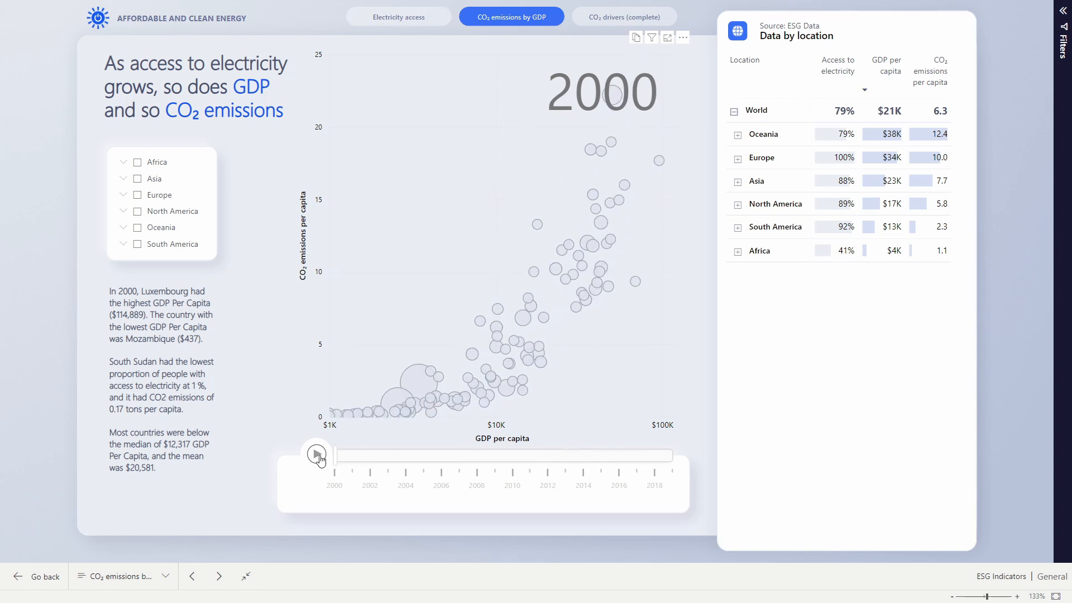
click(316, 453)
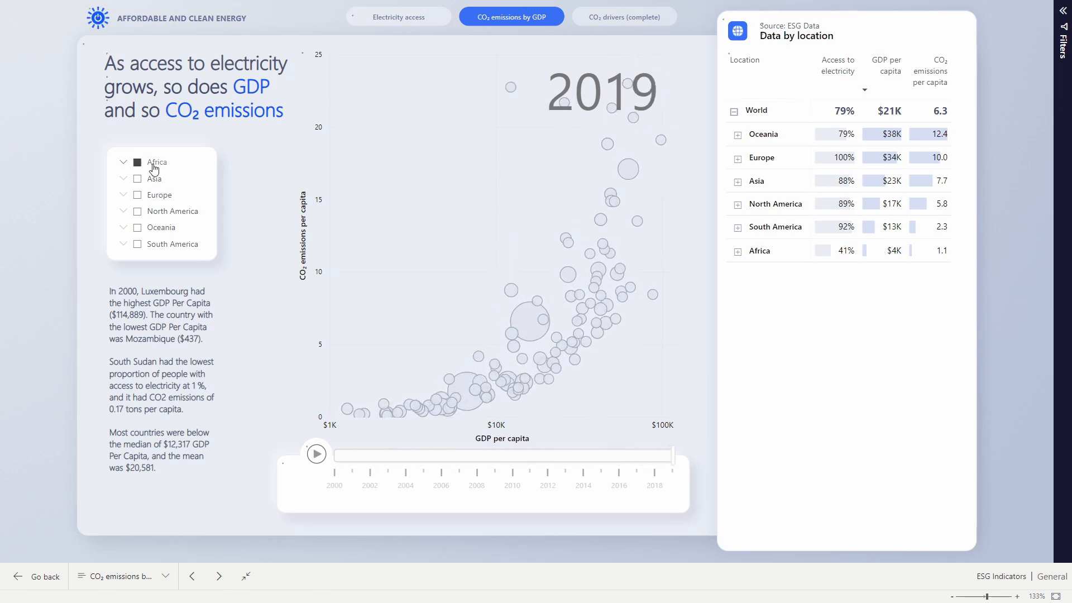
Filter the continent slicer to Africa, then to Europe instead, highlighting its countries
click(136, 162)
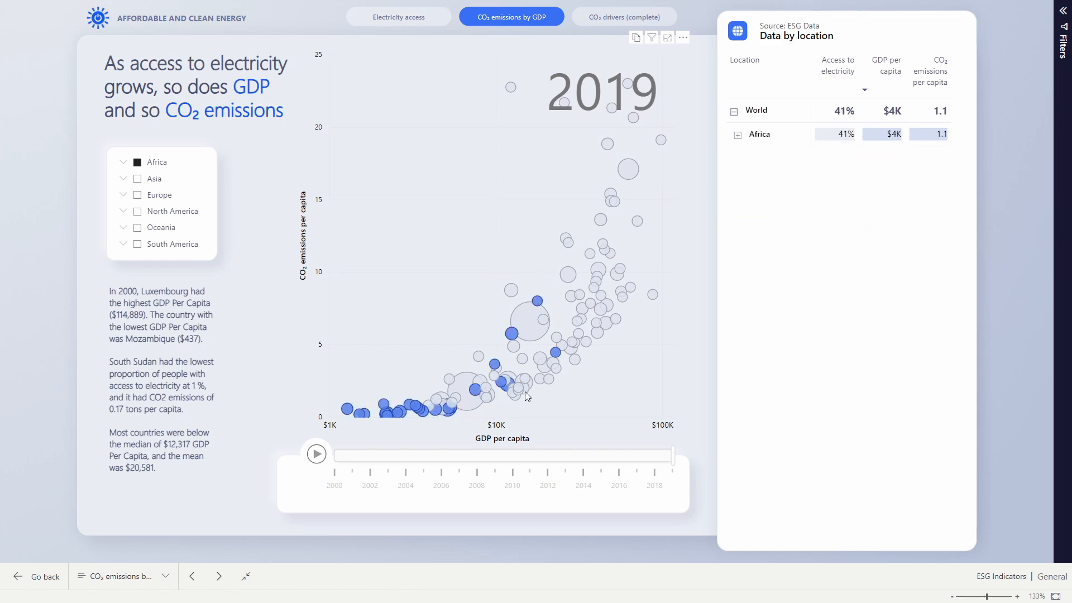
mouse_move(446, 431)
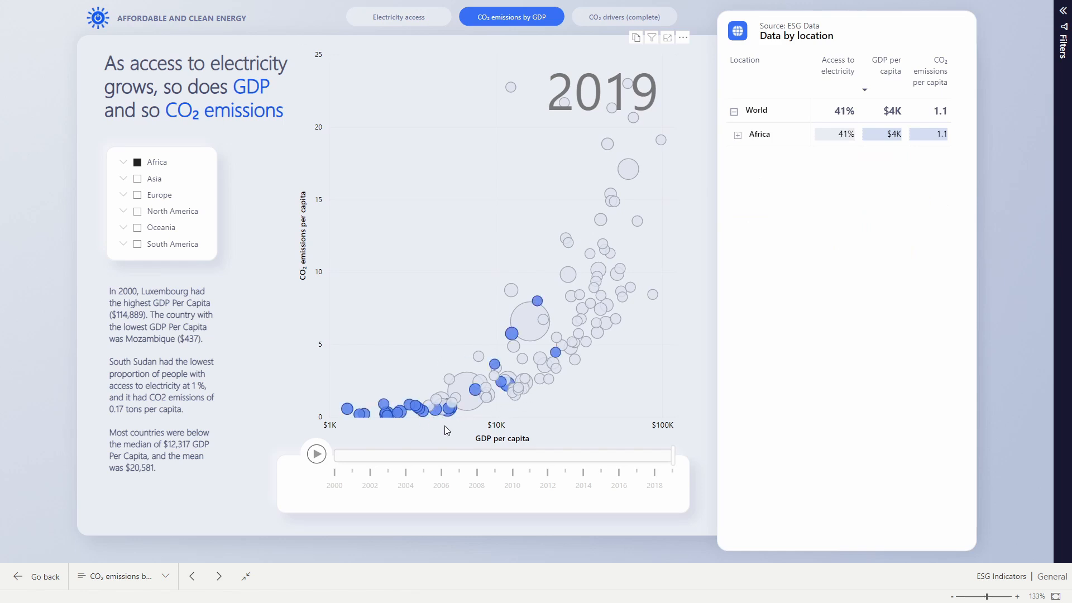
mouse_move(508, 404)
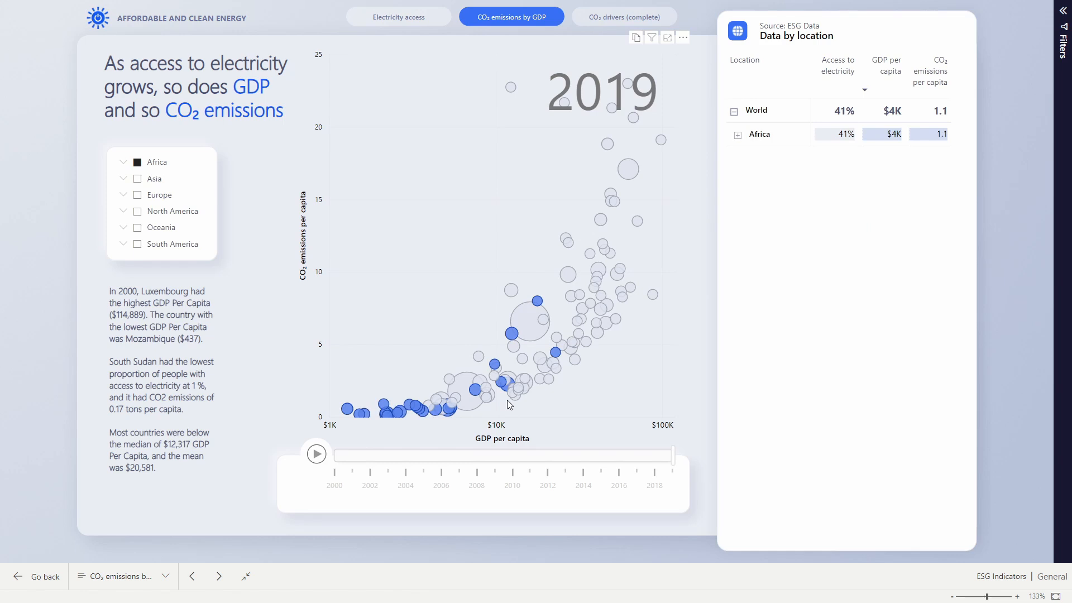
mouse_move(491, 386)
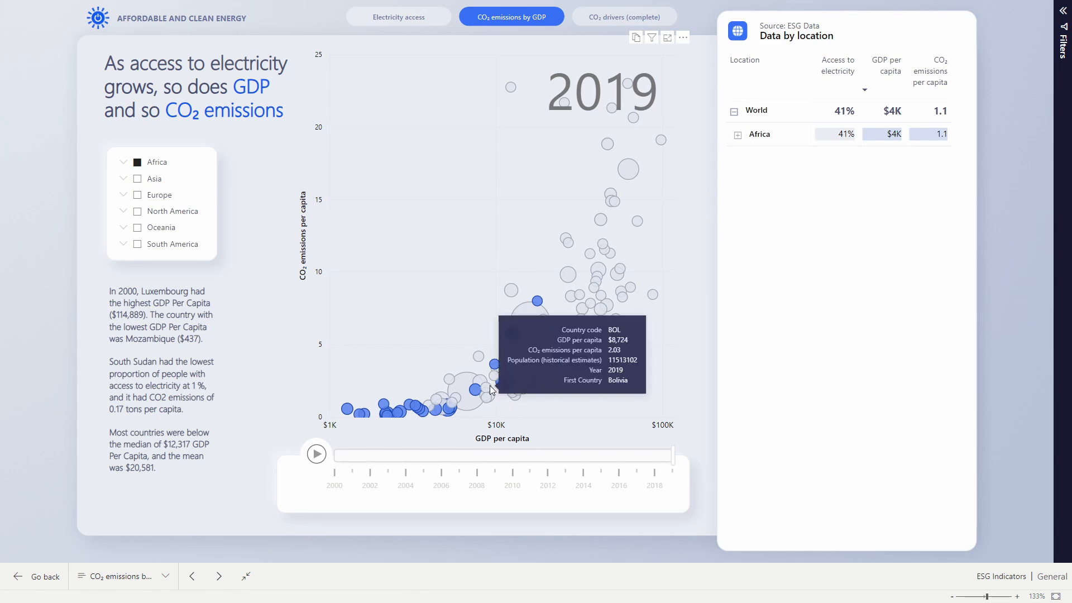
click(160, 195)
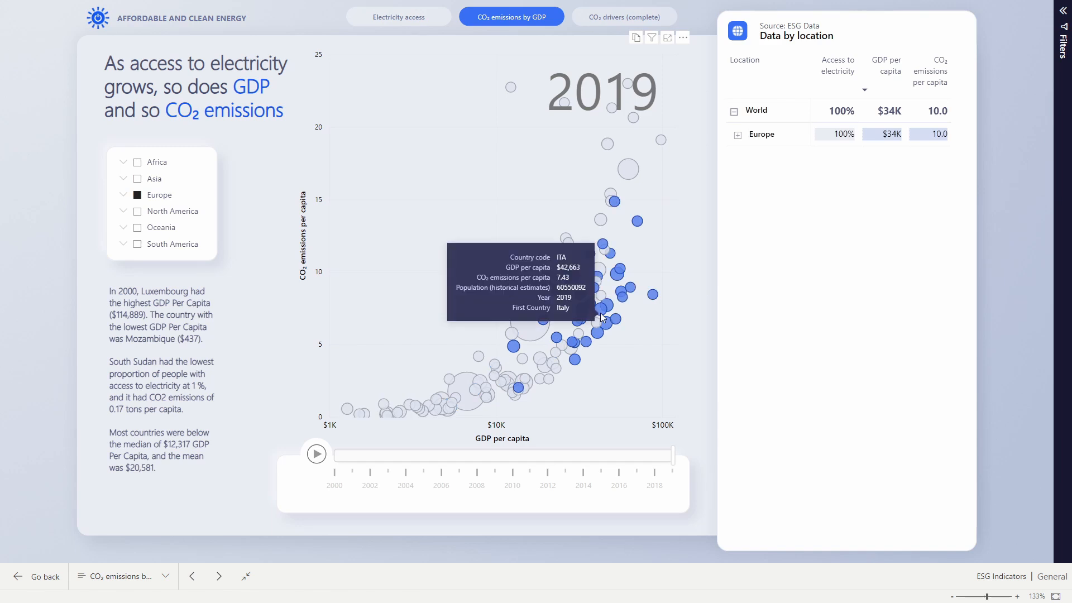
mouse_move(601, 358)
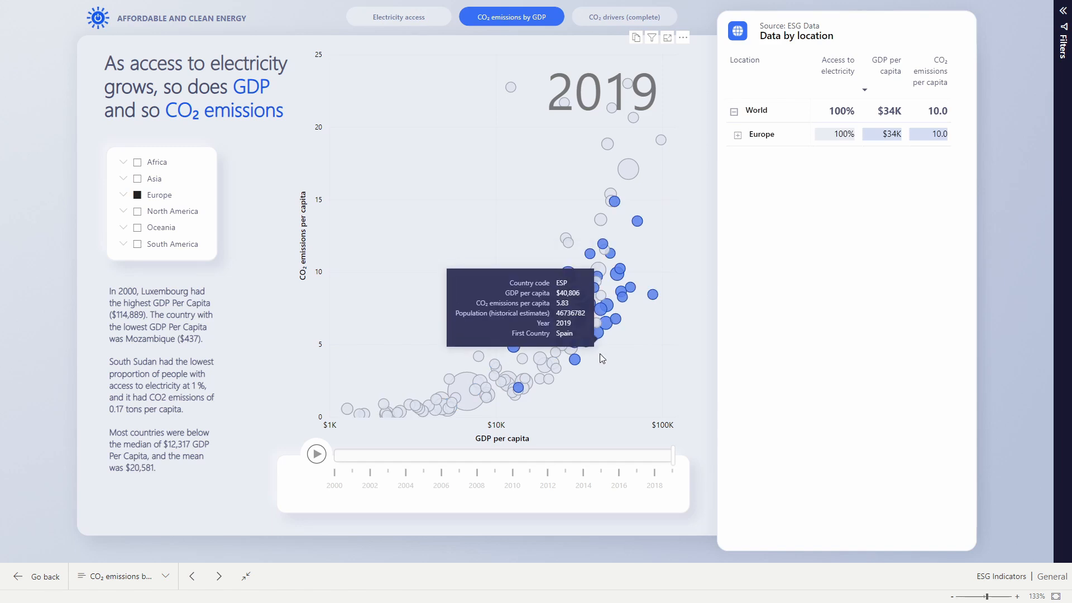
mouse_move(619, 325)
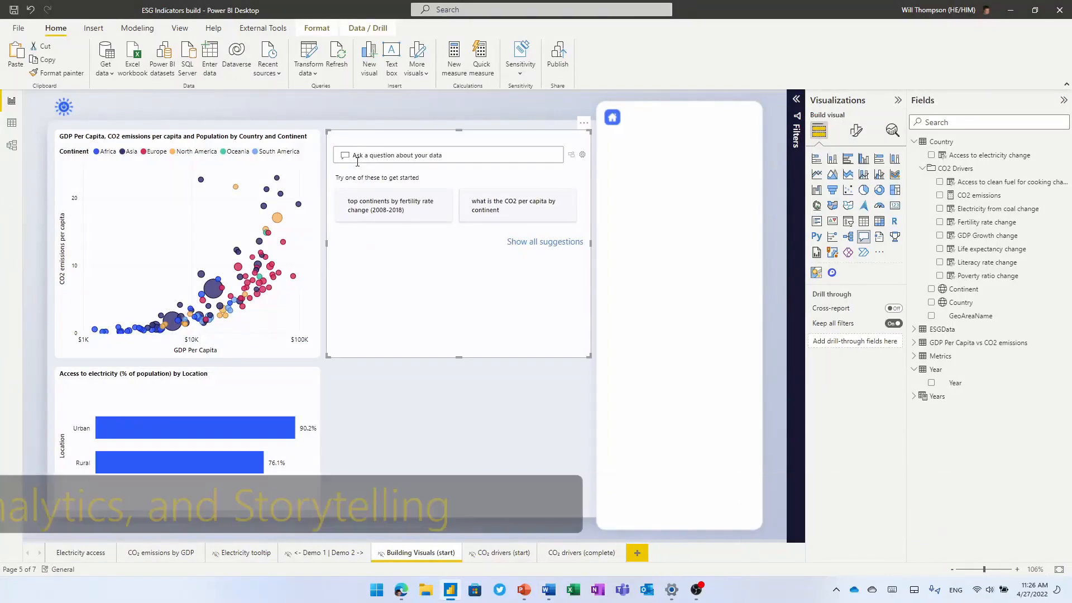
Build a Q&A 'access to electricity by date' line chart and a GDP per capita by country map
text(access to electricity by date)
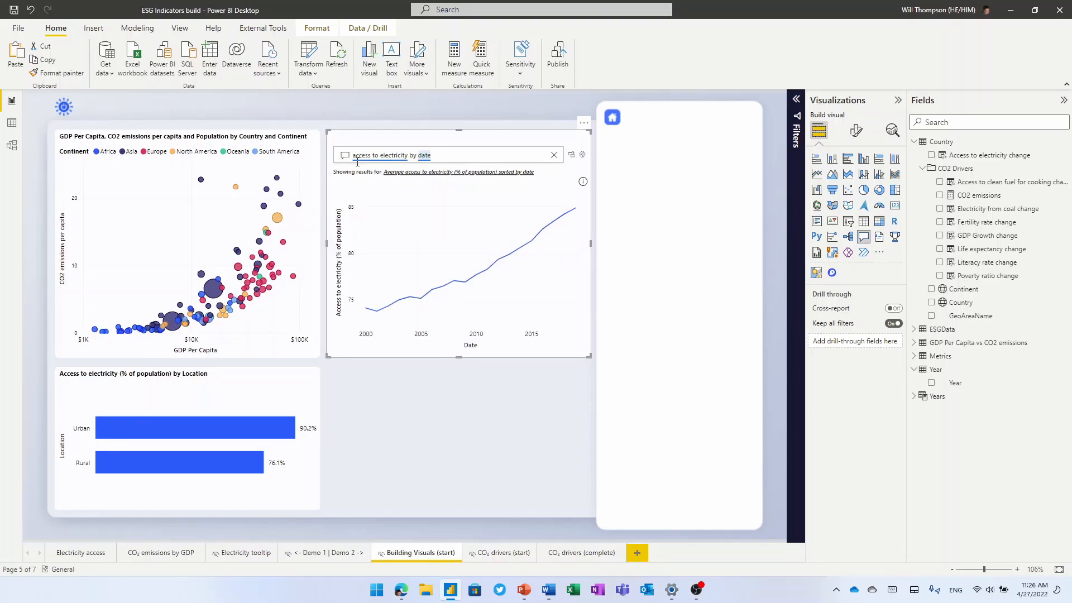
click(552, 154)
text(gpd per caipta by country)
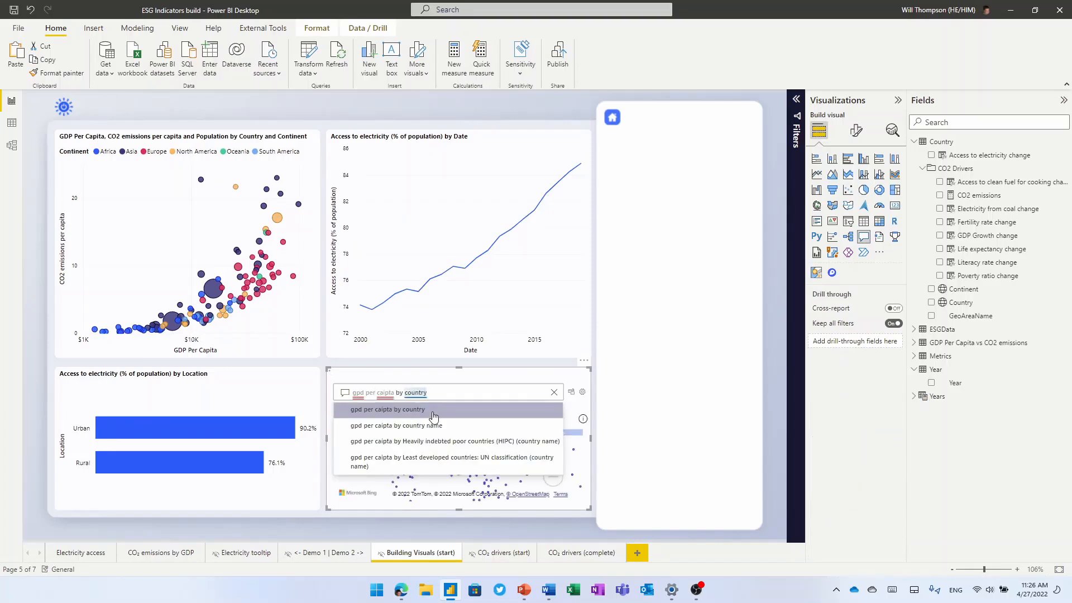
click(388, 408)
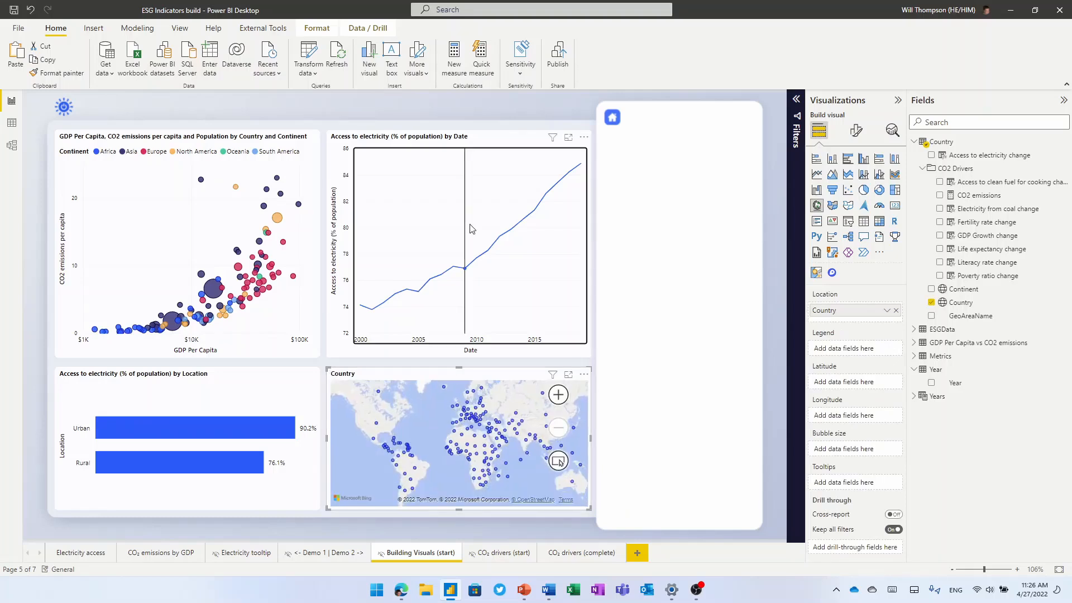
Add a 25-point, 95% confidence forecast to the line chart and insert a smart narrative panel
click(891, 130)
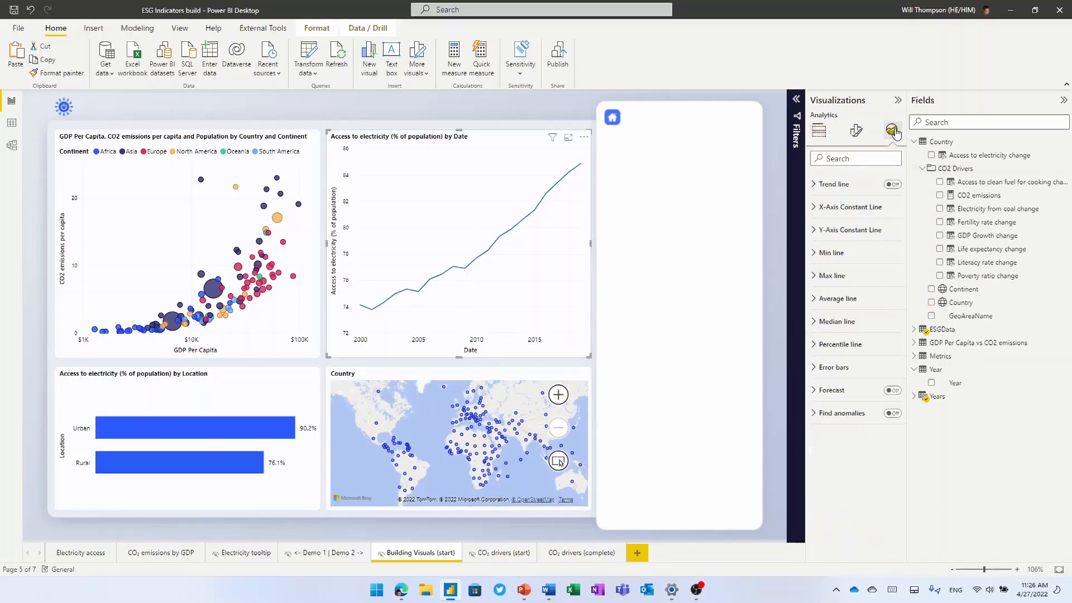
click(893, 390)
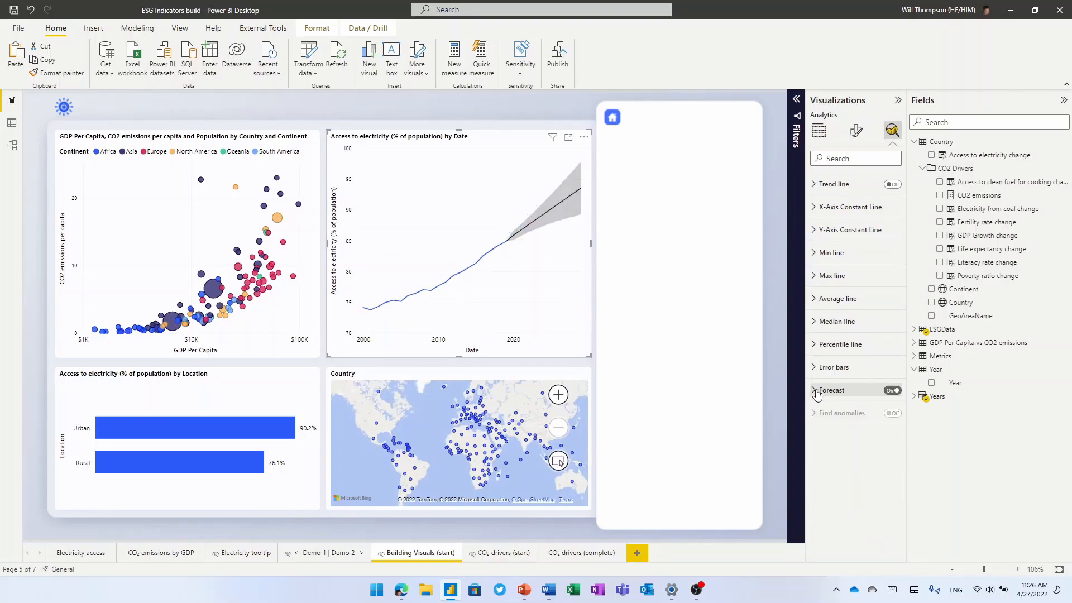
click(831, 389)
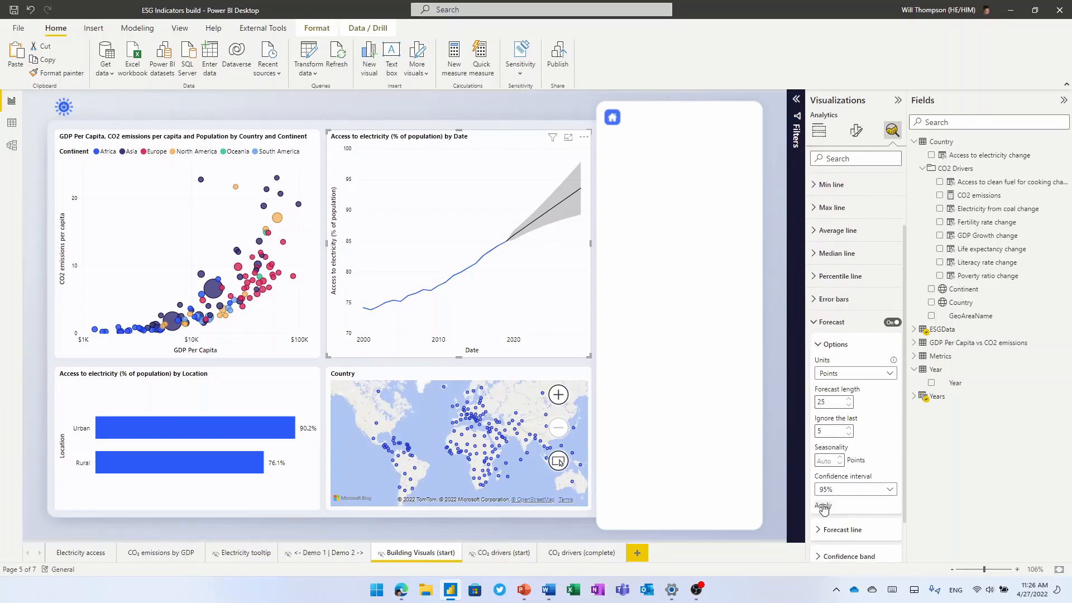
click(823, 505)
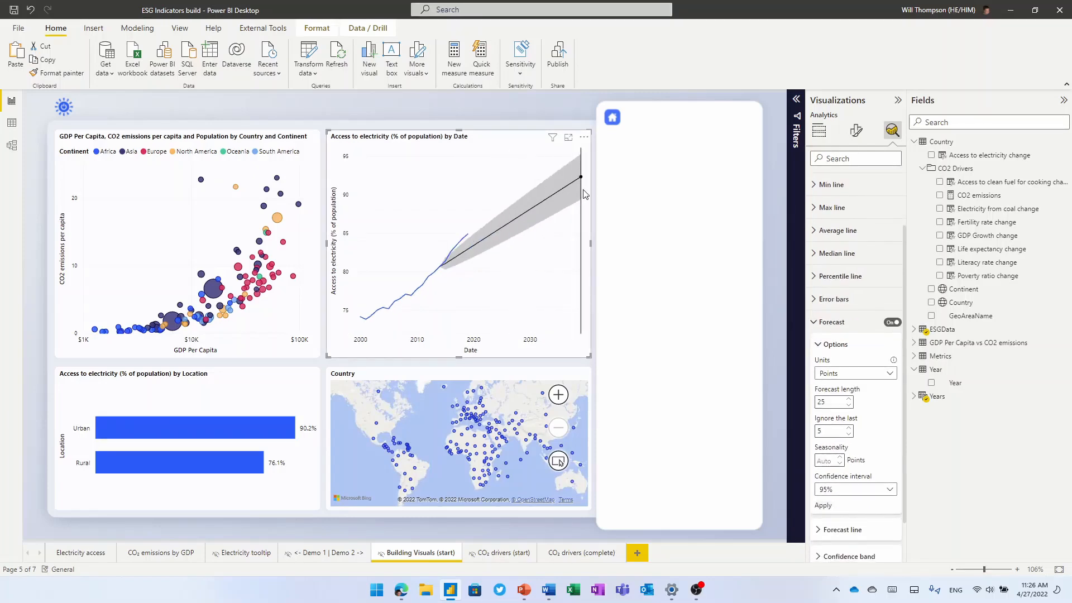
mouse_move(577, 184)
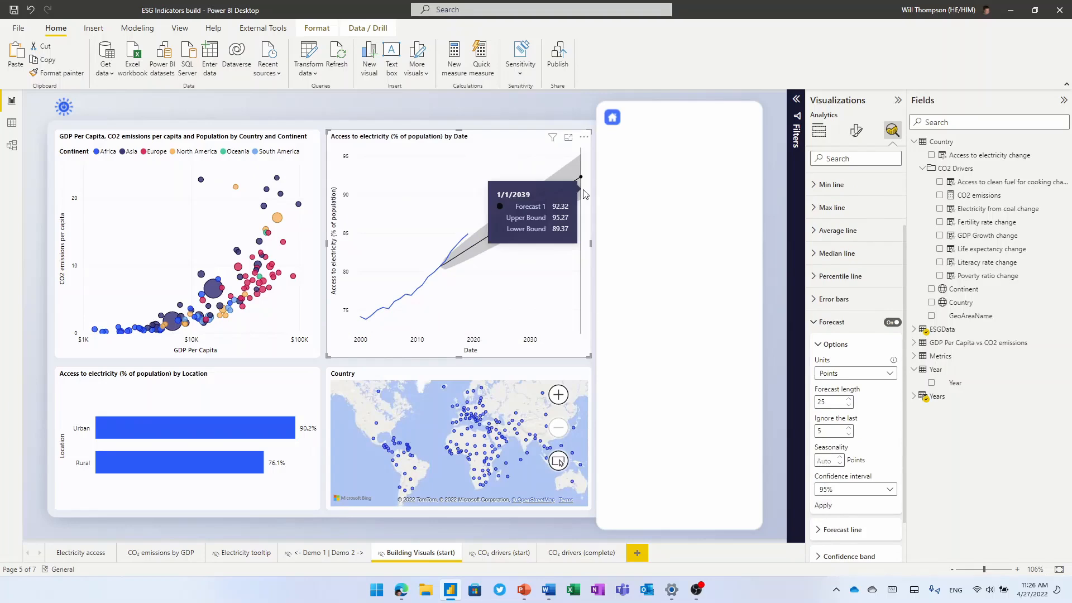
mouse_move(440, 267)
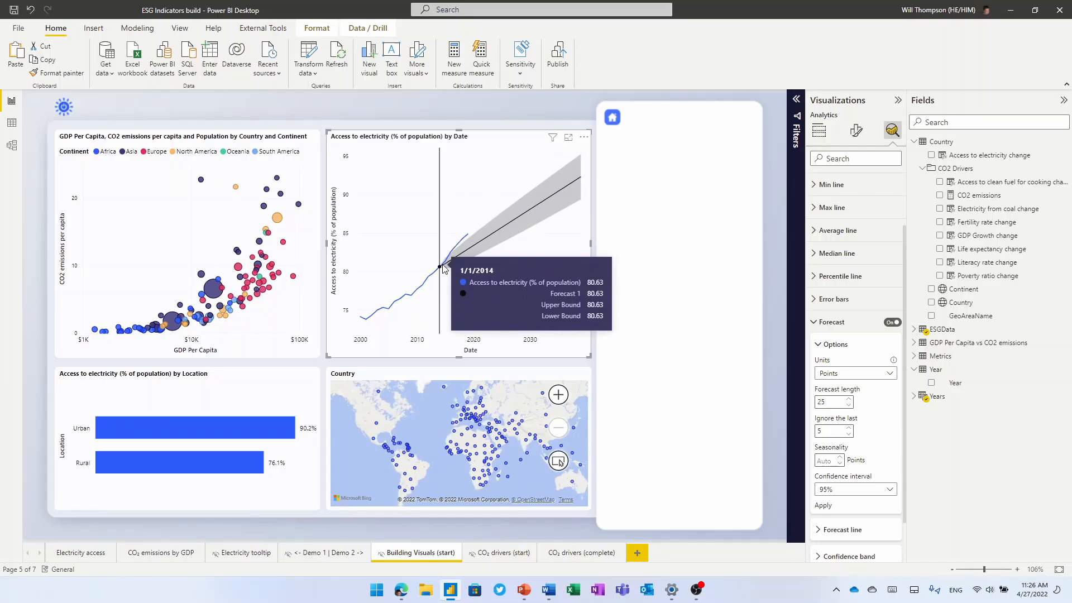
mouse_move(468, 238)
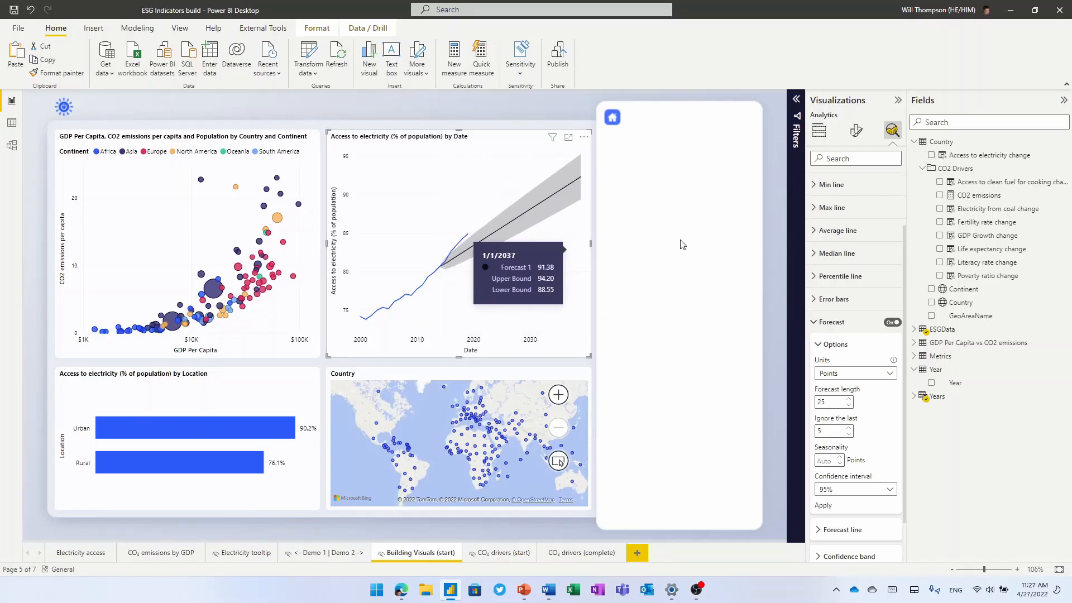
click(818, 131)
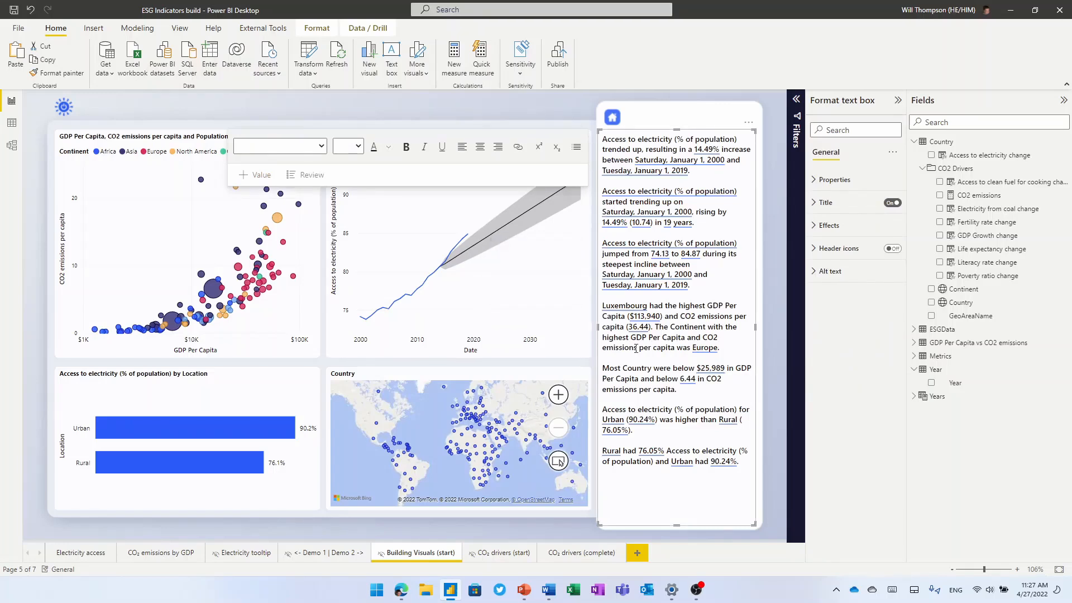
Leave narrative editing and cross-filter the page to Asia via the scatter chart legend
click(458, 245)
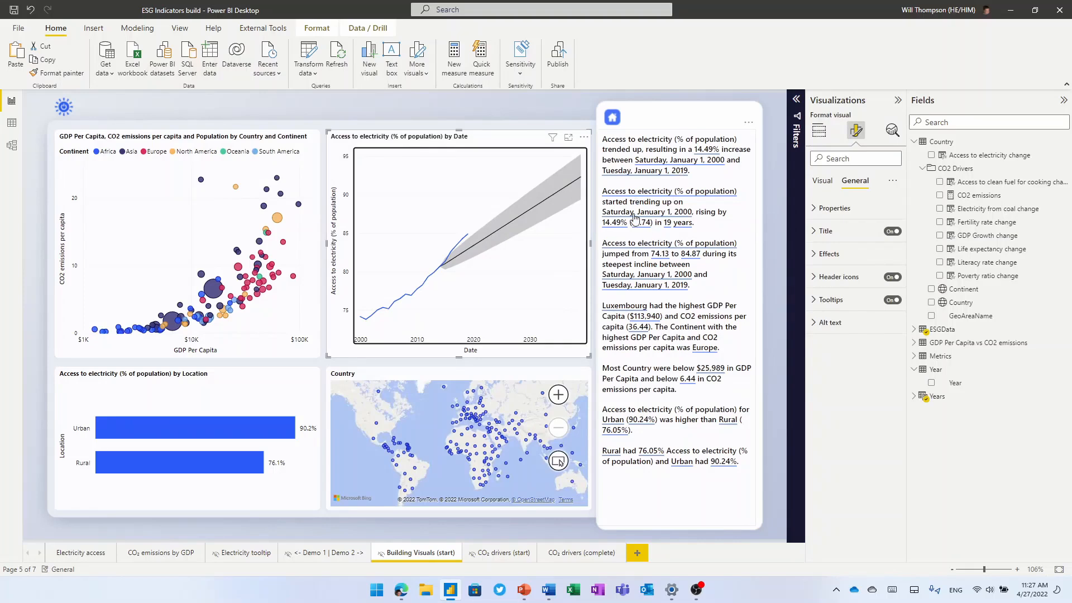
mouse_move(620, 309)
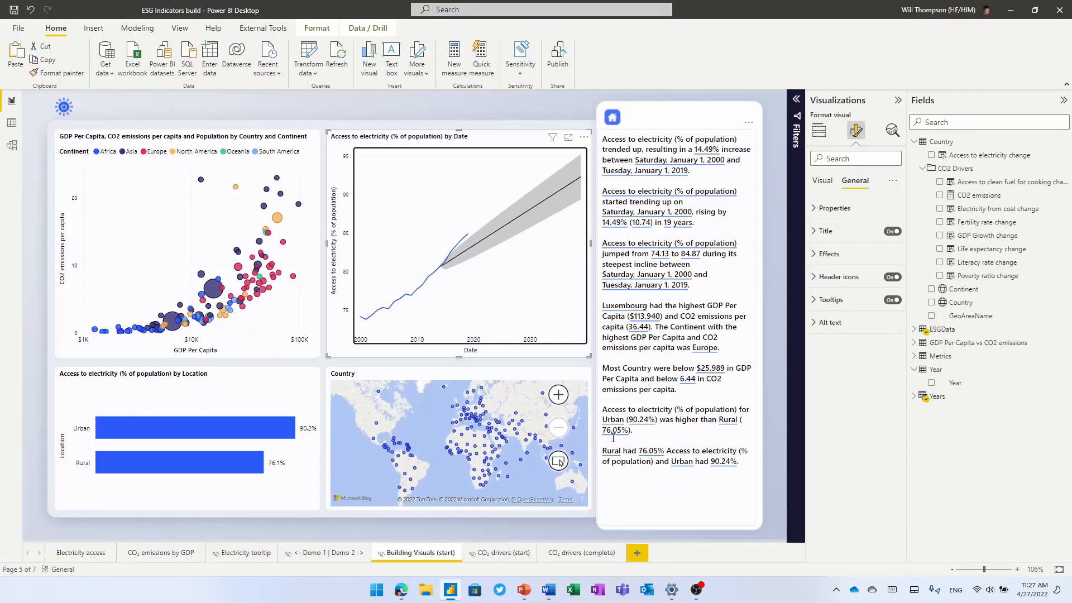
mouse_move(275, 470)
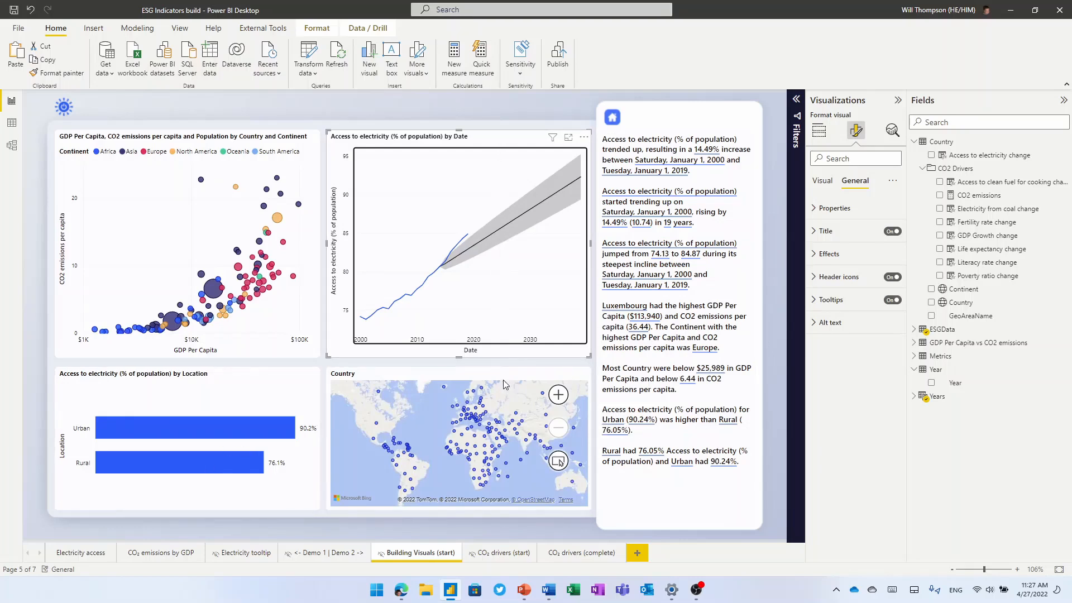
mouse_move(537, 460)
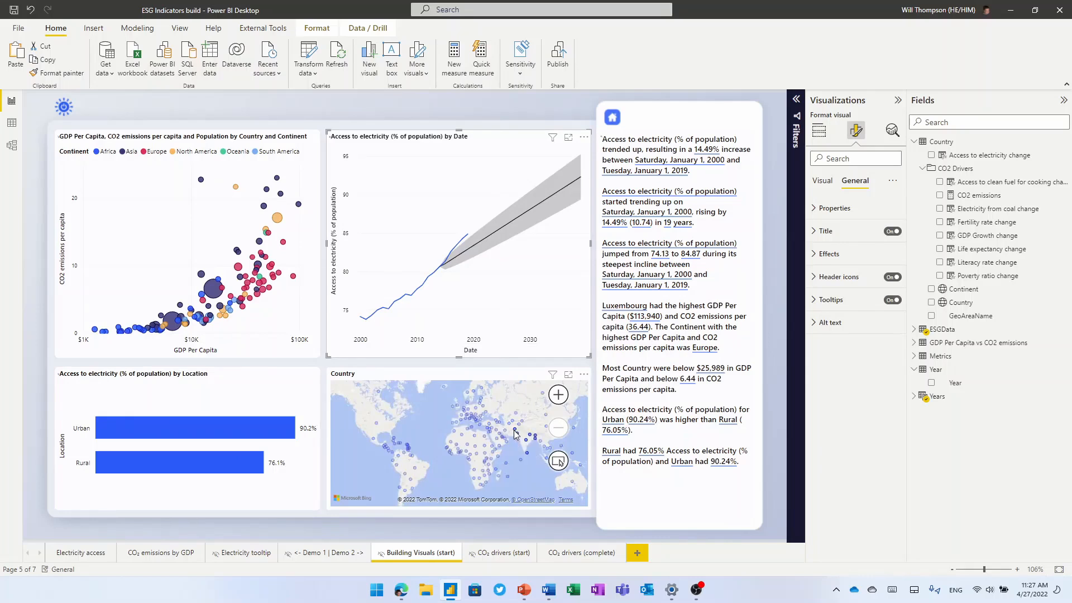
click(102, 151)
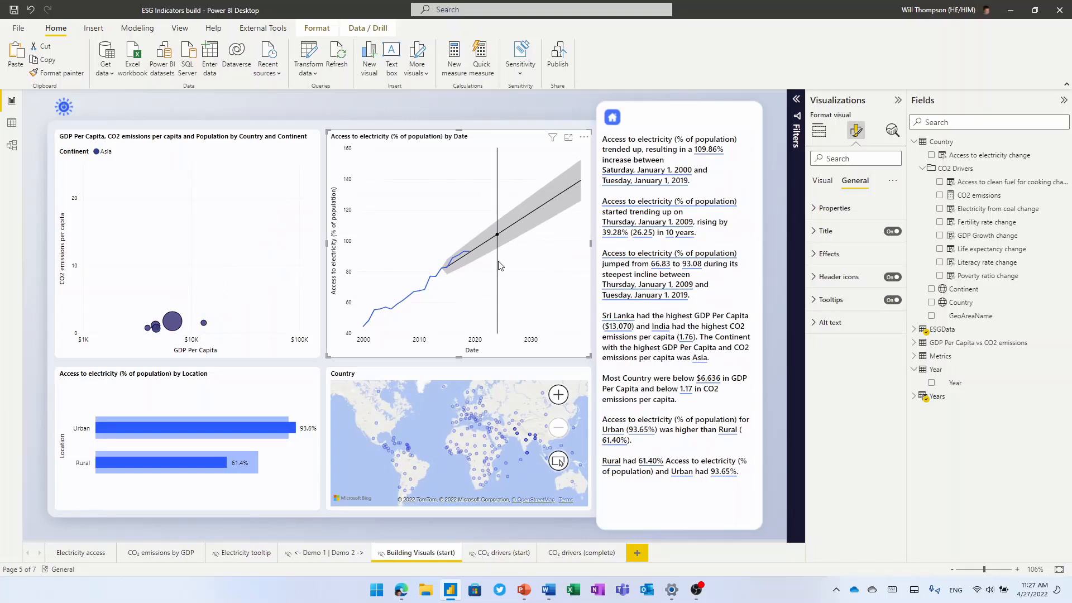
mouse_move(419, 272)
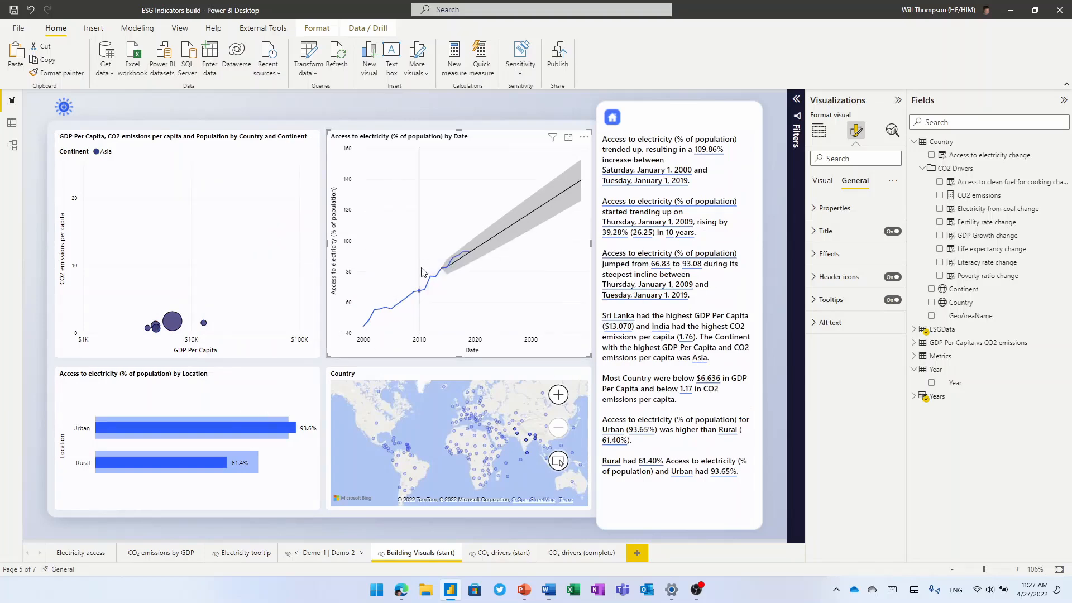
mouse_move(621, 324)
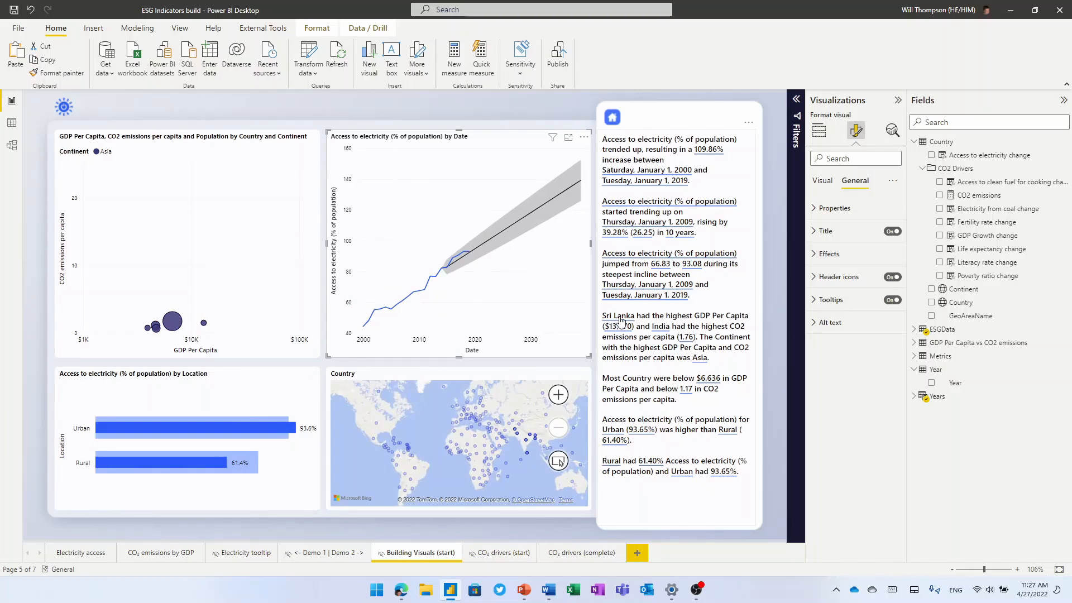
mouse_move(492, 554)
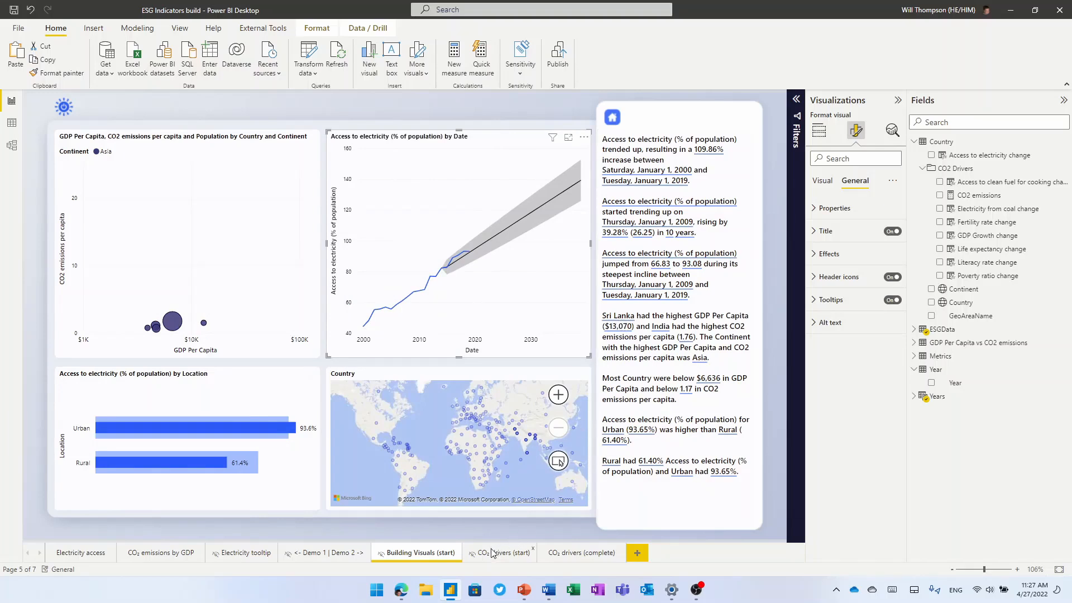
On the CO₂ drivers (start) page, analyze CO2 emissions decrease expanded by Country and Year
click(500, 553)
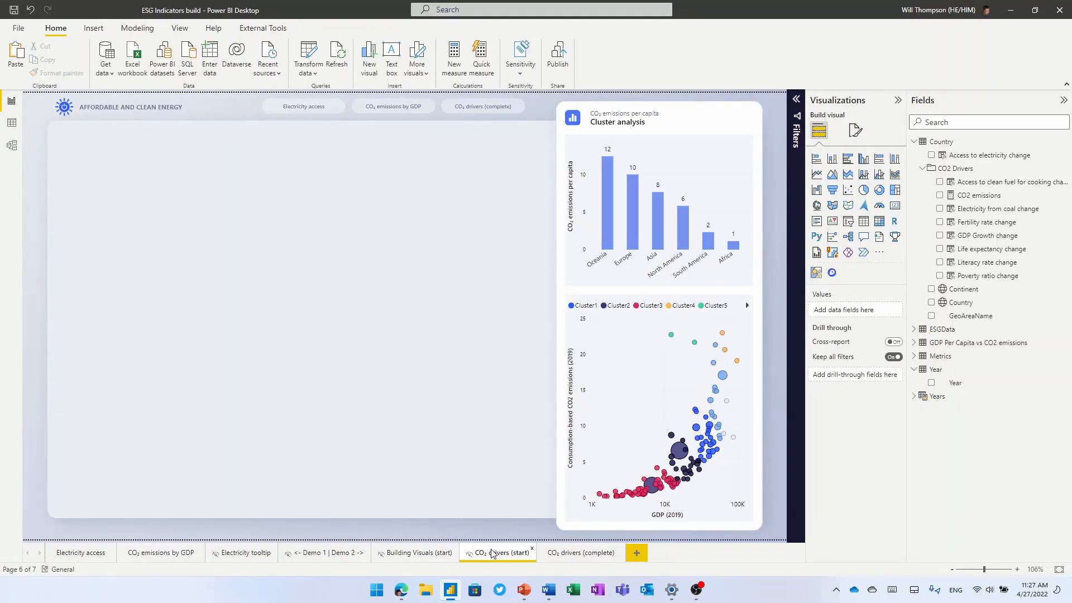
mouse_move(420, 444)
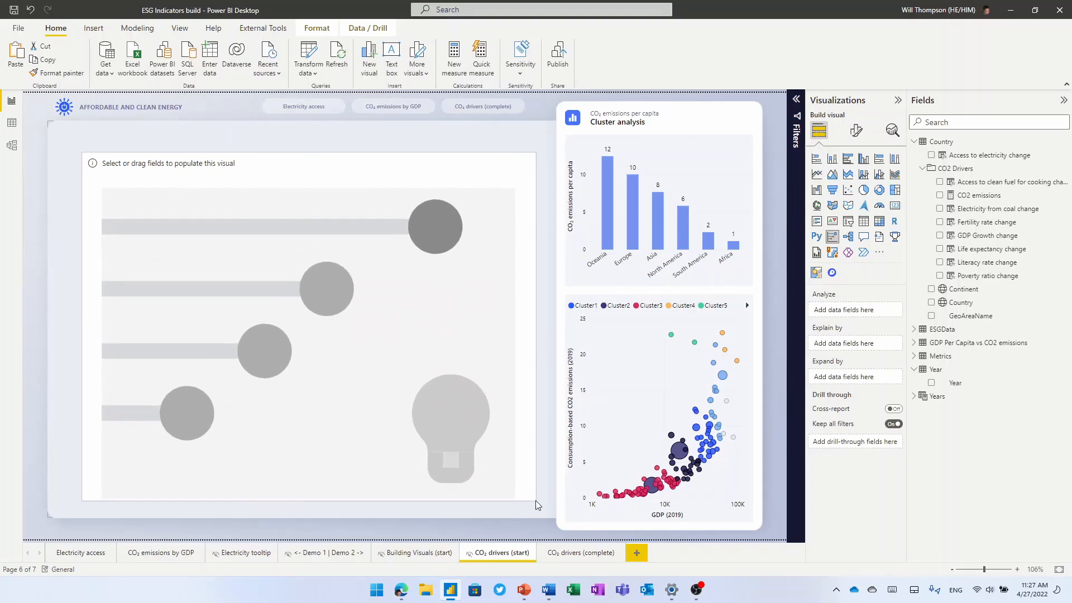
click(308, 335)
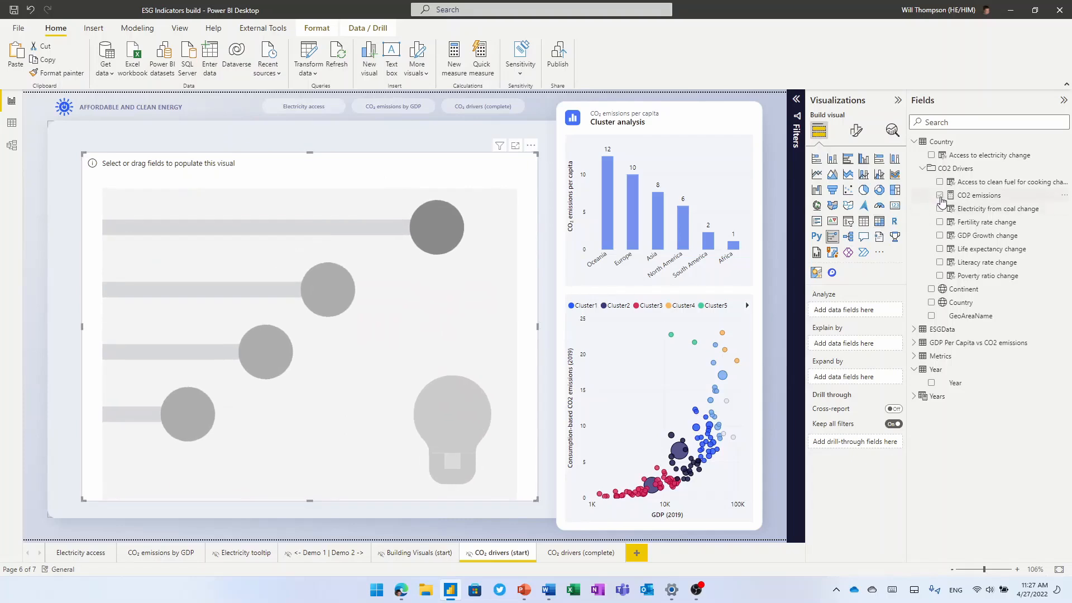
click(939, 195)
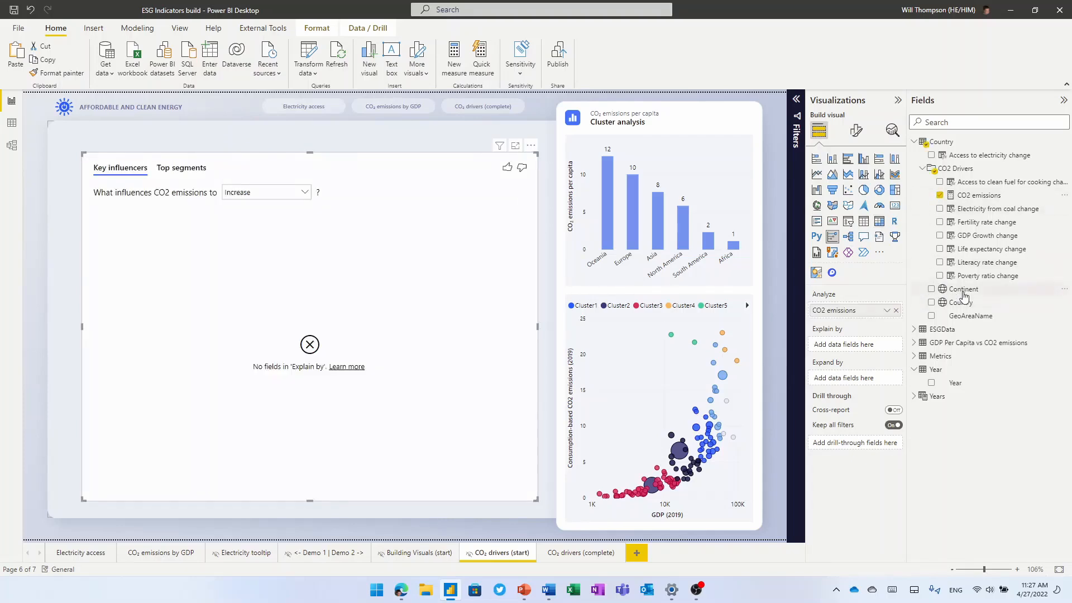
click(931, 302)
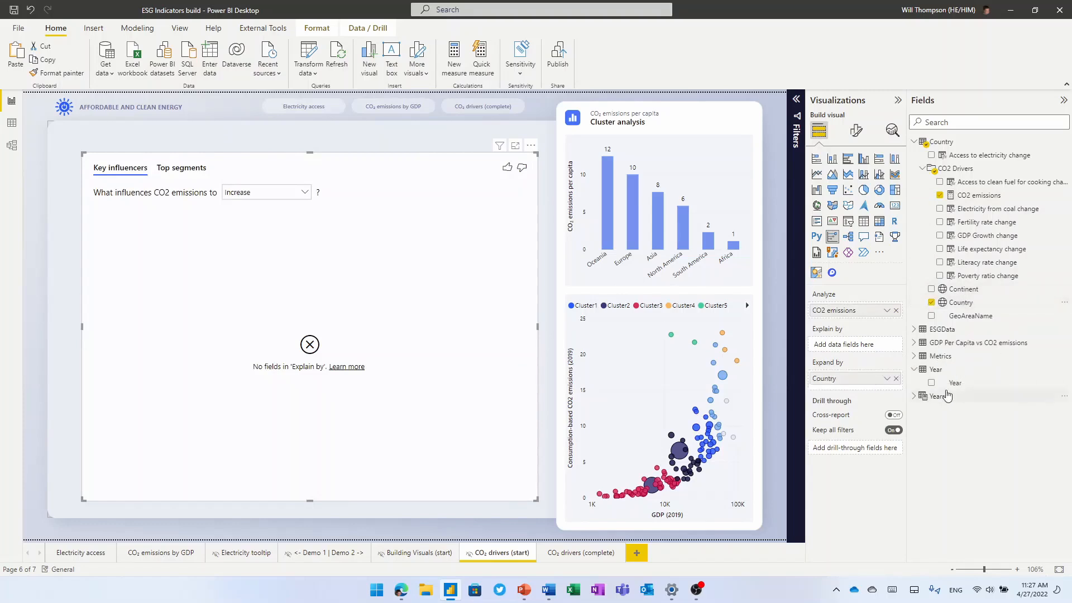
click(931, 382)
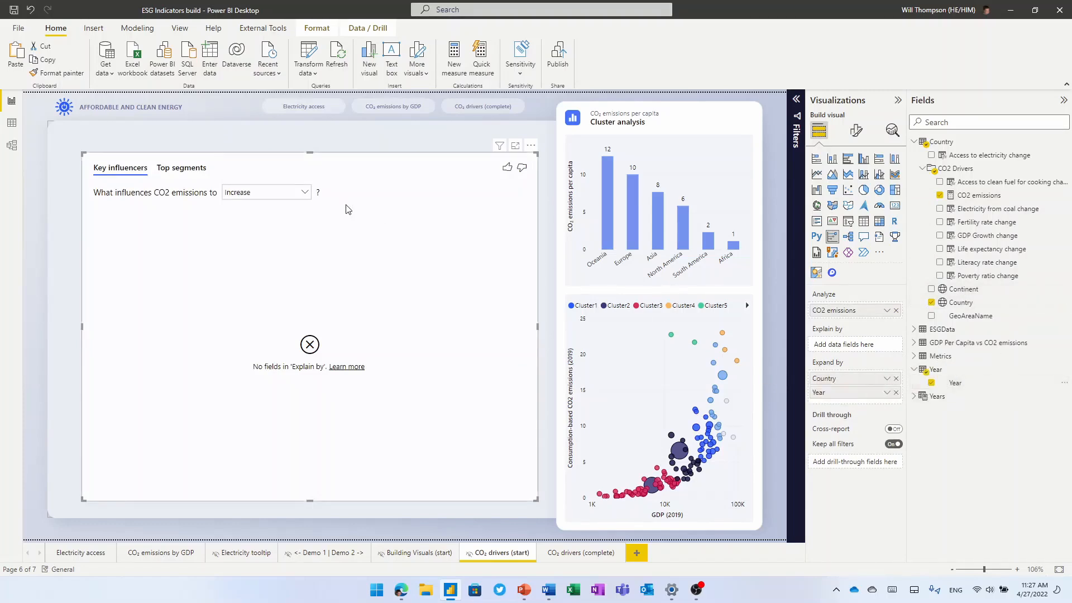
click(265, 192)
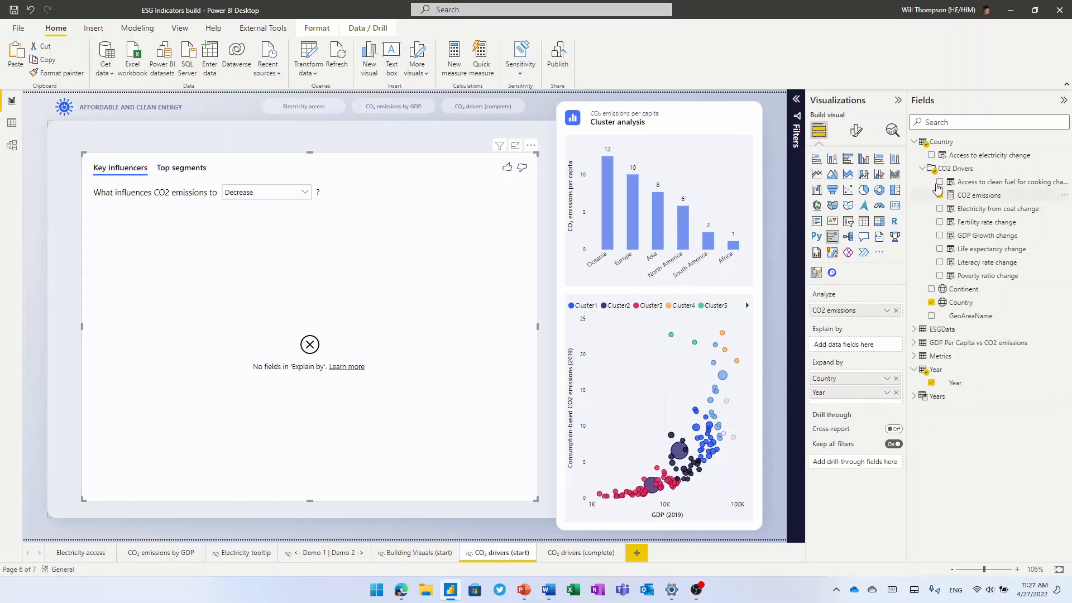
Explain by clean cooking fuel, electricity from coal, fertility rate and life expectancy changes
click(939, 182)
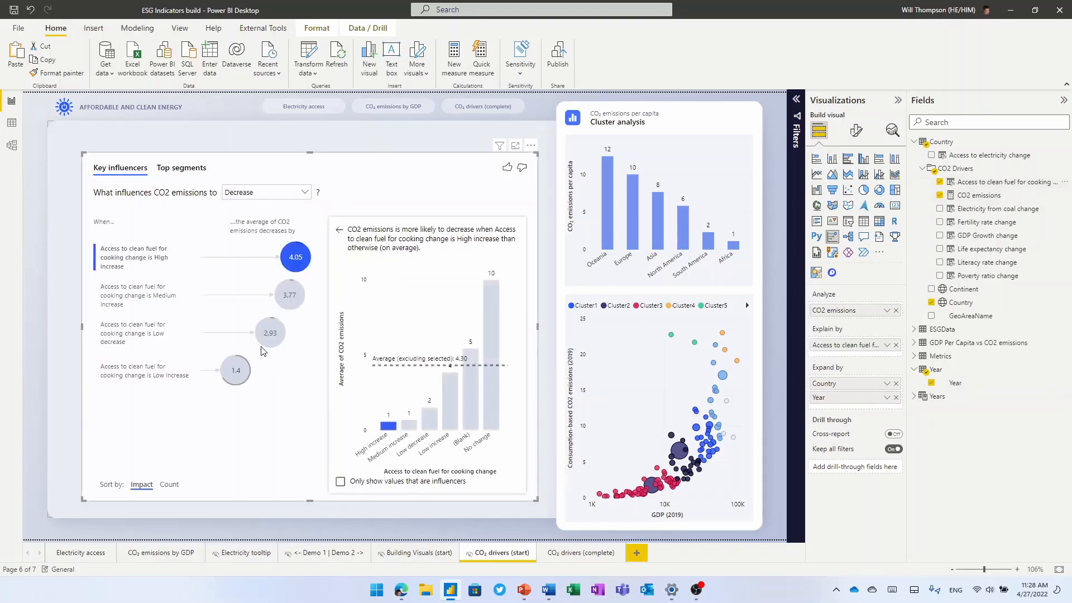
mouse_move(153, 261)
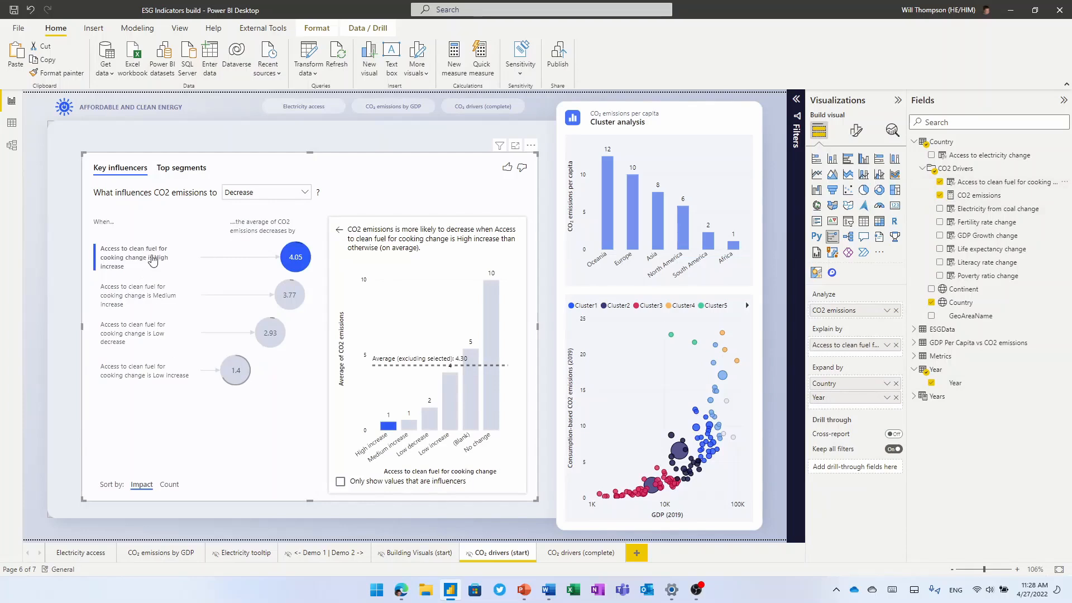
mouse_move(133, 257)
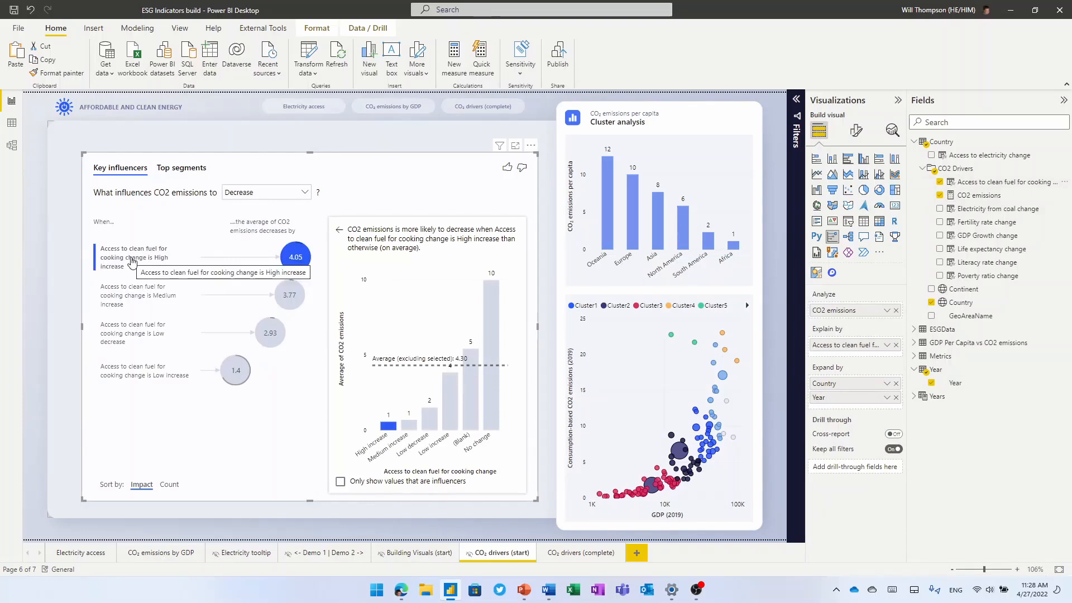
mouse_move(270, 263)
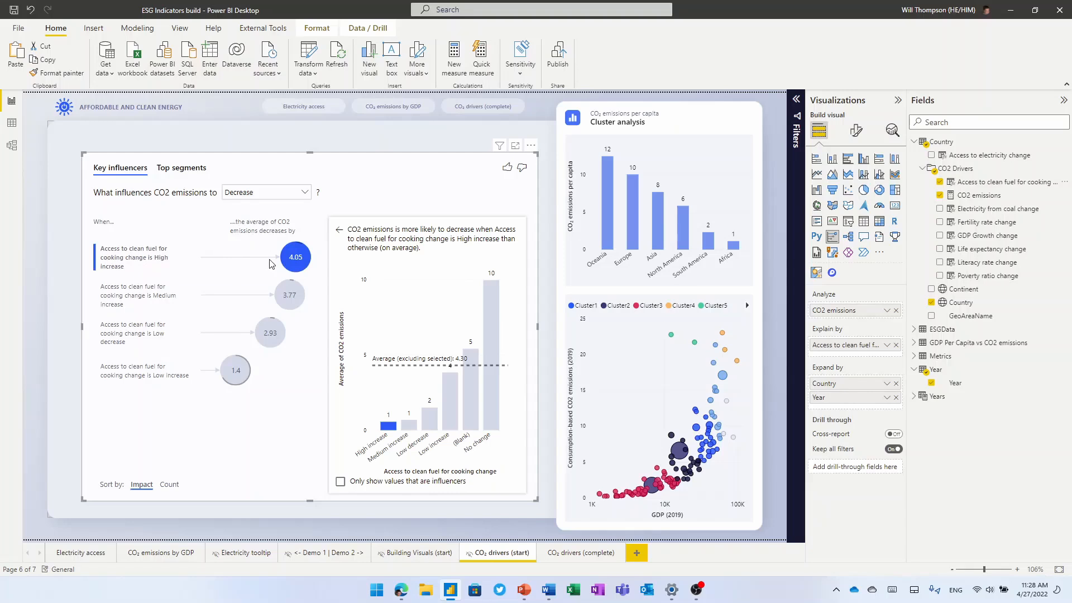
mouse_move(650, 237)
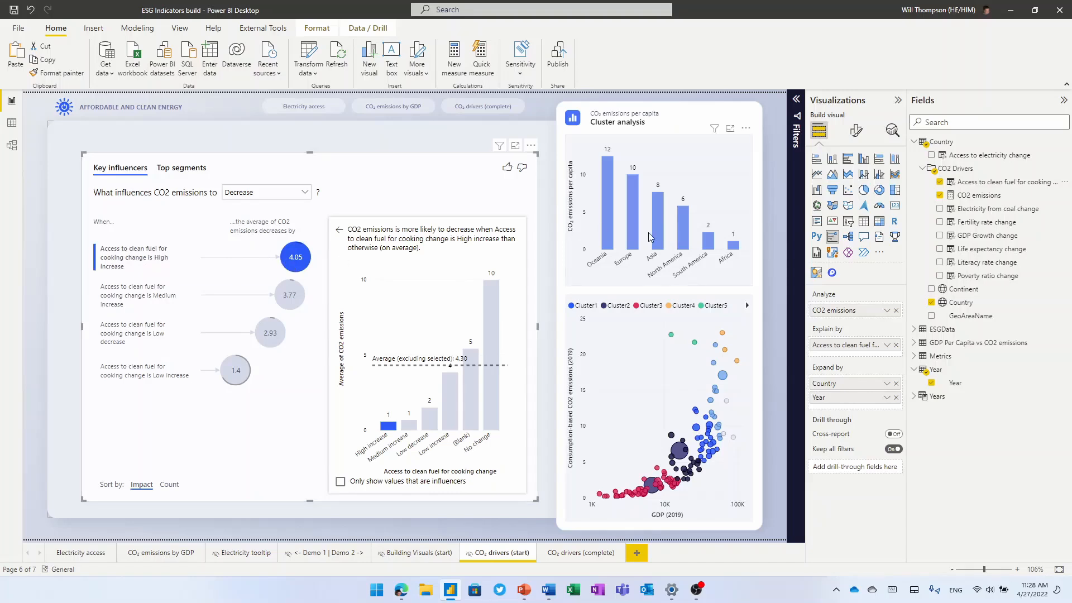
click(939, 208)
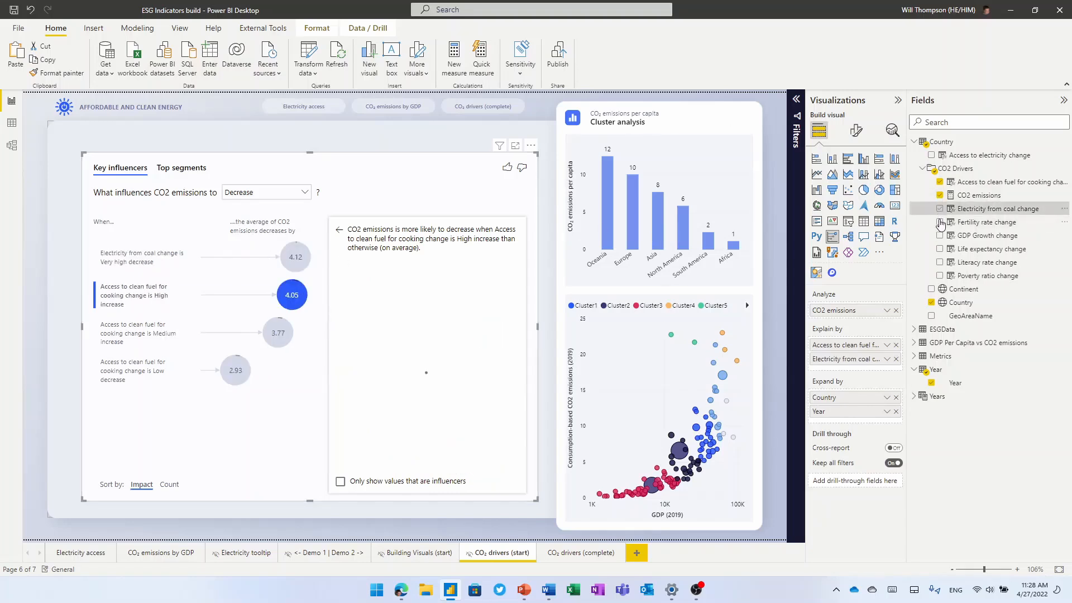
click(931, 236)
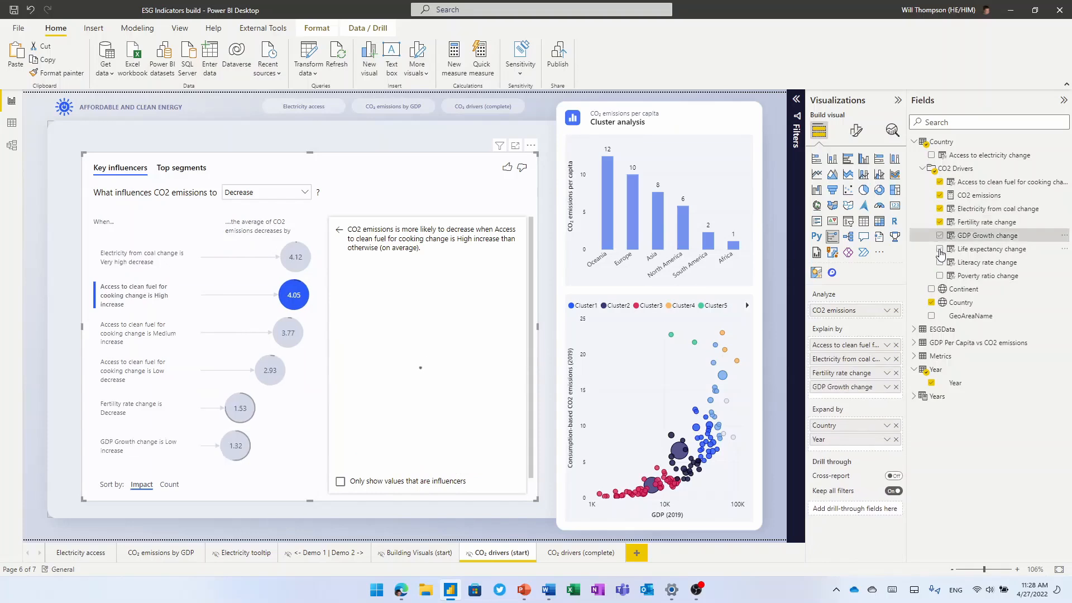
click(939, 248)
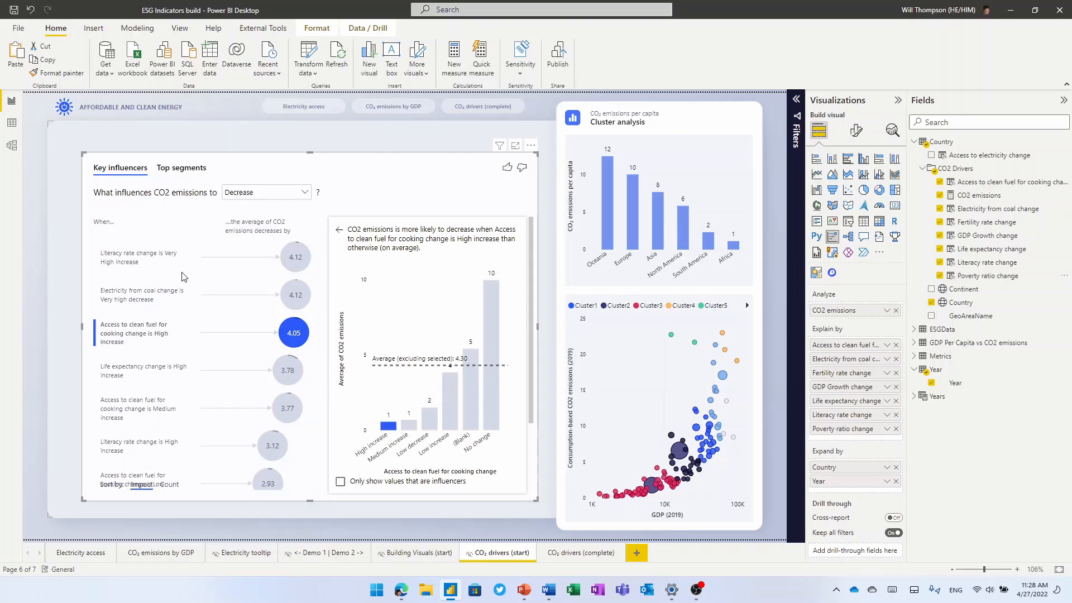
Inspect details for the Electricity from coal, Literacy rate and Life expectancy influencers
click(144, 294)
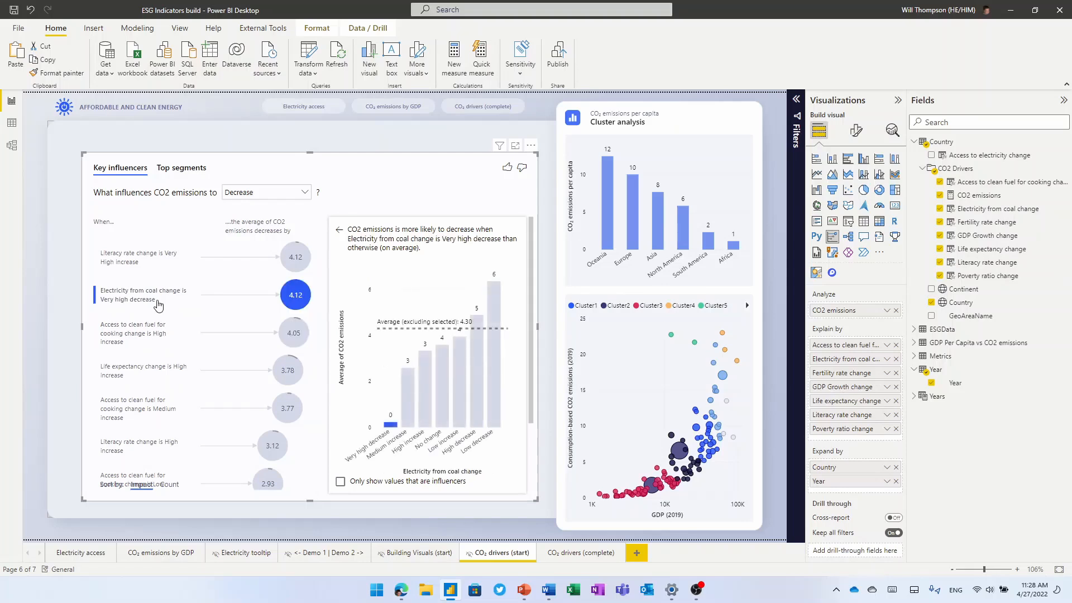
mouse_move(144, 299)
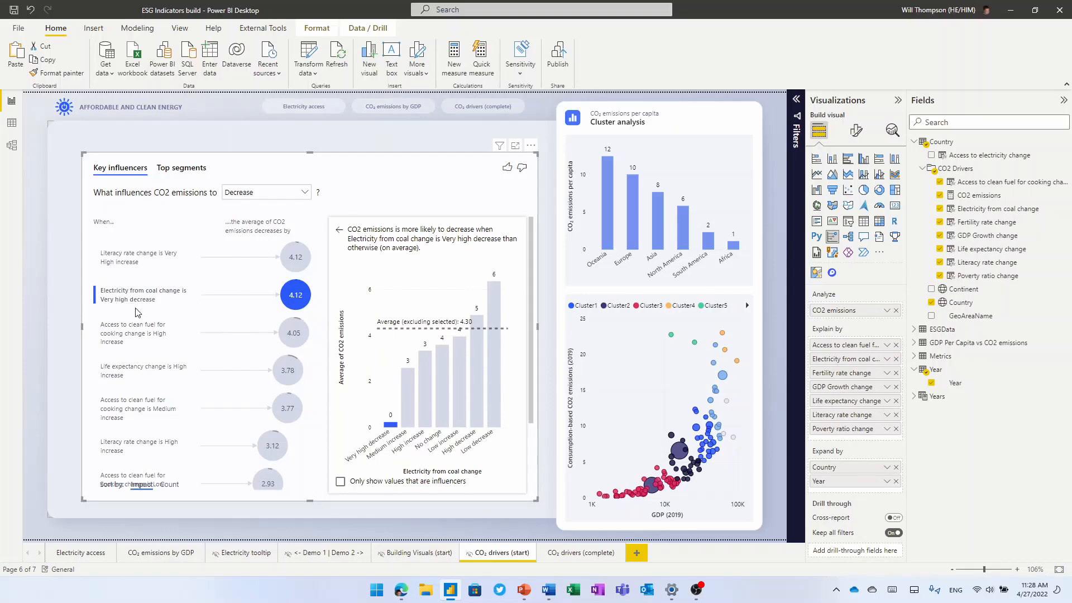
click(141, 257)
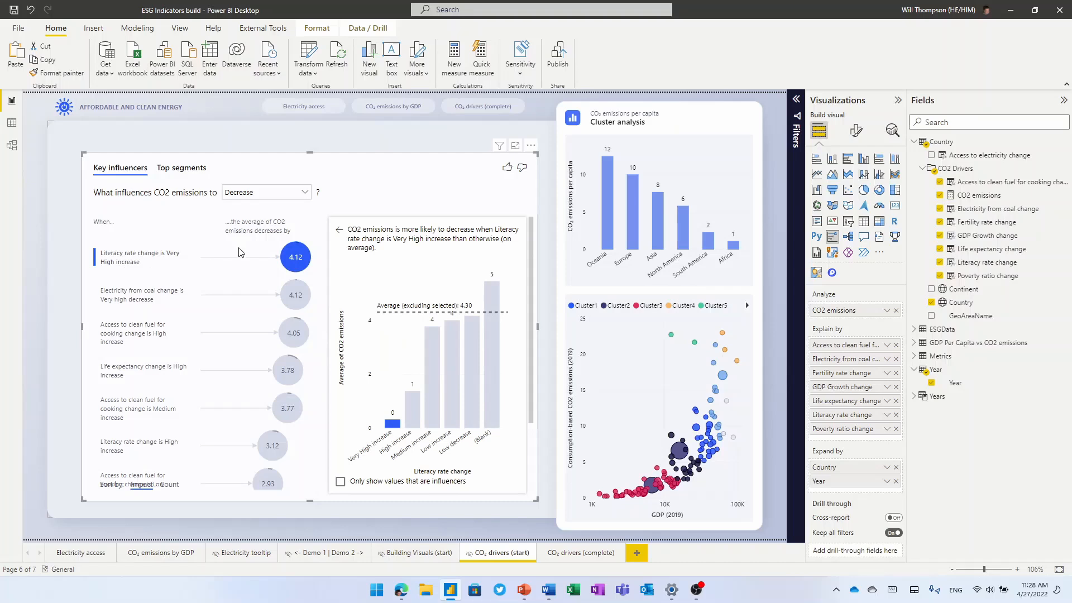
mouse_move(295, 286)
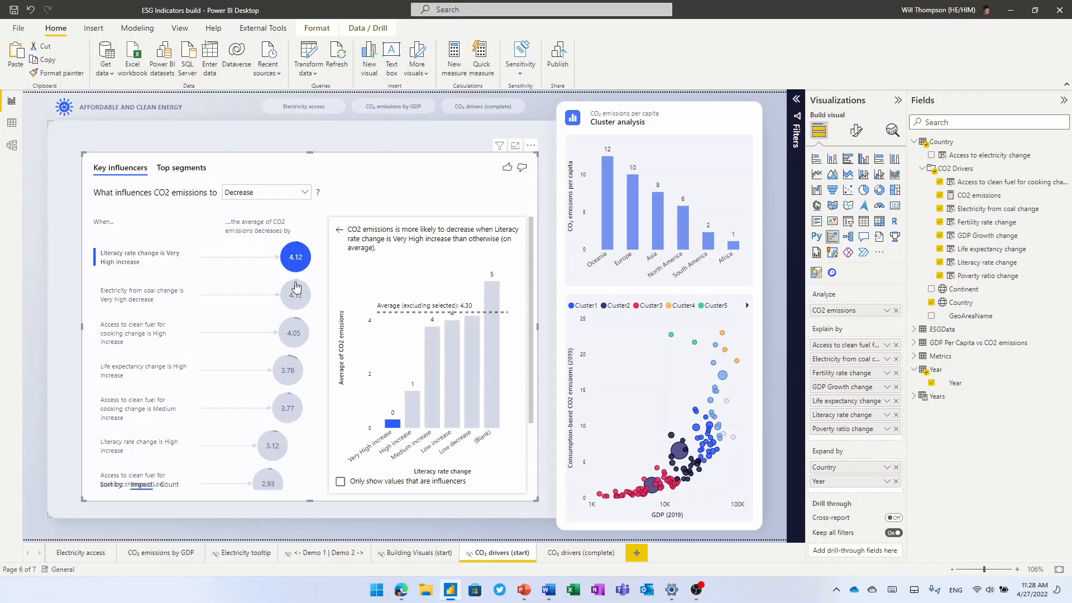
mouse_move(628, 322)
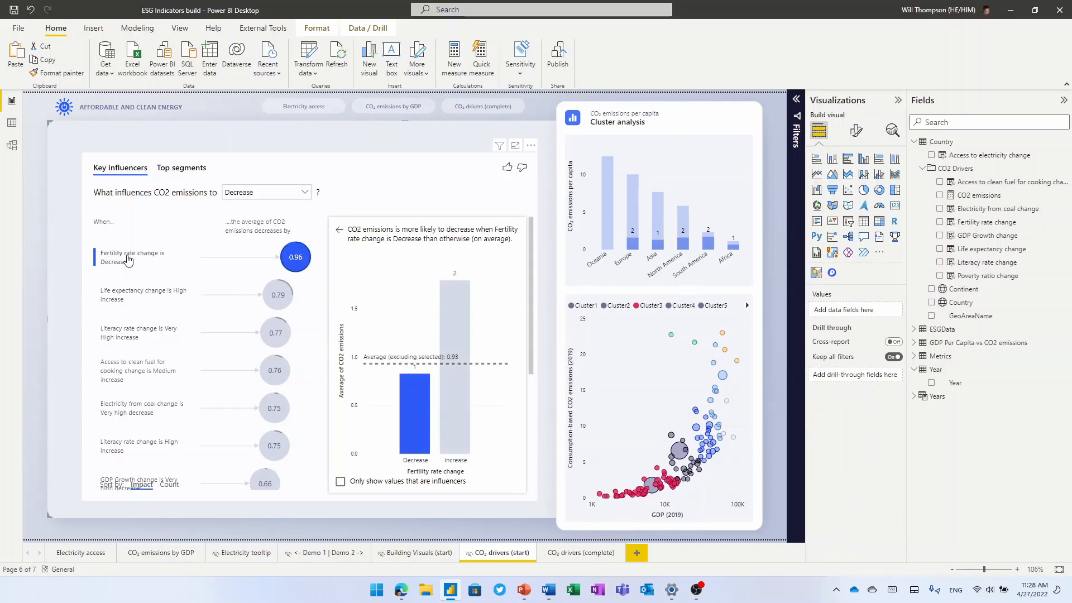
mouse_move(135, 266)
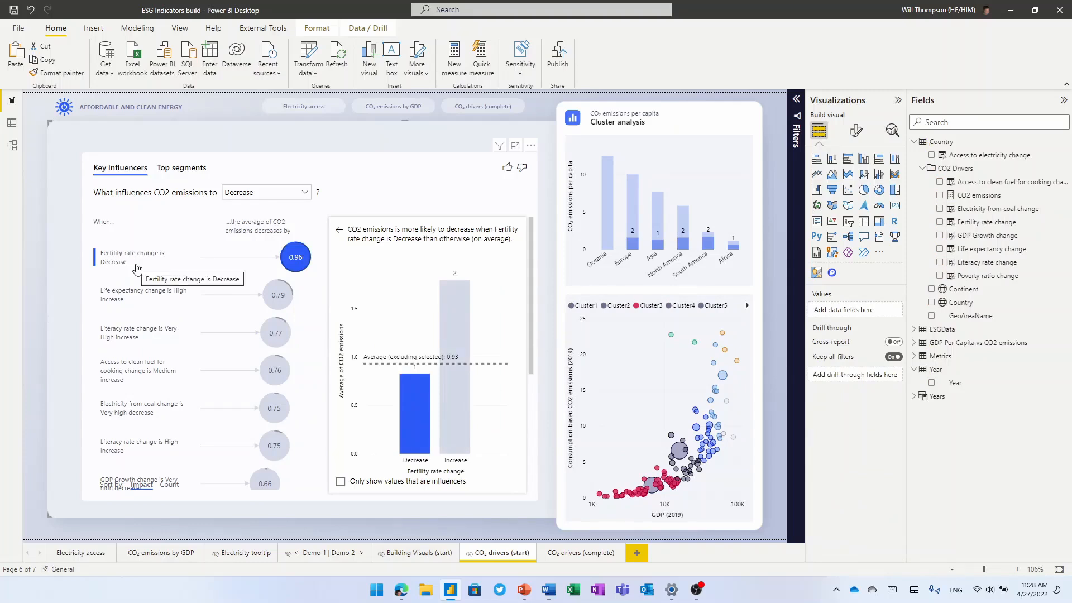
click(136, 295)
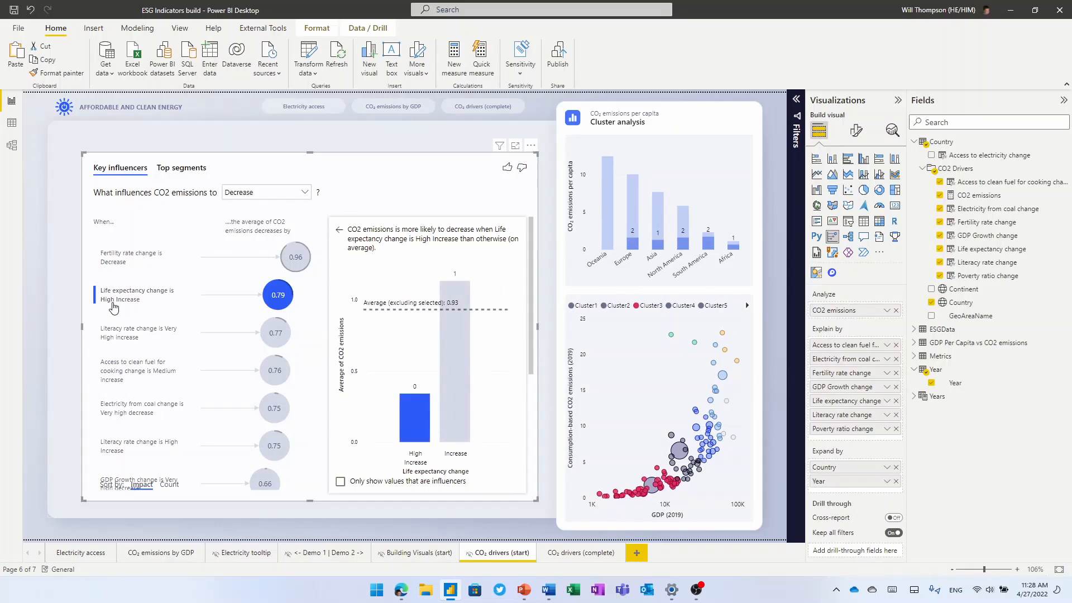
mouse_move(613, 380)
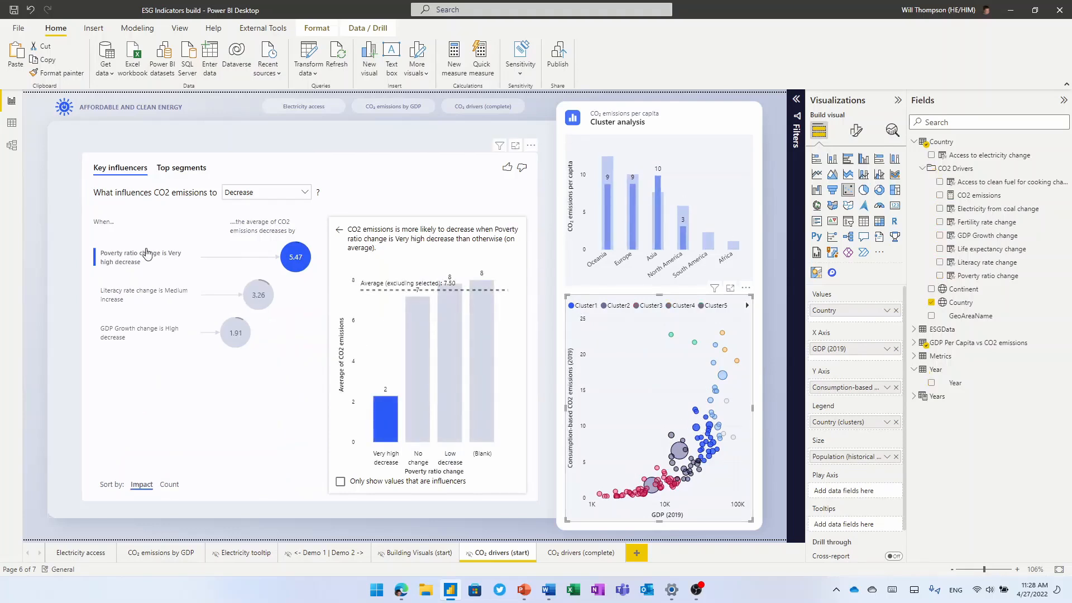
mouse_move(145, 265)
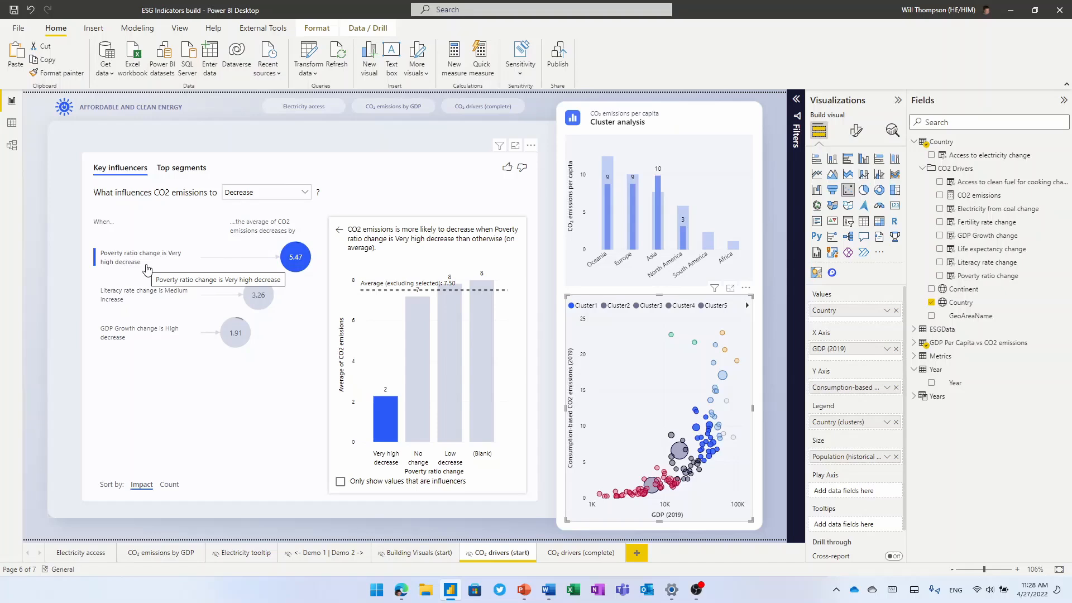
mouse_move(638, 404)
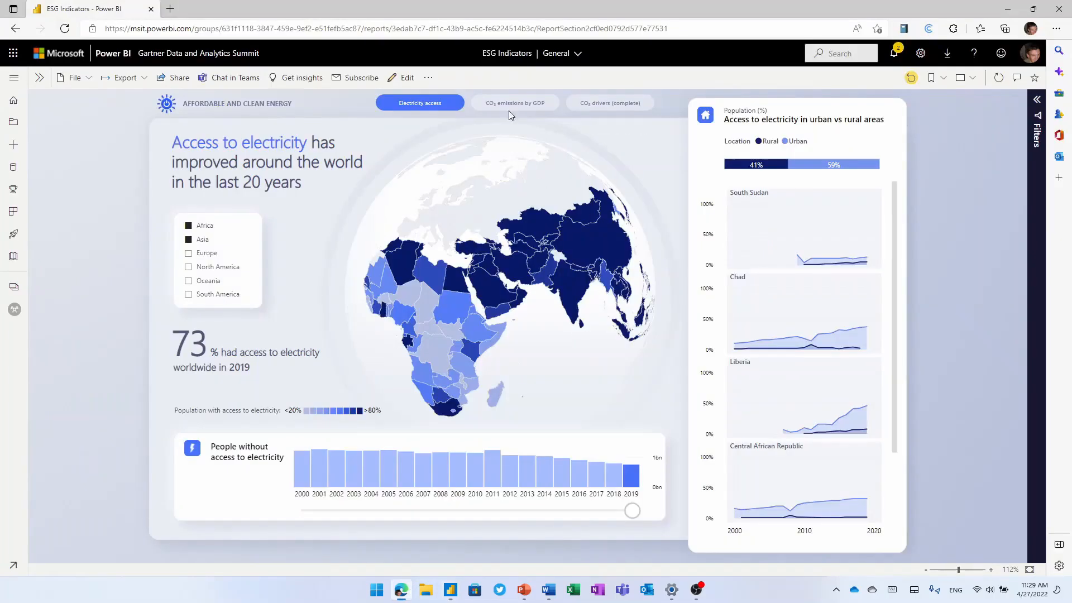
Switch the ESG Indicators report to the CO2 emissions by GDP page and copy its URL
click(514, 103)
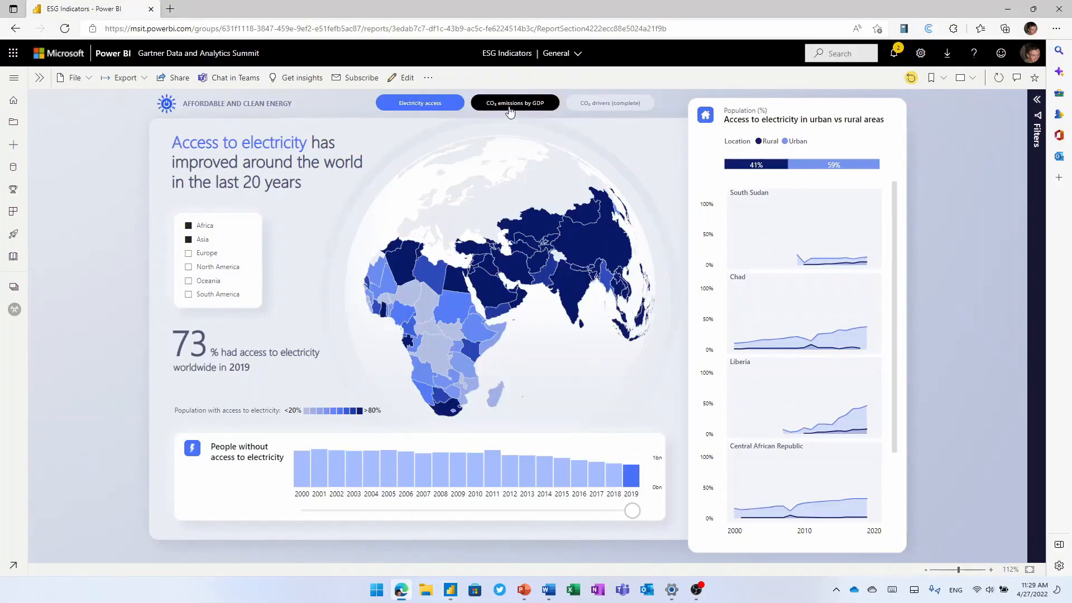
click(514, 102)
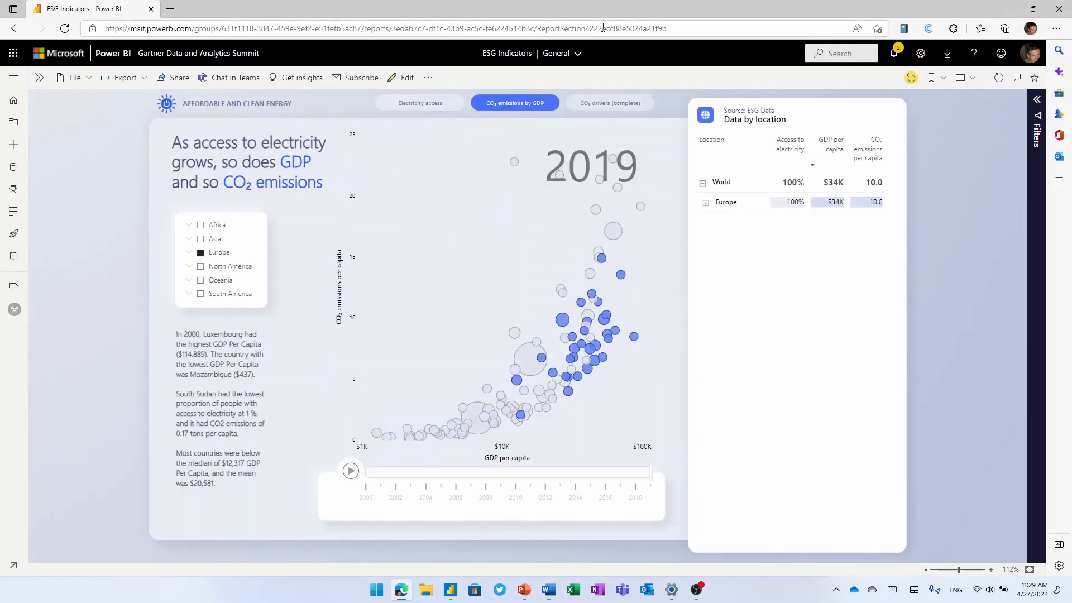
click(385, 28)
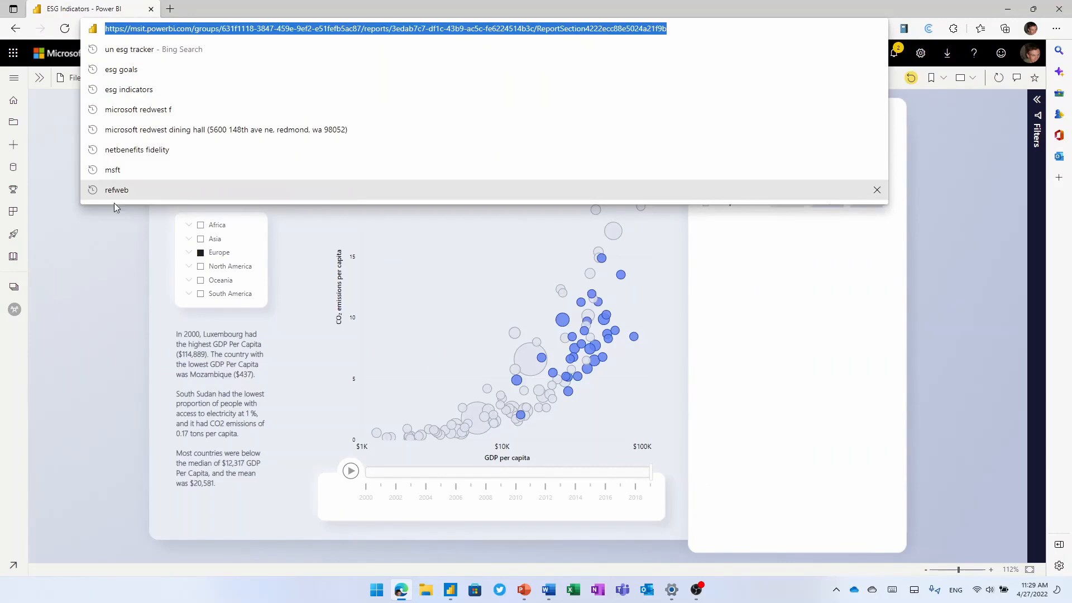
key(Escape)
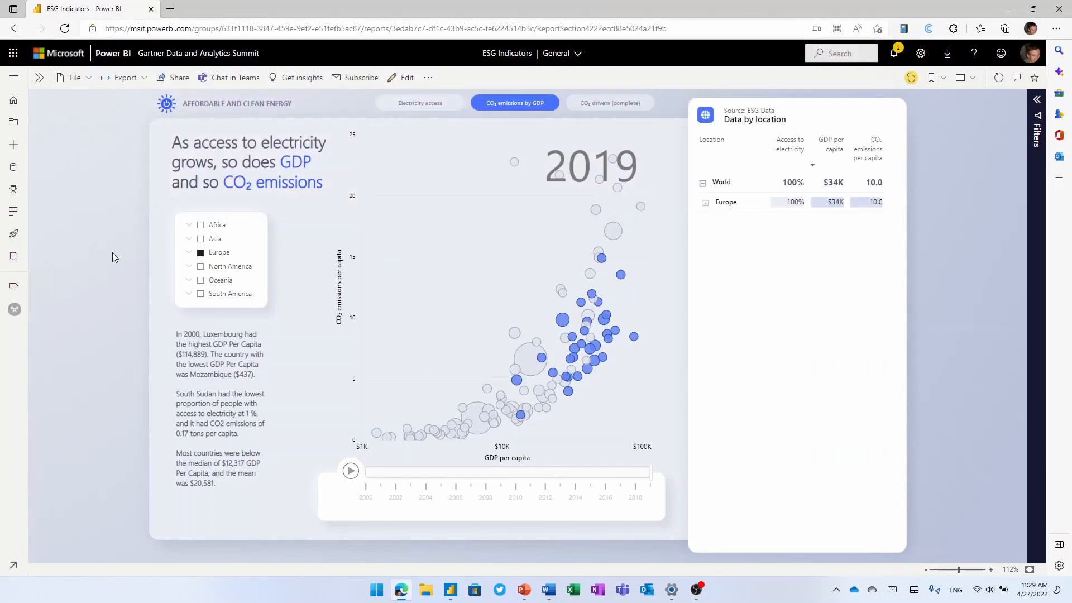
mouse_move(518, 577)
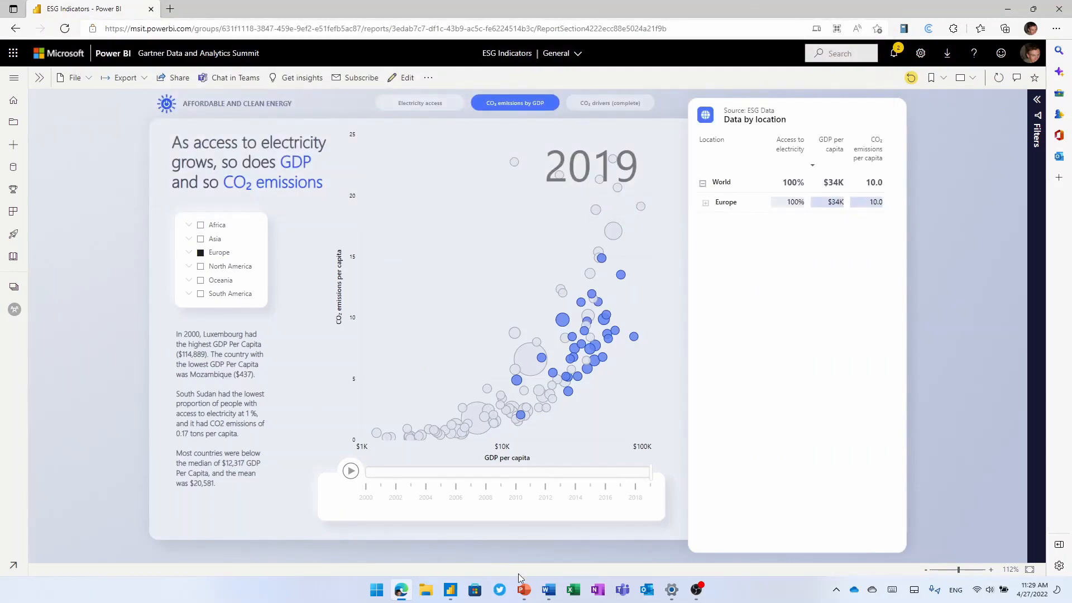
Paste the report page URL into the Power BI add-in on the slide and insert the live page
click(524, 589)
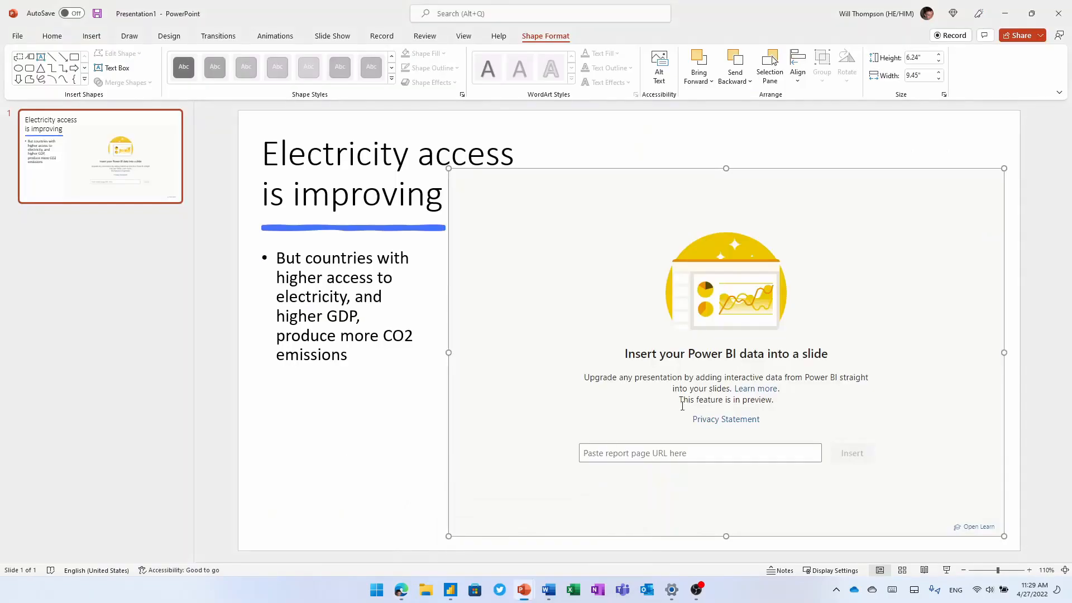
text(3b9-ac5c-fe62245f14b3c/ReportSection4222ecc88e5024a21f9b)
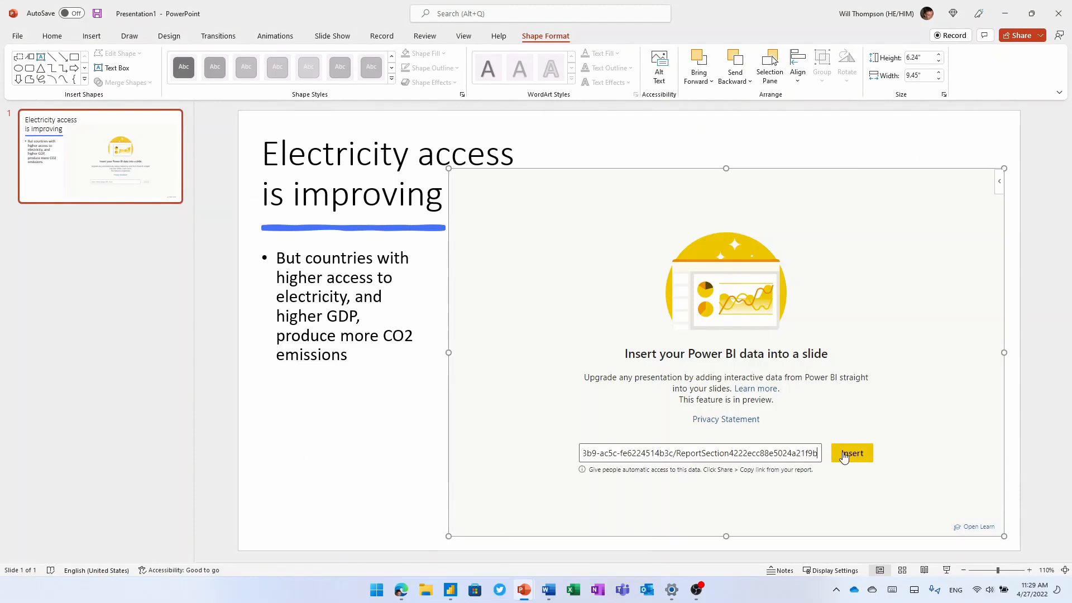
click(850, 452)
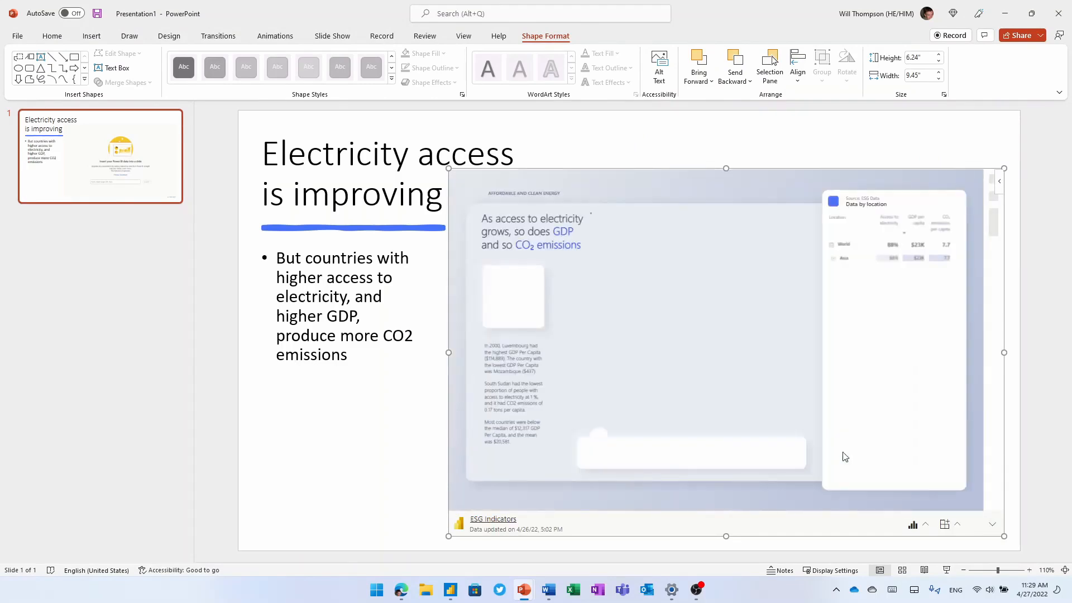
click(707, 192)
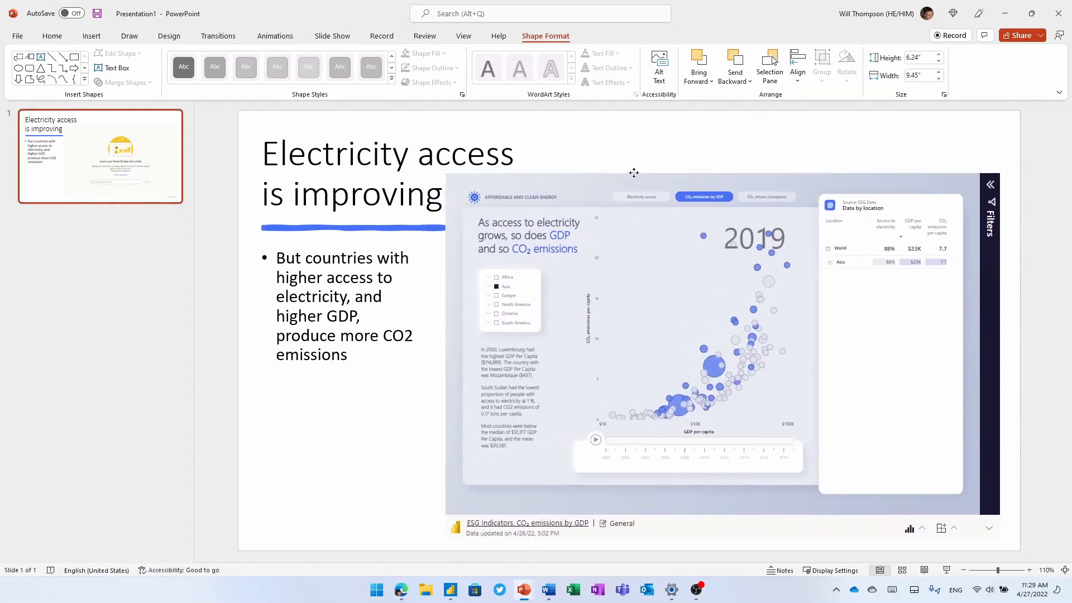
Add a callout shape labelled Slider pointing at the embedded report's timeline
click(91, 35)
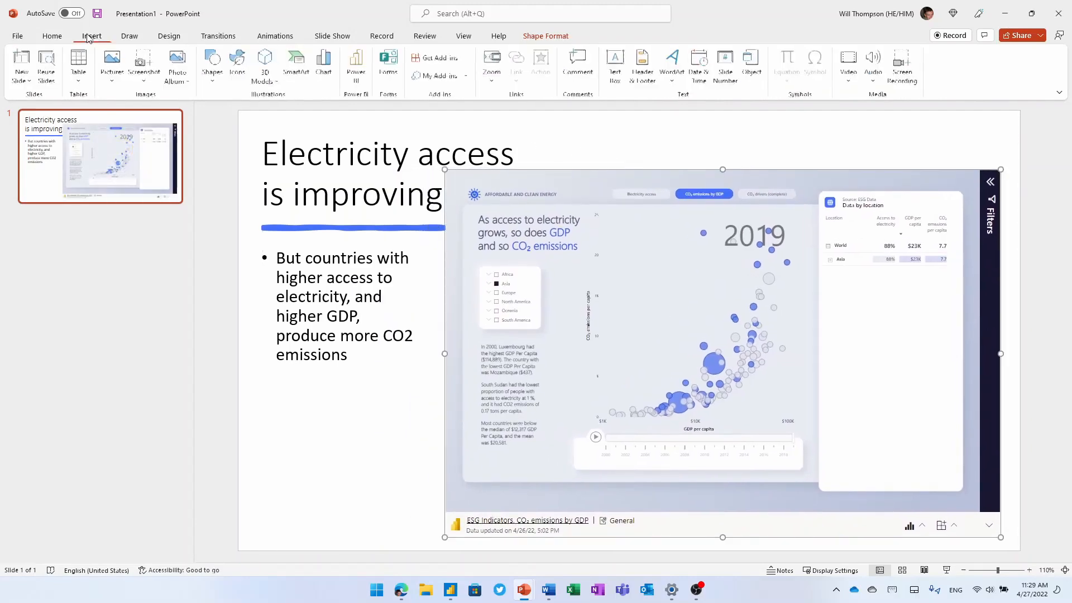
click(212, 65)
text(Slider)
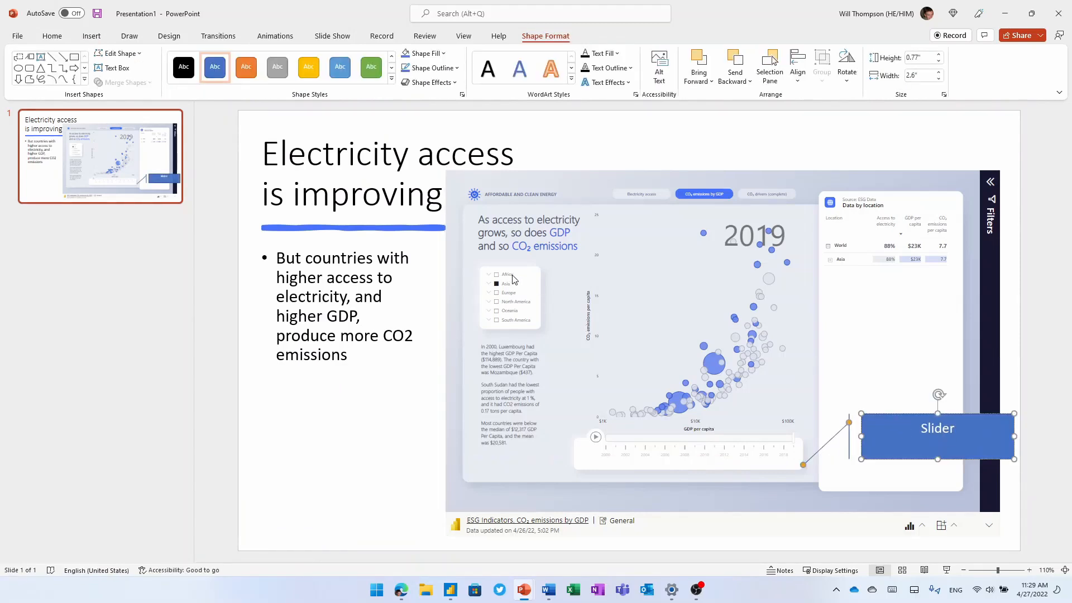
Filter the live report to Africa and play the year axis from 2001 through 2011
click(657, 286)
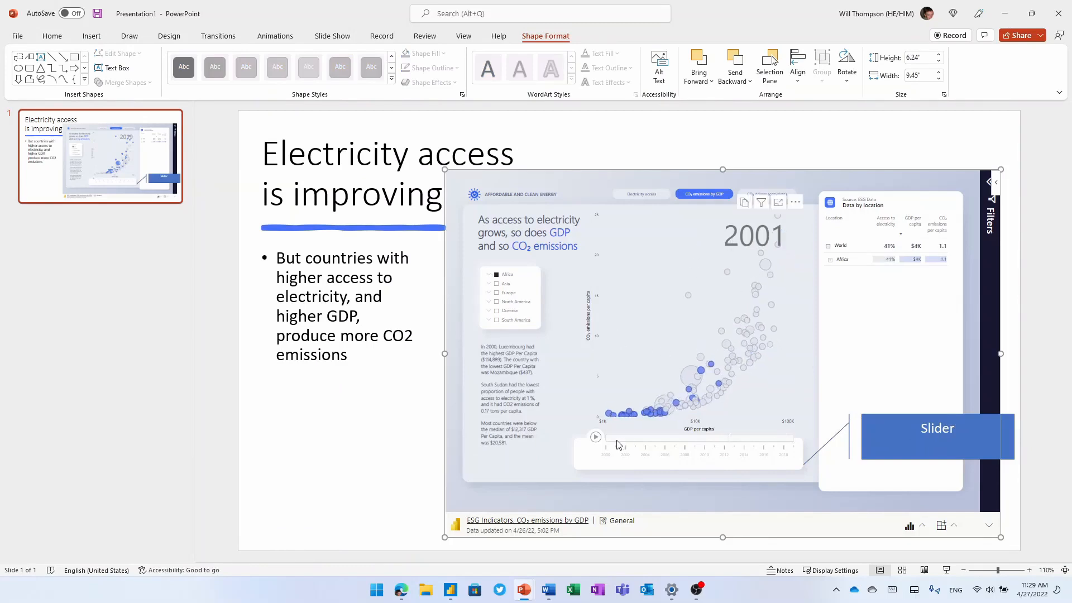
click(595, 436)
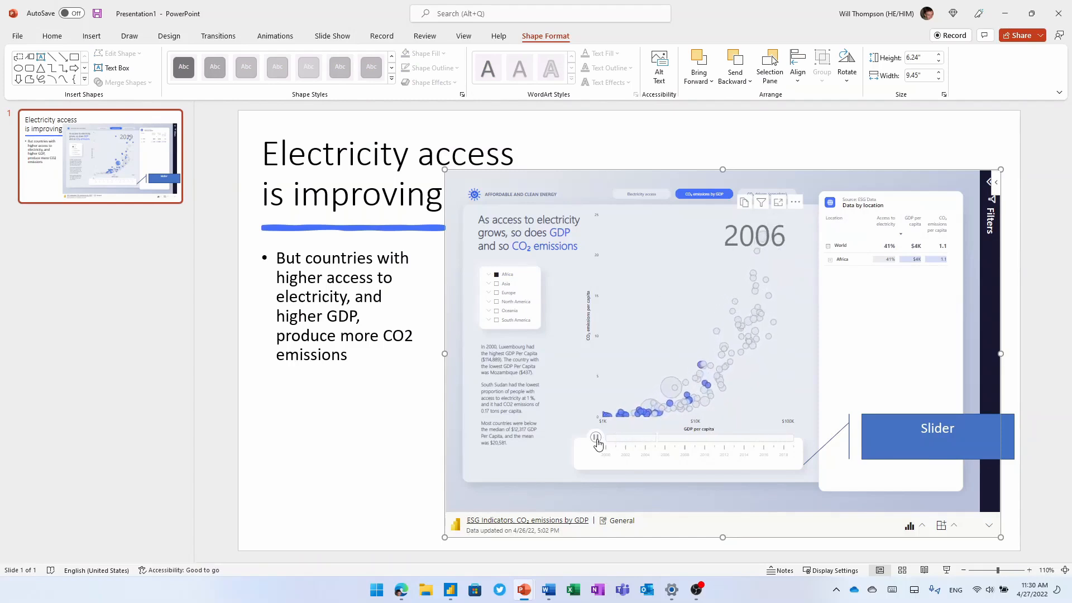
click(595, 436)
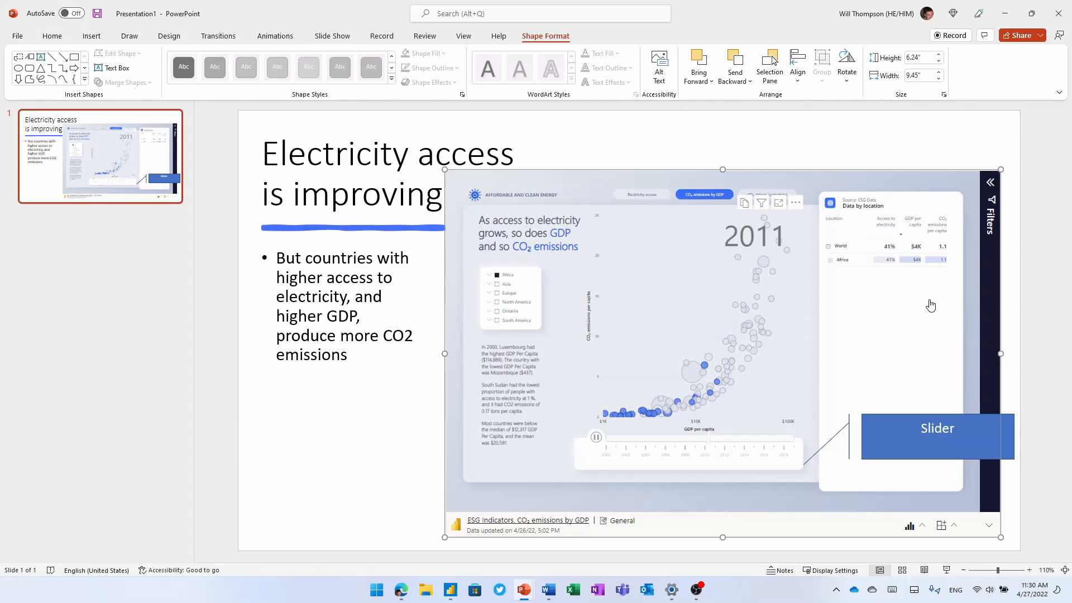
click(400, 589)
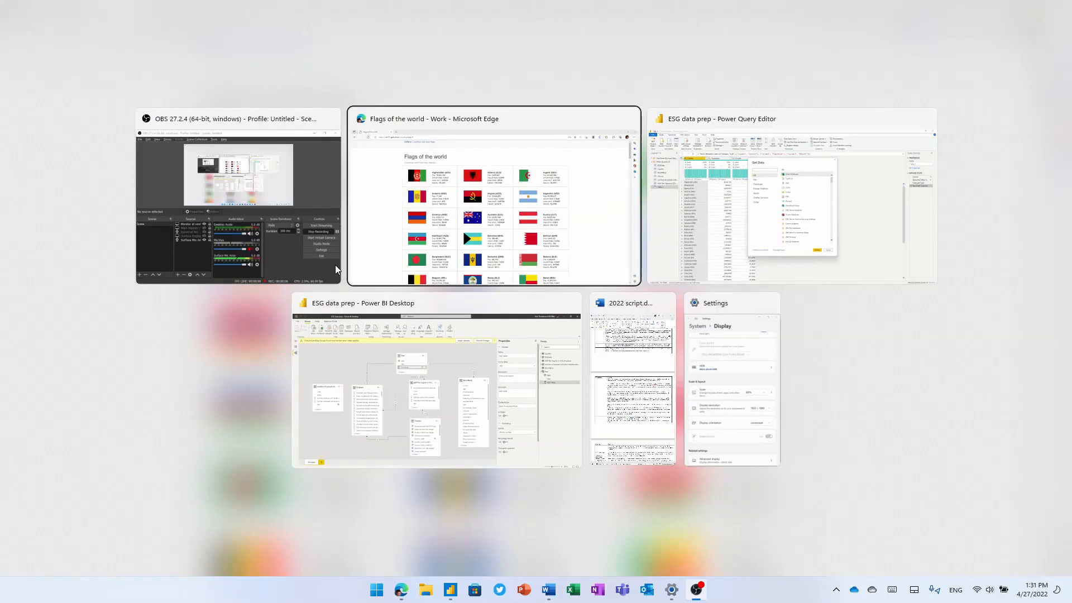
In Power Query Editor start a From Web connection with the countryflags page address
click(790, 199)
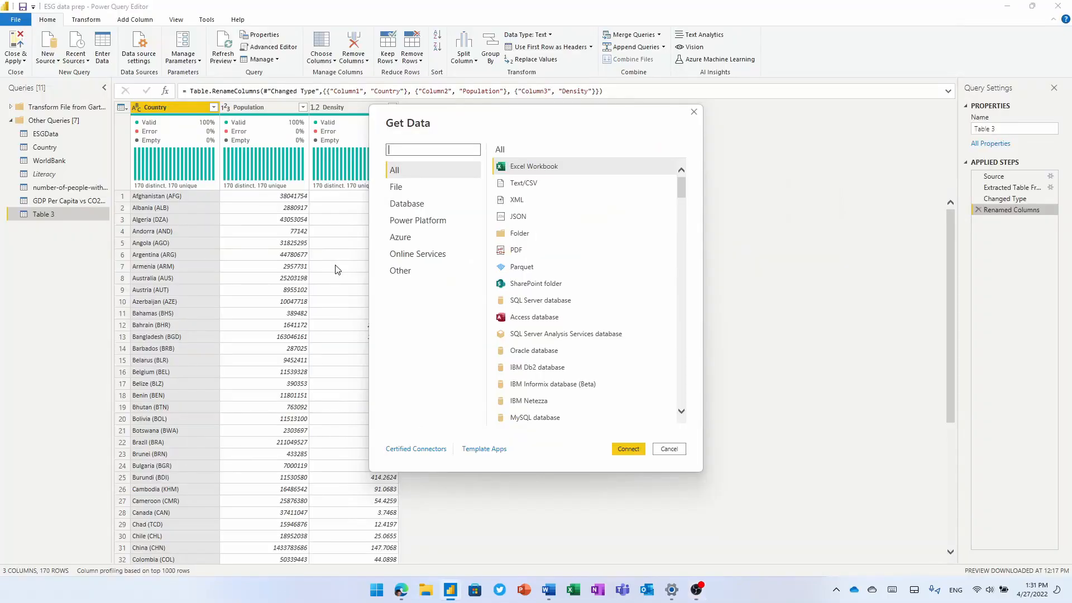
mouse_move(422, 239)
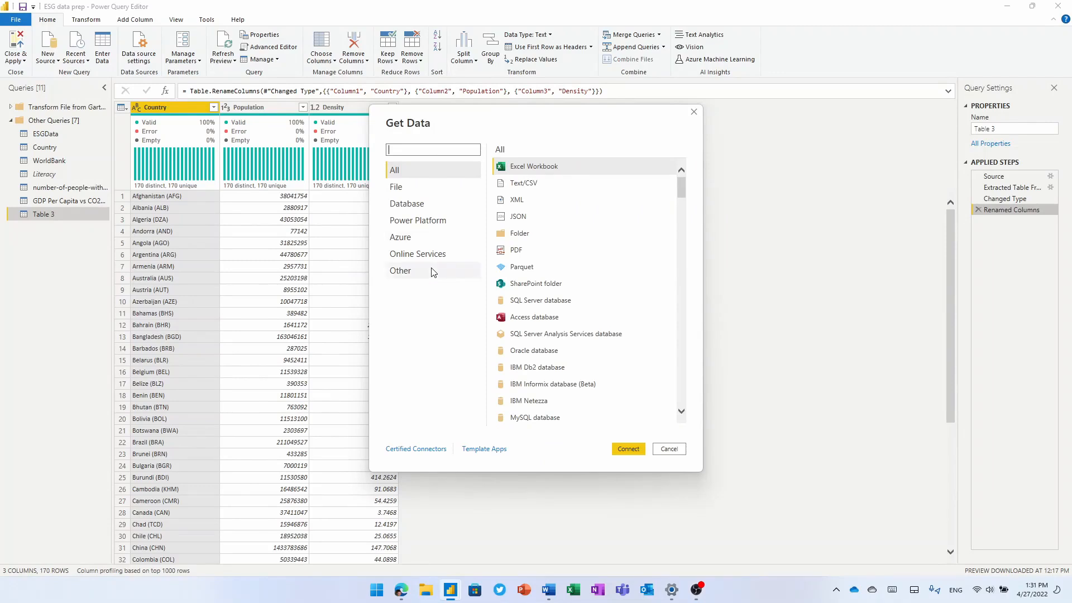
mouse_move(689, 194)
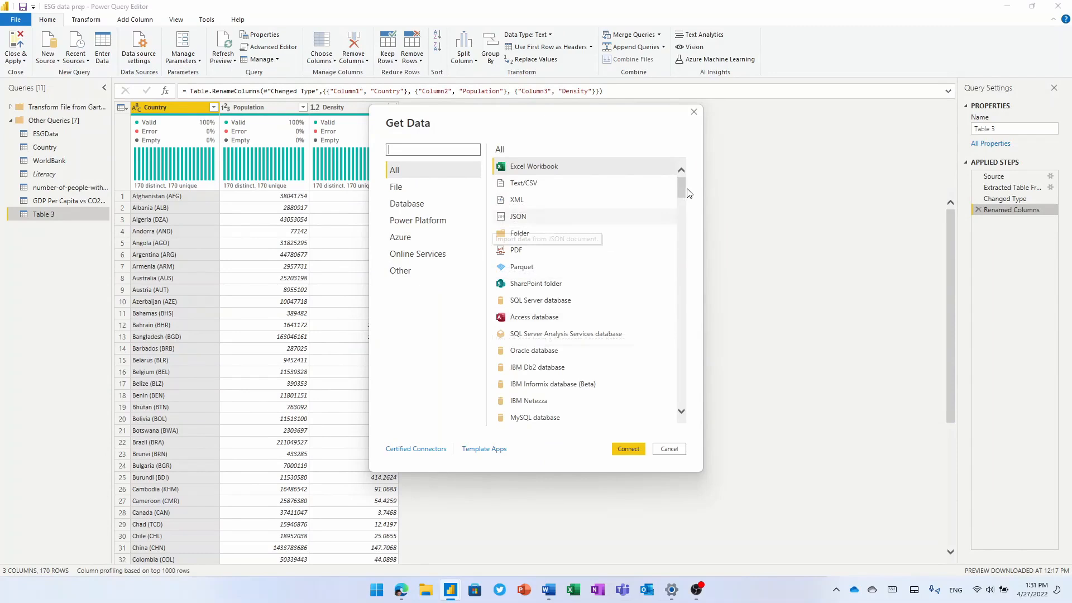
scroll(down, 3)
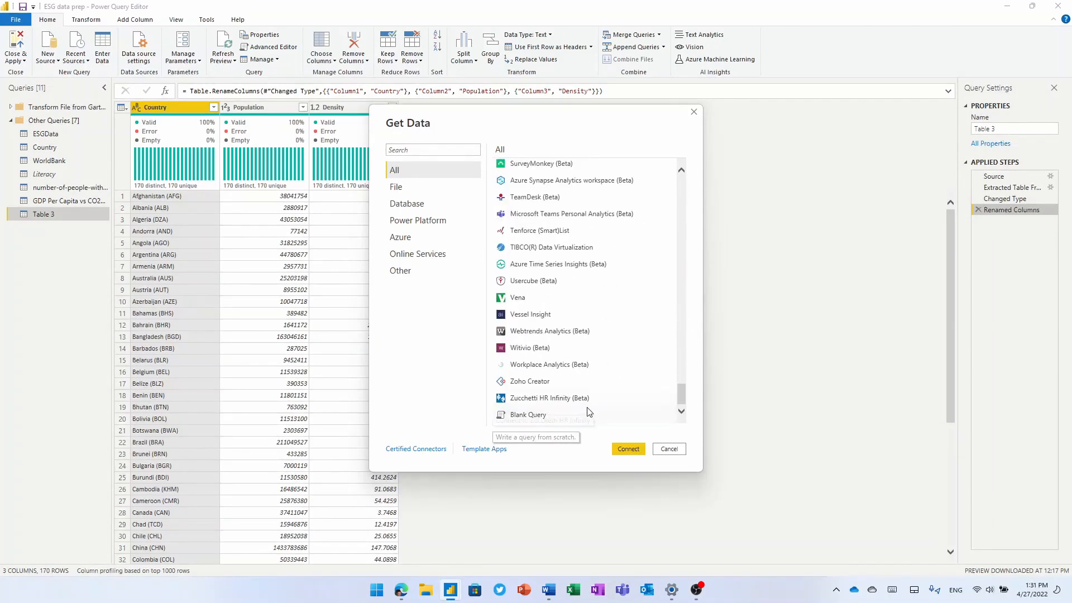
mouse_move(436, 288)
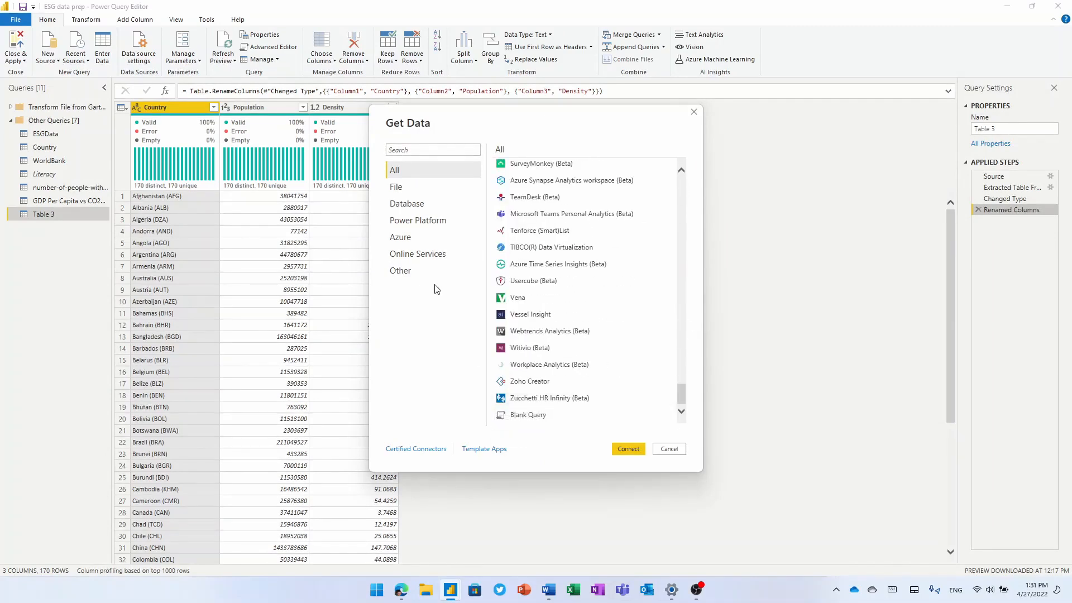
click(400, 270)
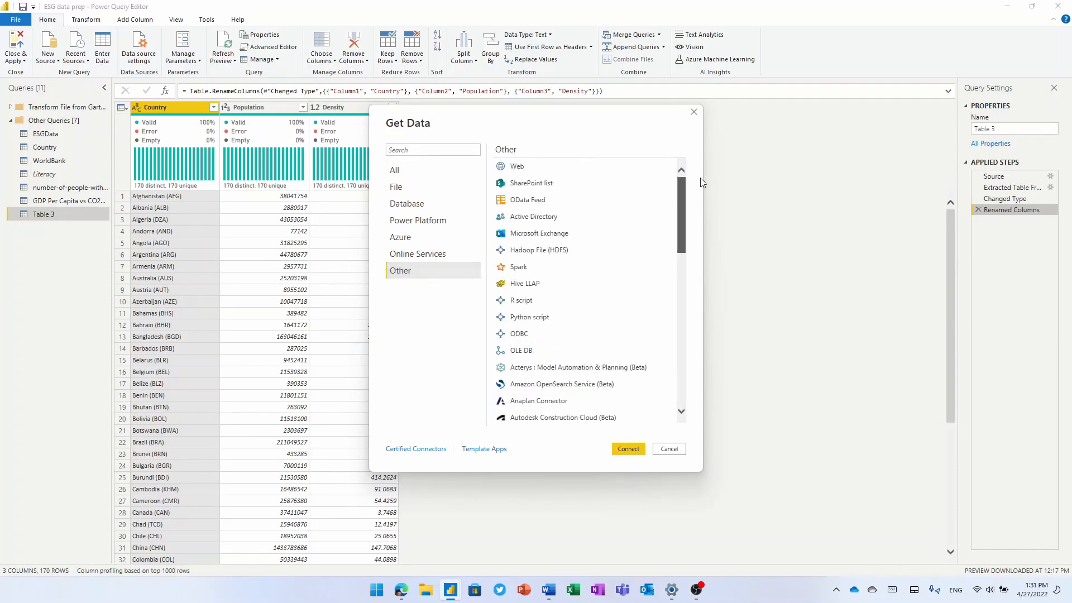
click(668, 449)
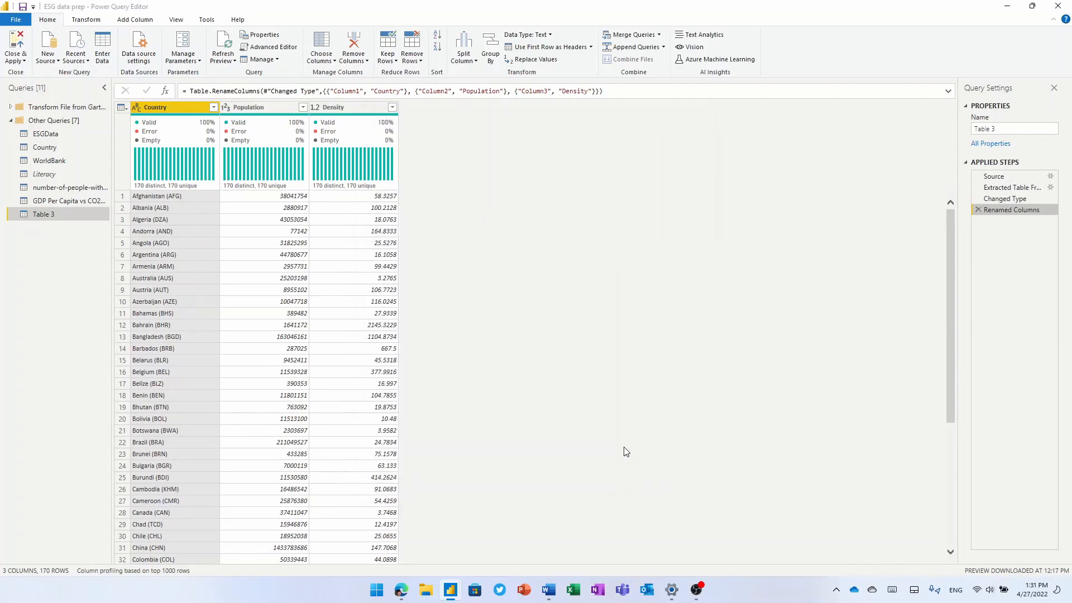
mouse_move(554, 341)
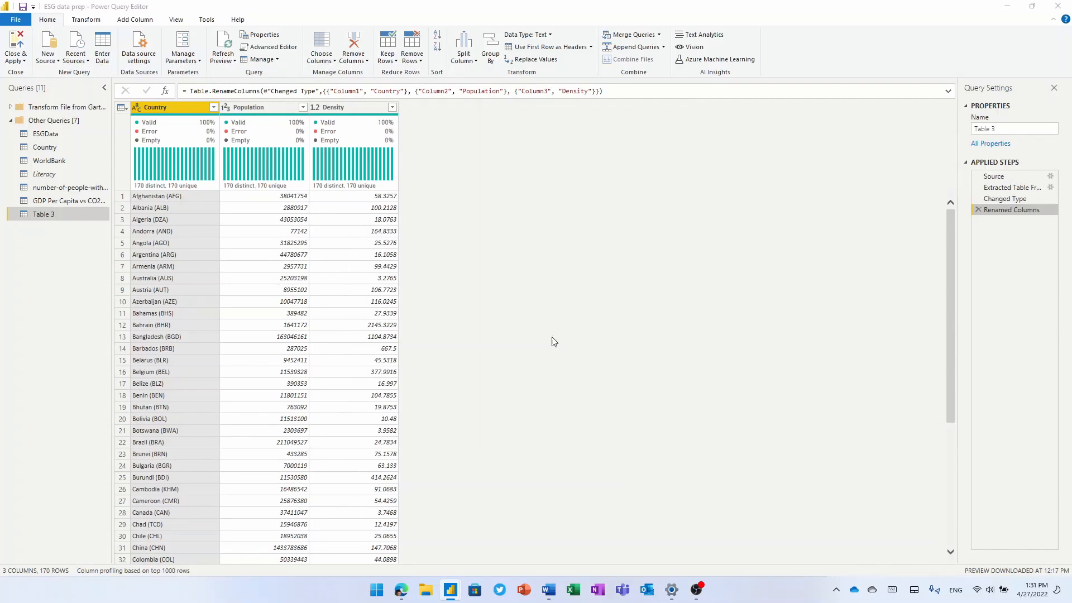
click(648, 326)
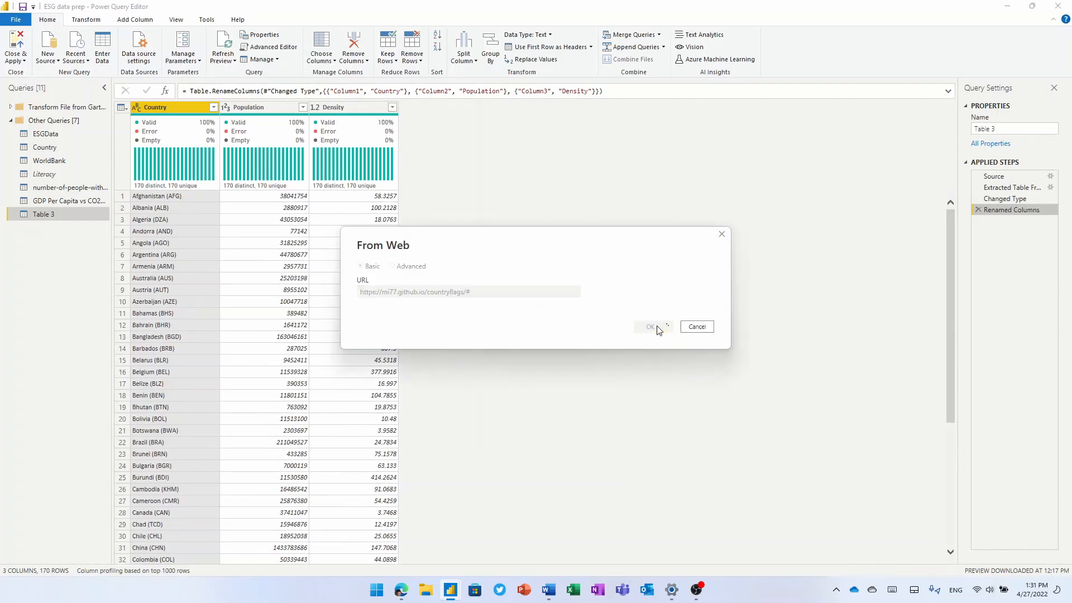
Connect to the country flags page and start Add Table Using Examples from the Navigator
click(649, 326)
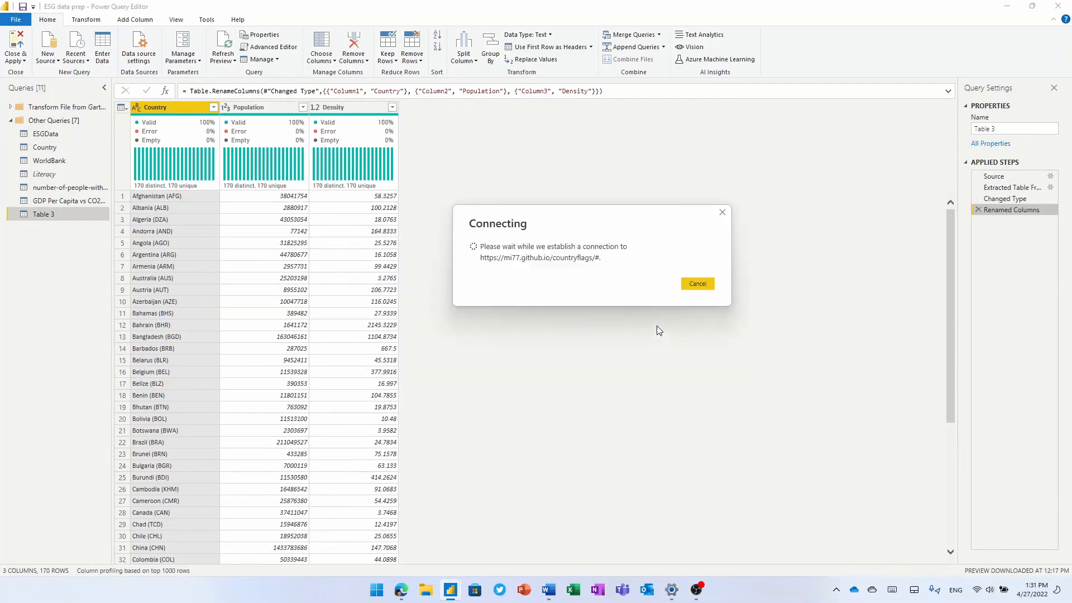
click(697, 283)
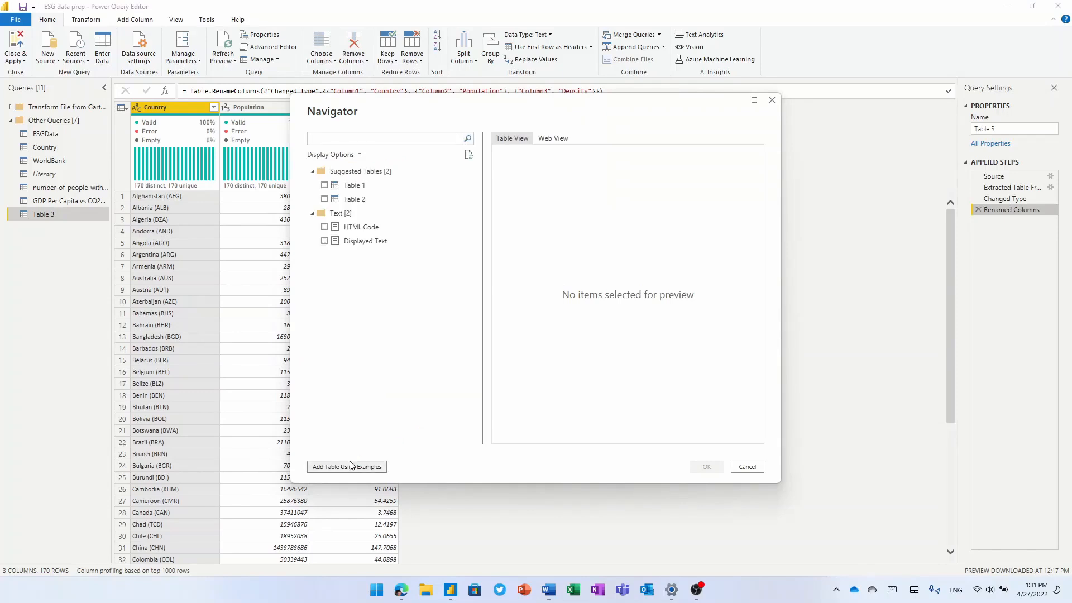
click(346, 466)
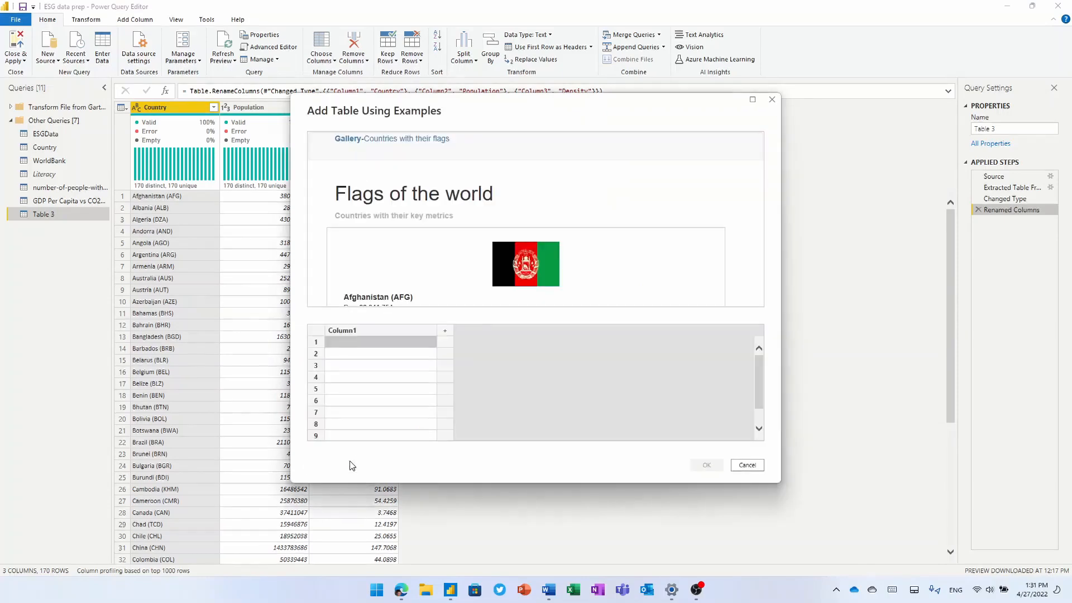
Enter Afghanistan (AFG) and Albania (ALB) as country examples for the first column
click(369, 342)
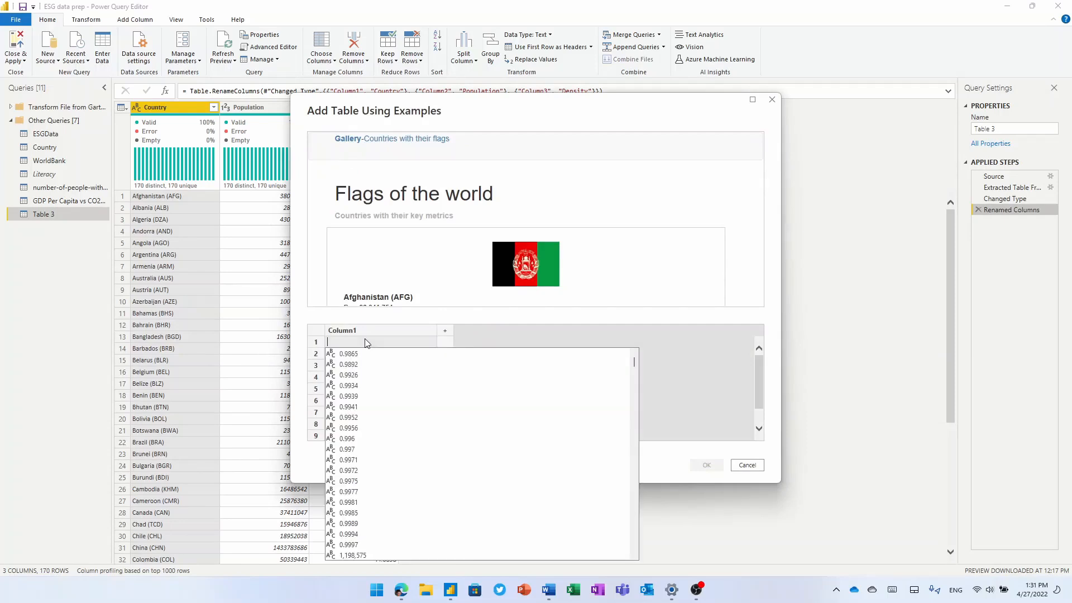
text(Afghan)
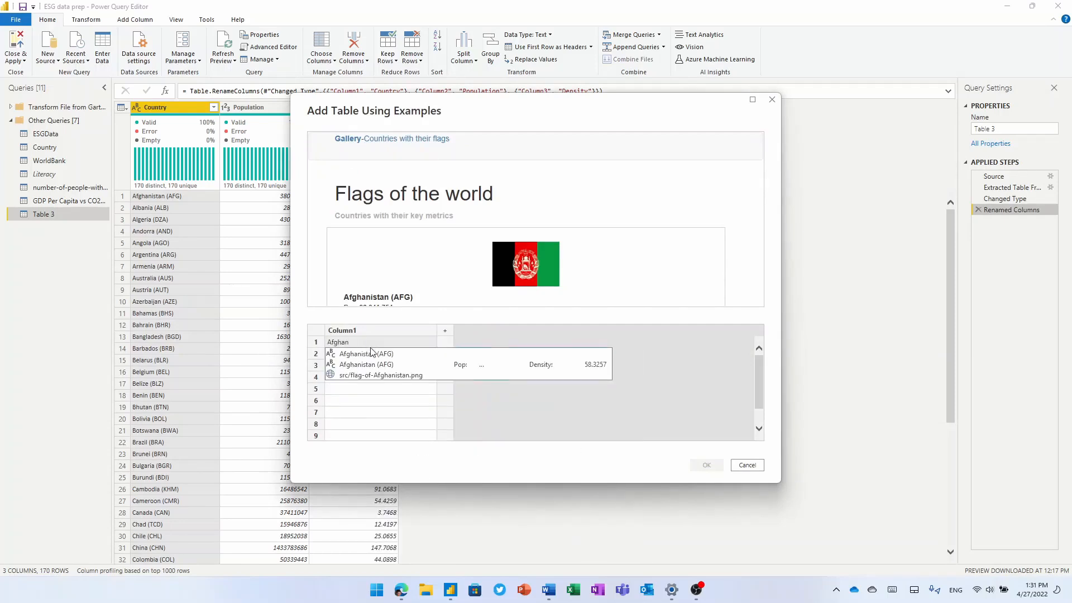
click(365, 354)
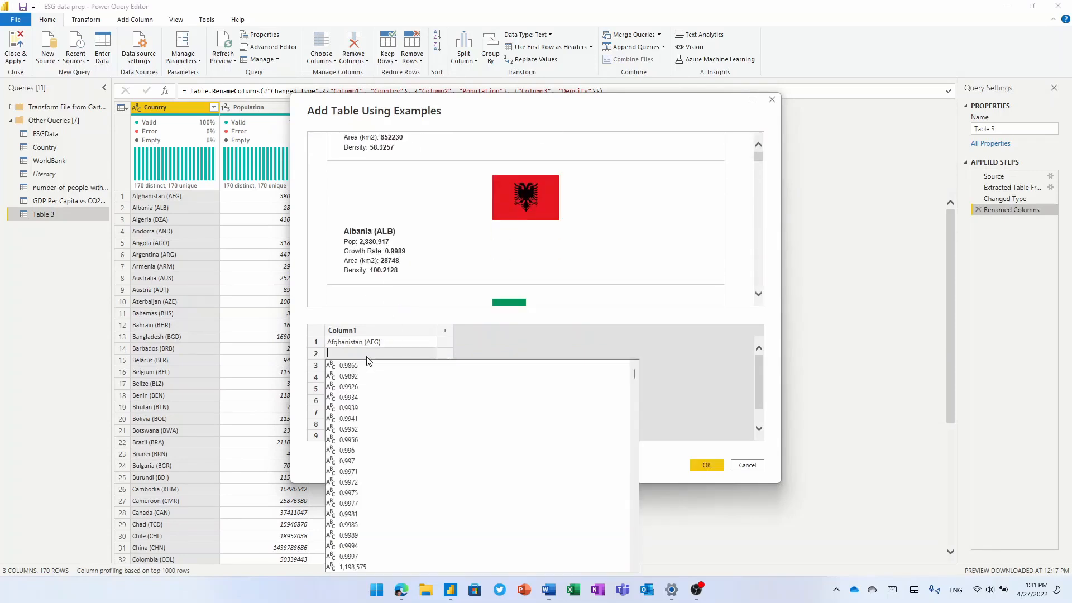
text(Al)
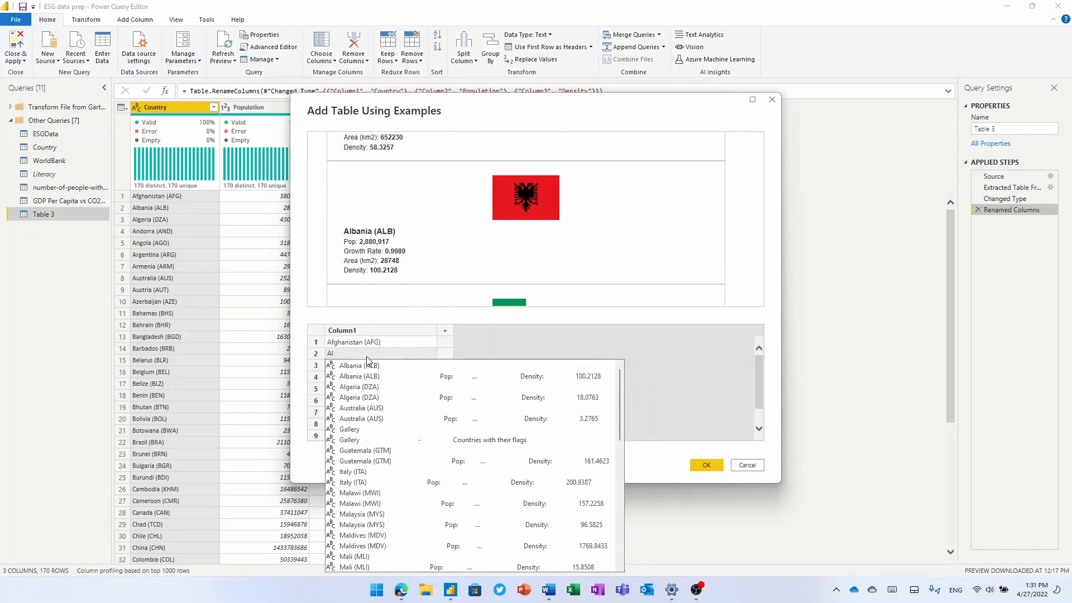
click(358, 364)
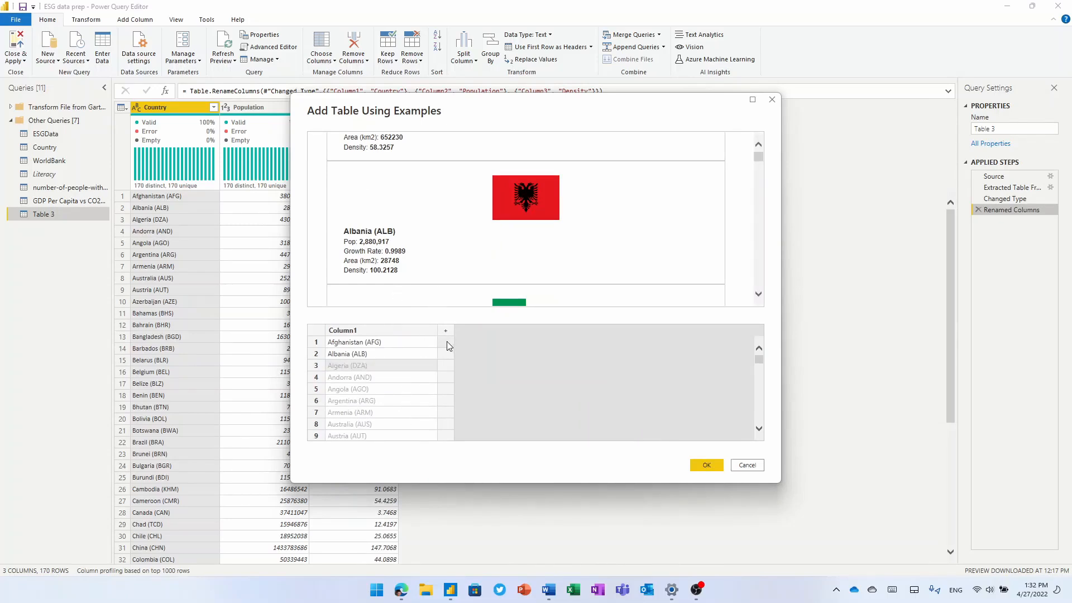
Add Population (38) and Density (58.32) example columns to build Table 3
click(445, 331)
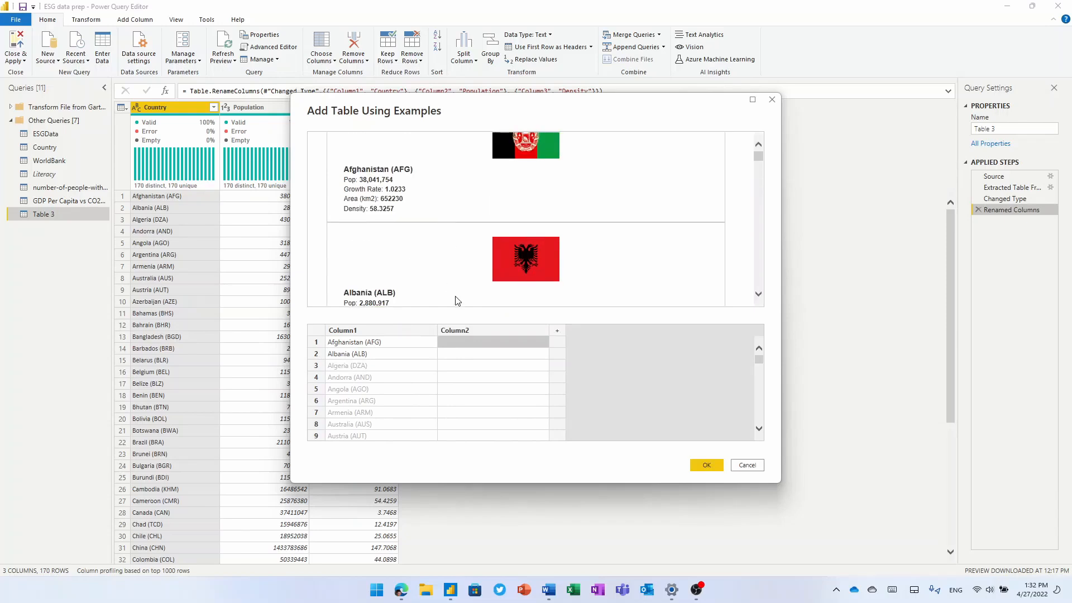
click(491, 342)
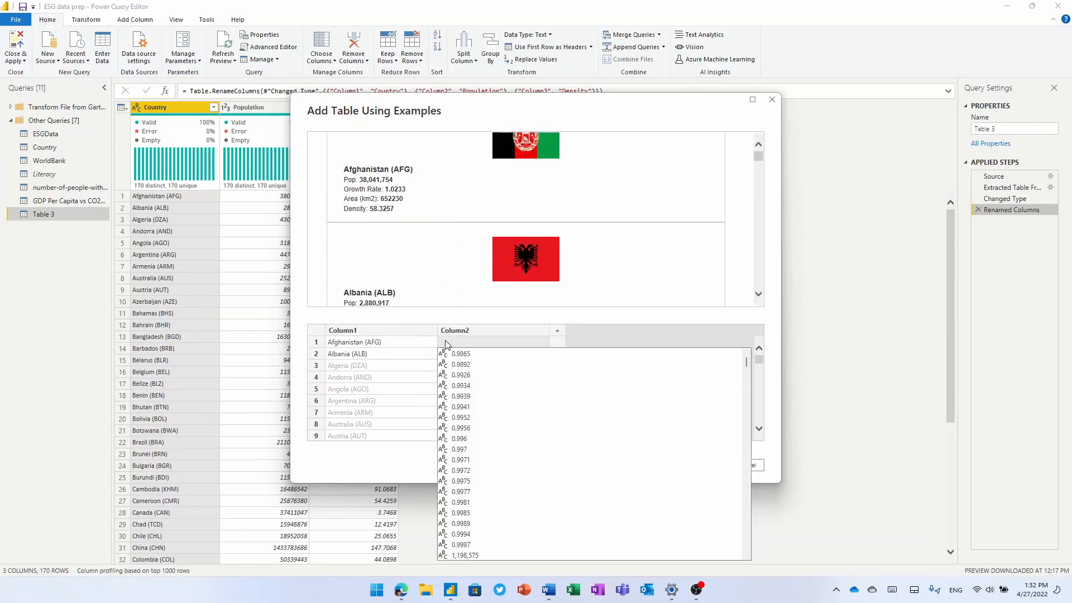
text(38,041,754)
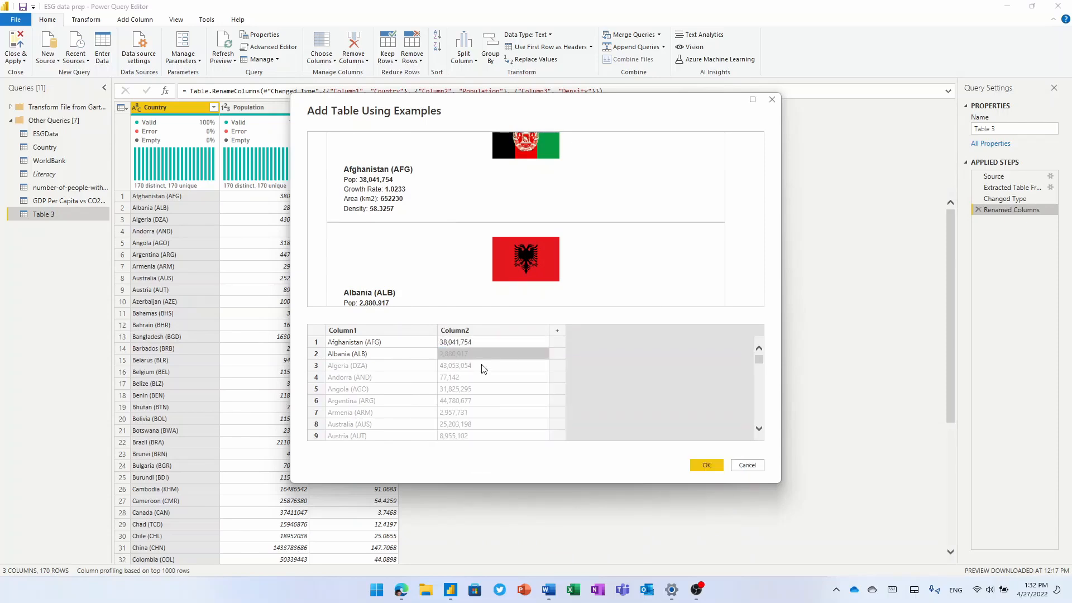
click(557, 331)
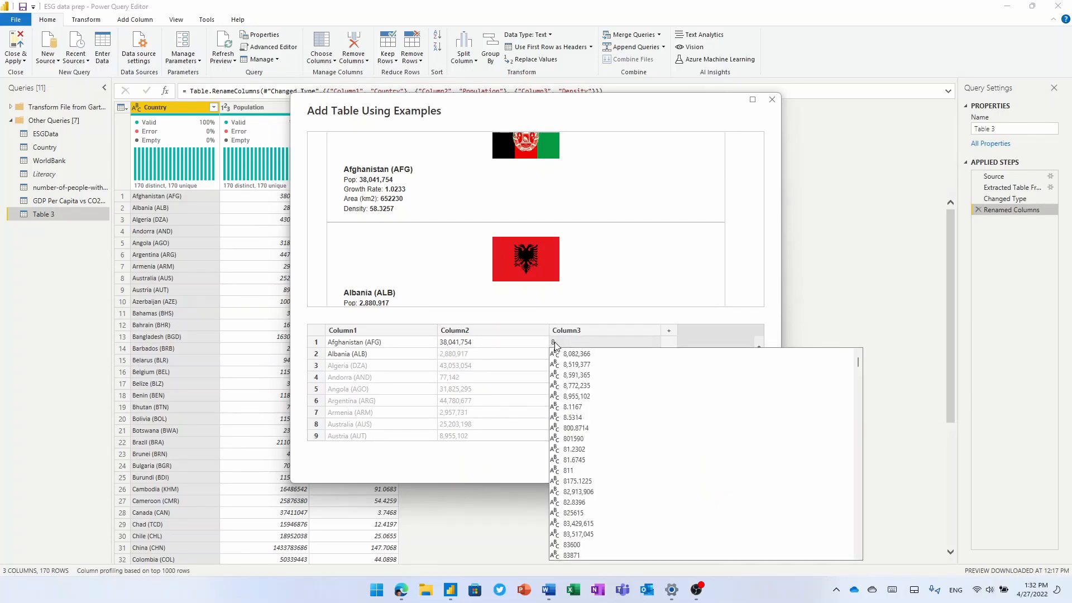
text(58.32)
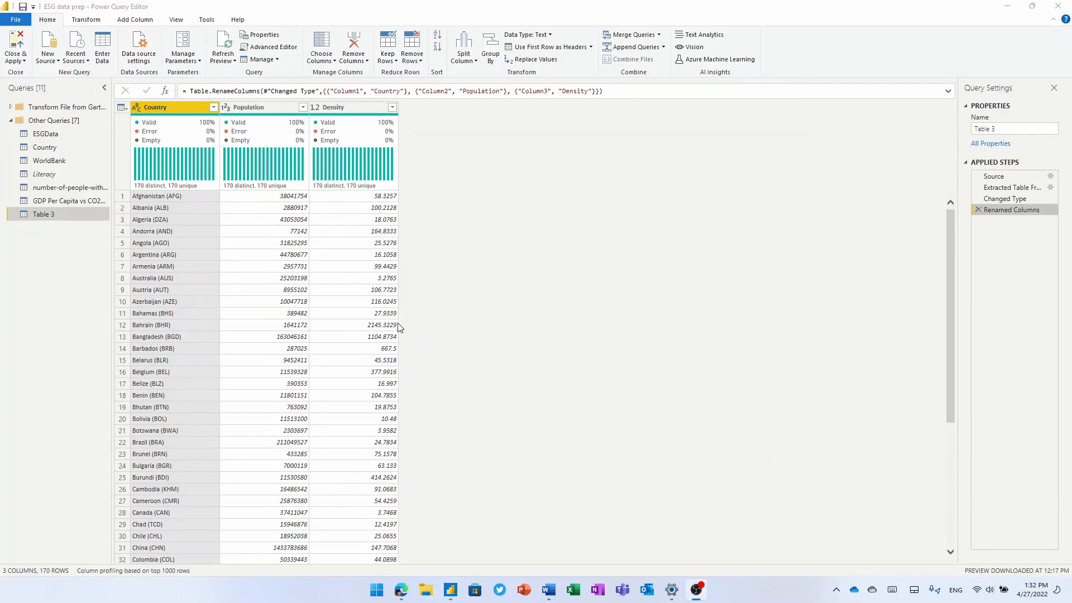
mouse_move(159, 117)
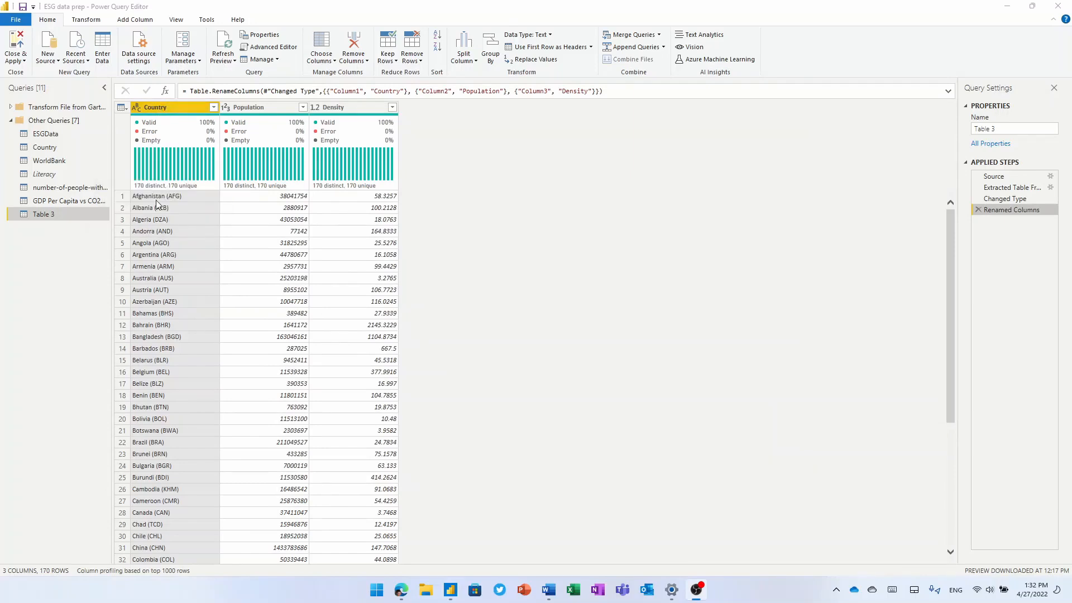
mouse_move(141, 203)
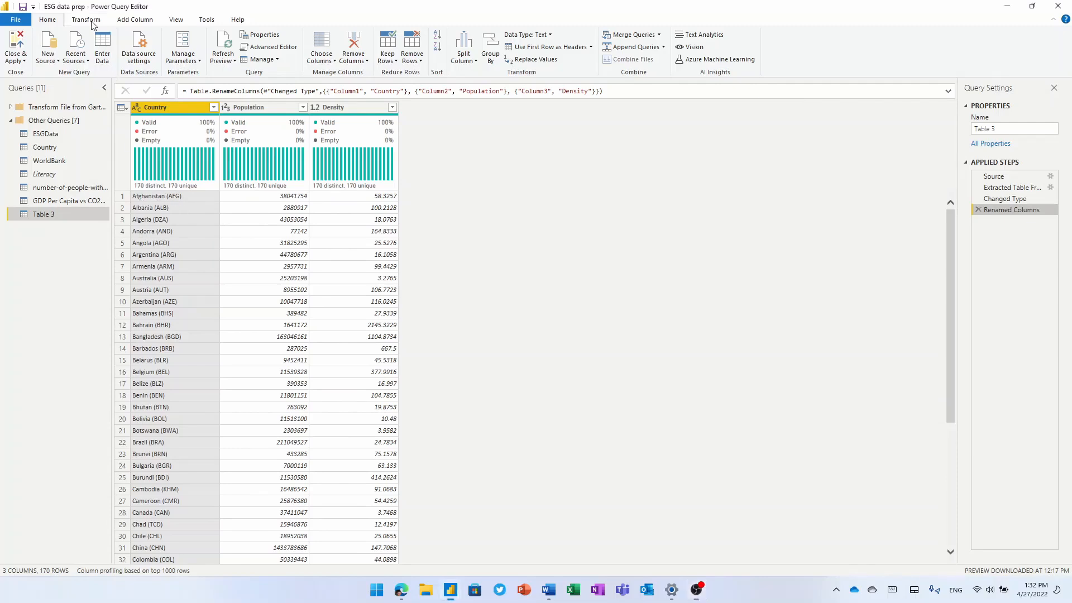
Add a Column From Examples with Afghanistan, extracting country names without codes
click(86, 19)
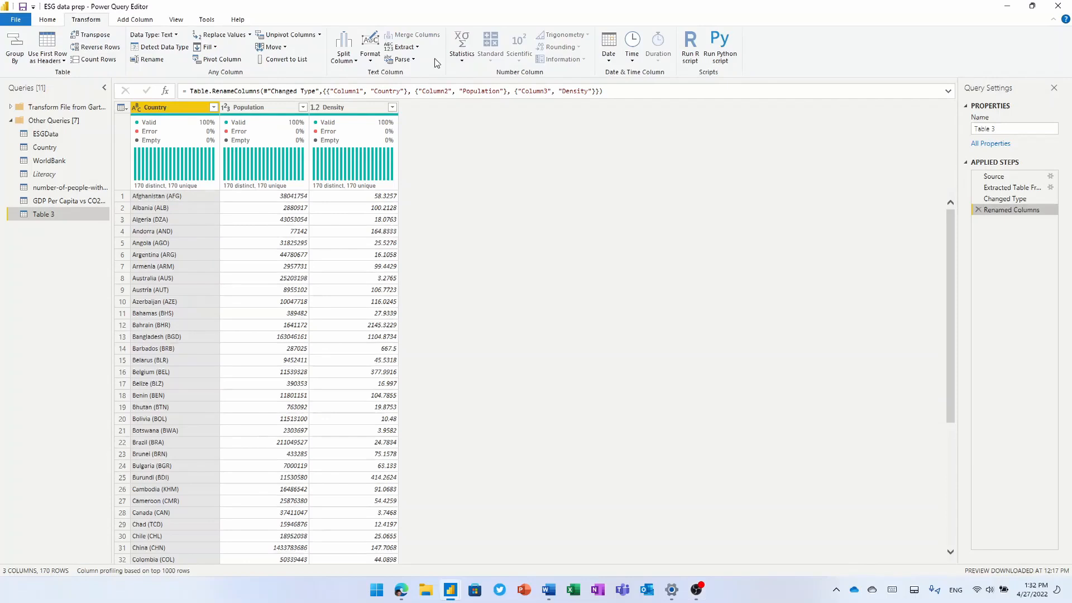
click(135, 19)
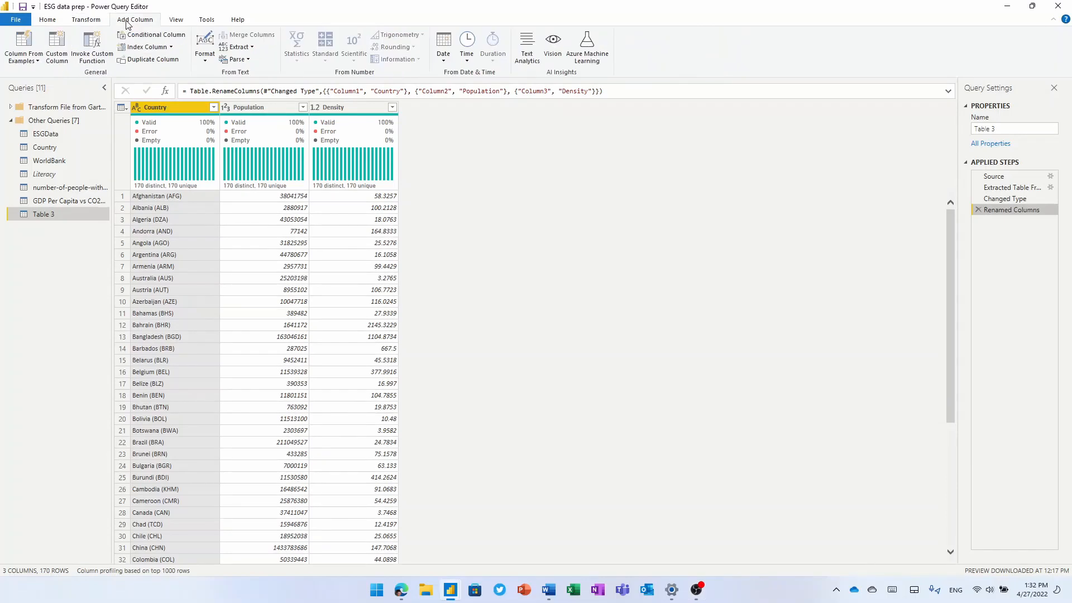
click(22, 47)
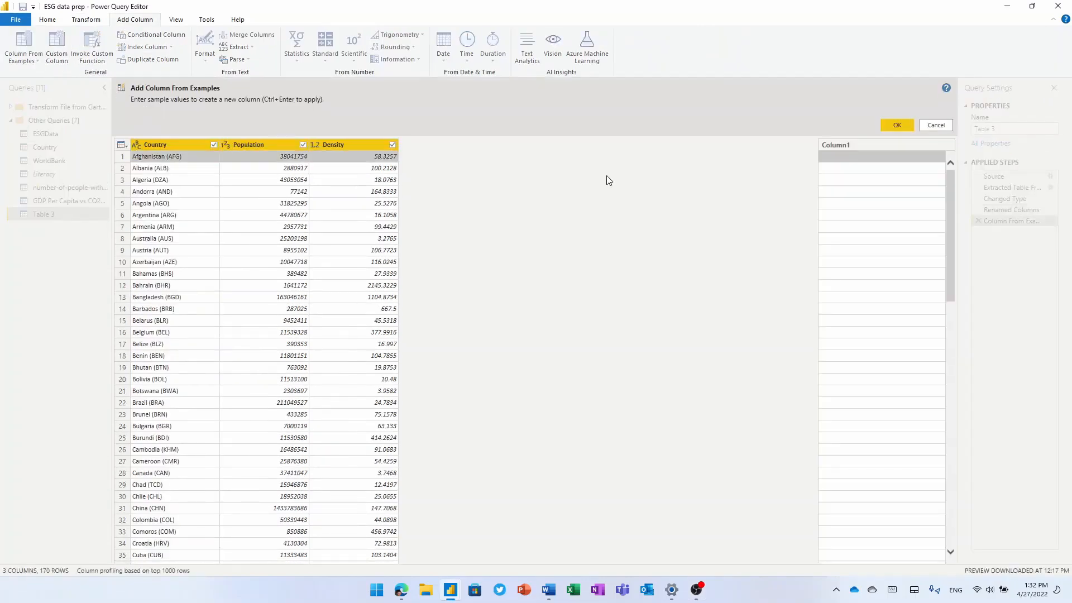
click(882, 143)
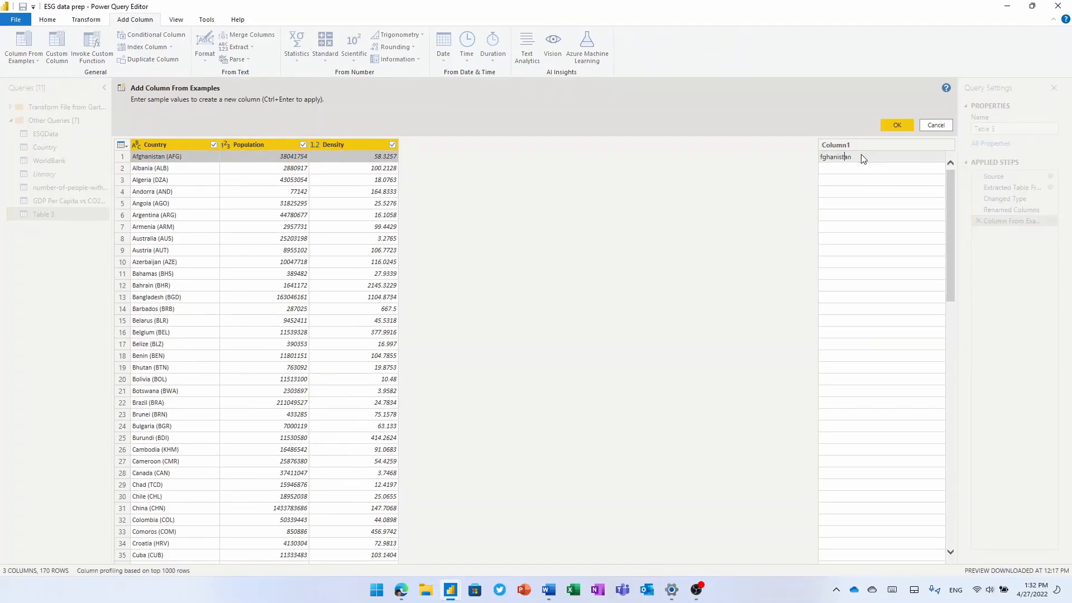
text(Afghanistan)
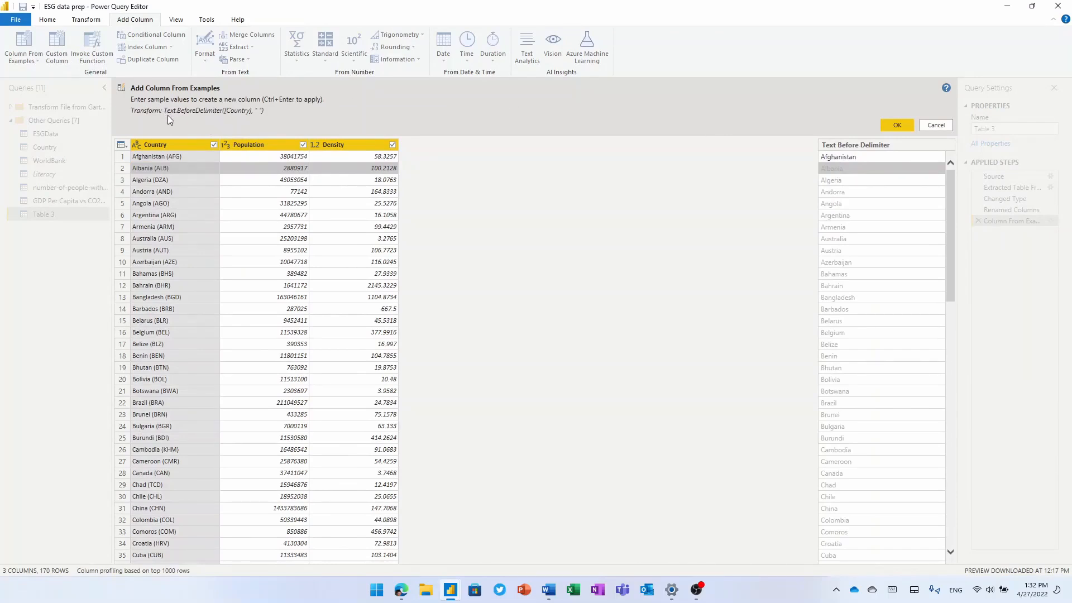
mouse_move(238, 121)
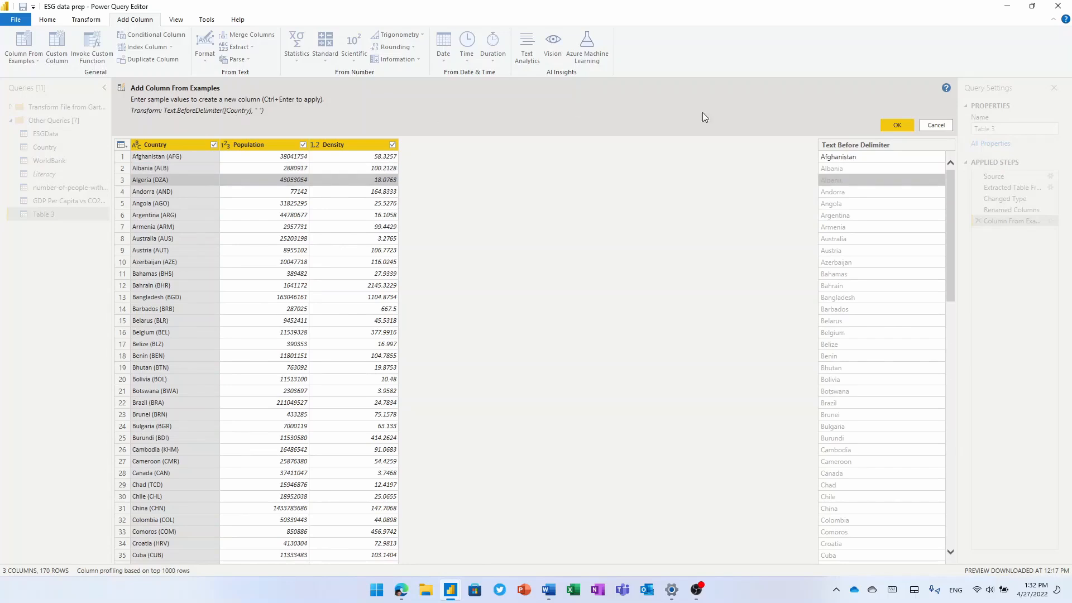
click(897, 124)
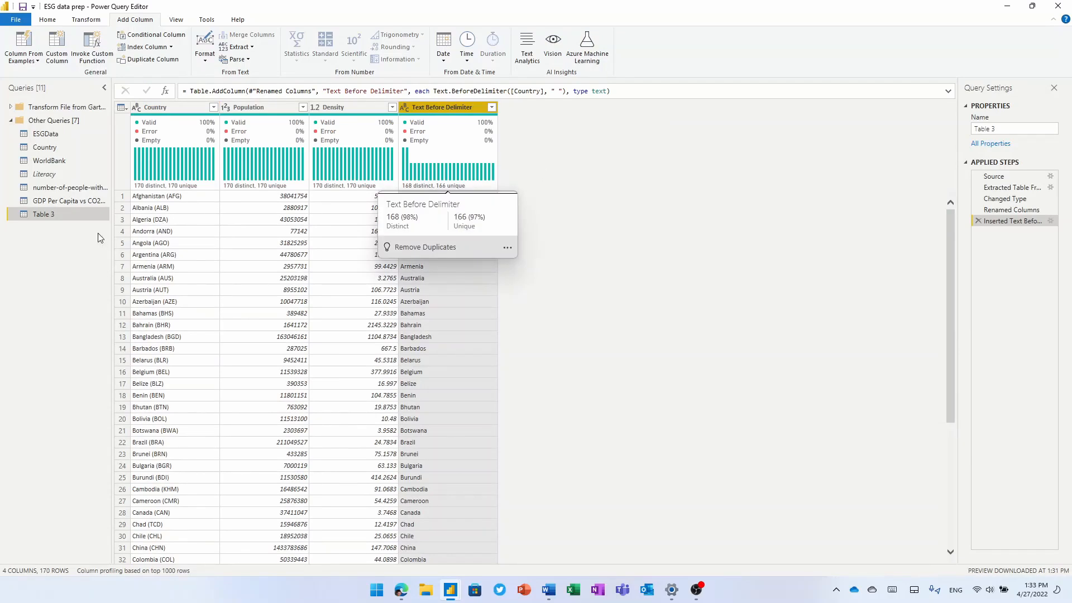
On the GDP Per Capita vs CO2 query add a Range column from example 0-5, then return to Table 3
click(69, 200)
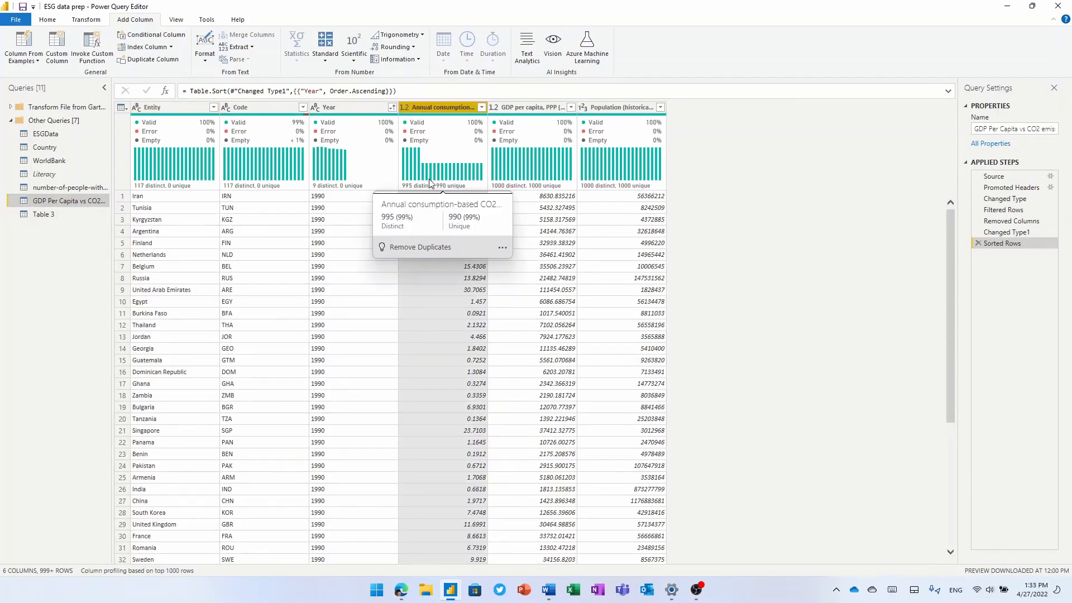
click(22, 46)
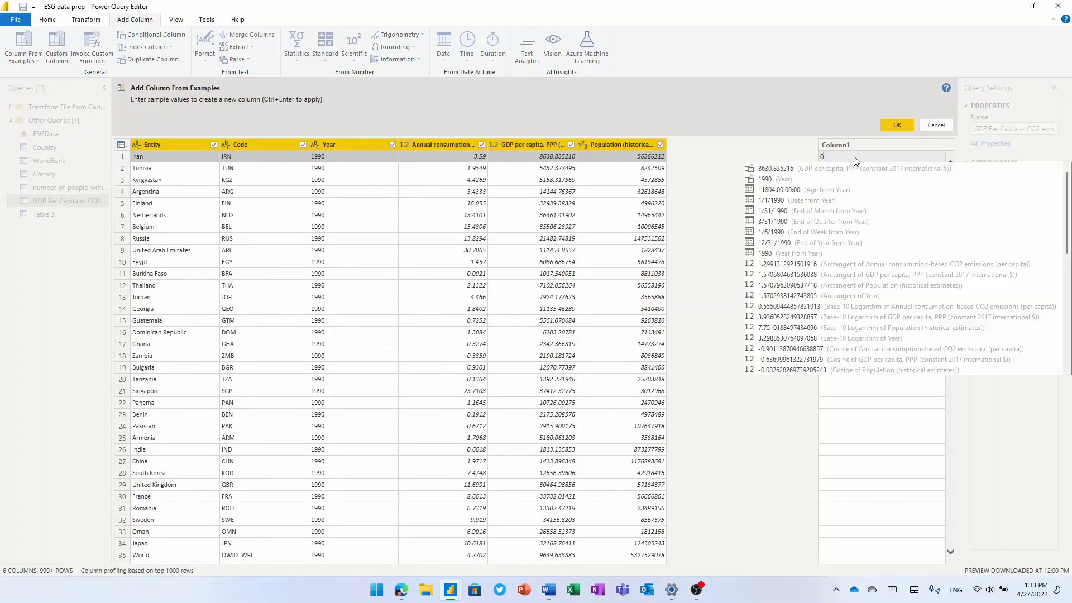
text(-5)
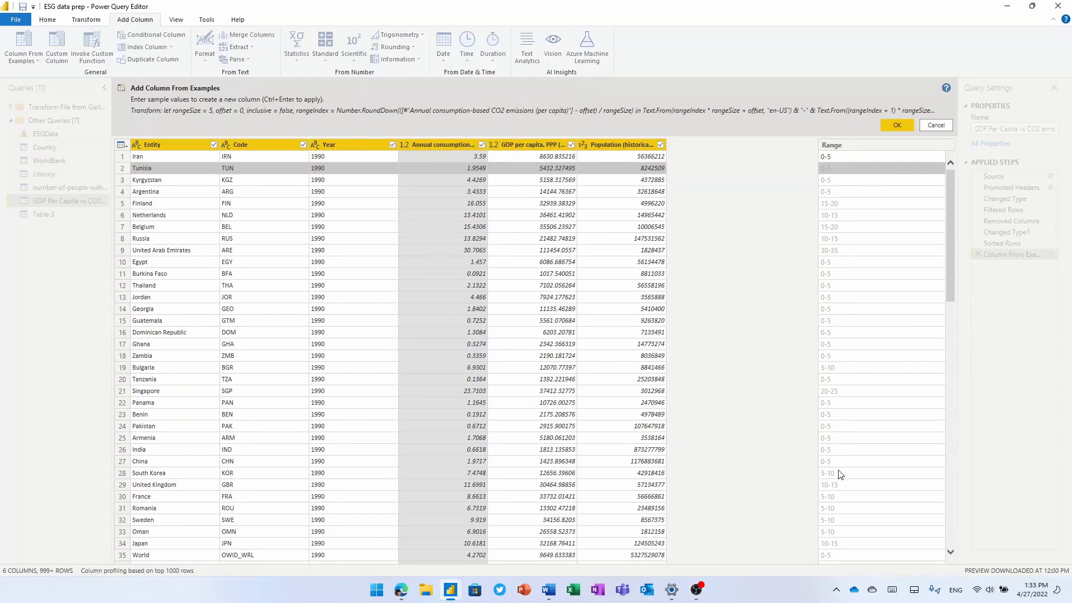
click(896, 125)
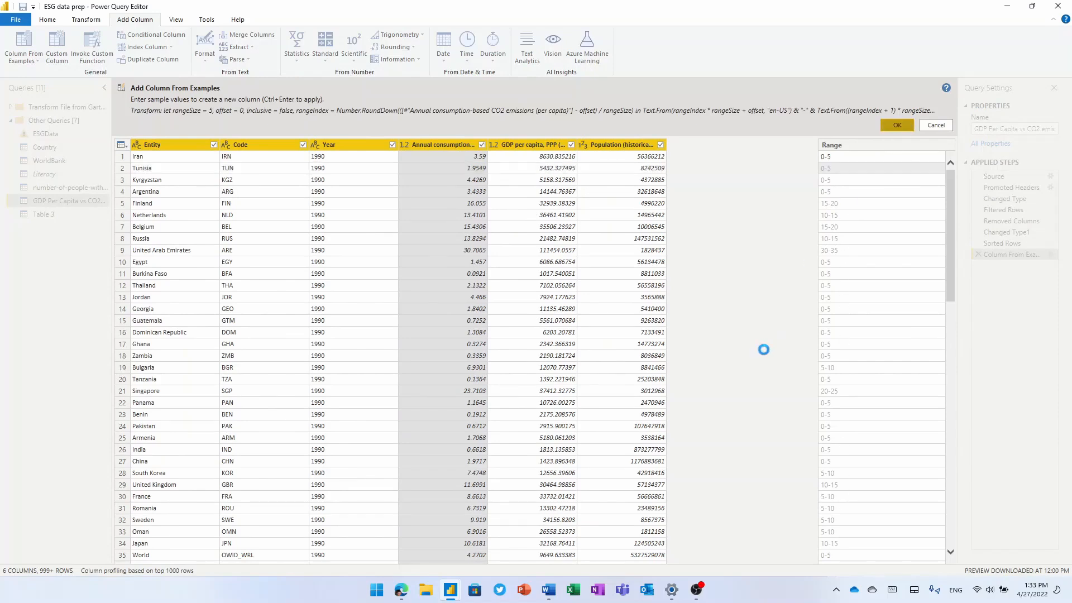
click(895, 125)
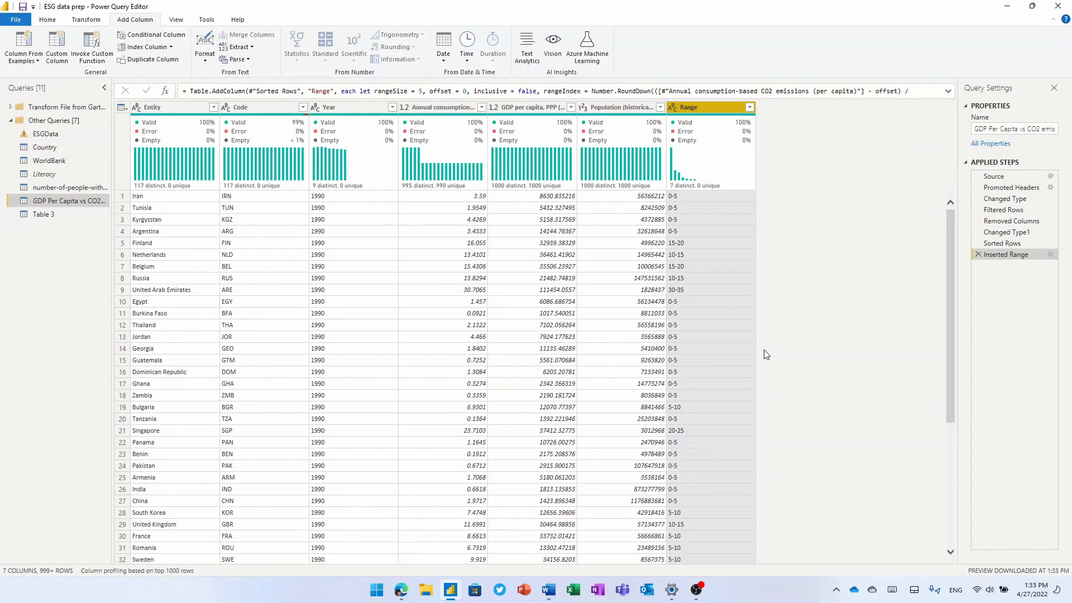
mouse_move(54, 215)
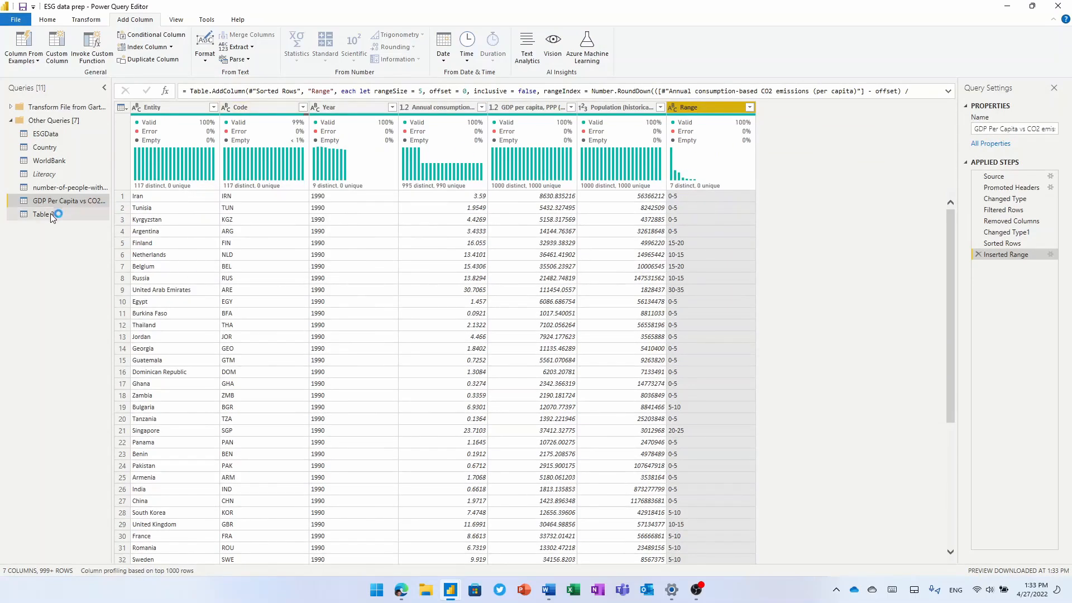
click(44, 214)
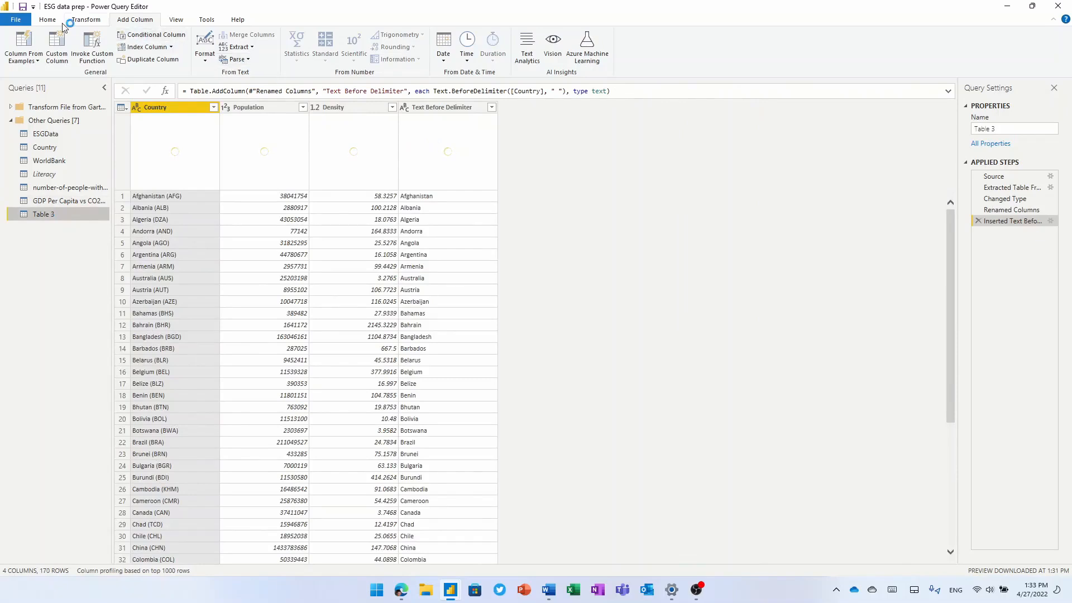
Merge Table 3 with the Country table matched on Short Name, answering the privacy prompt
click(47, 19)
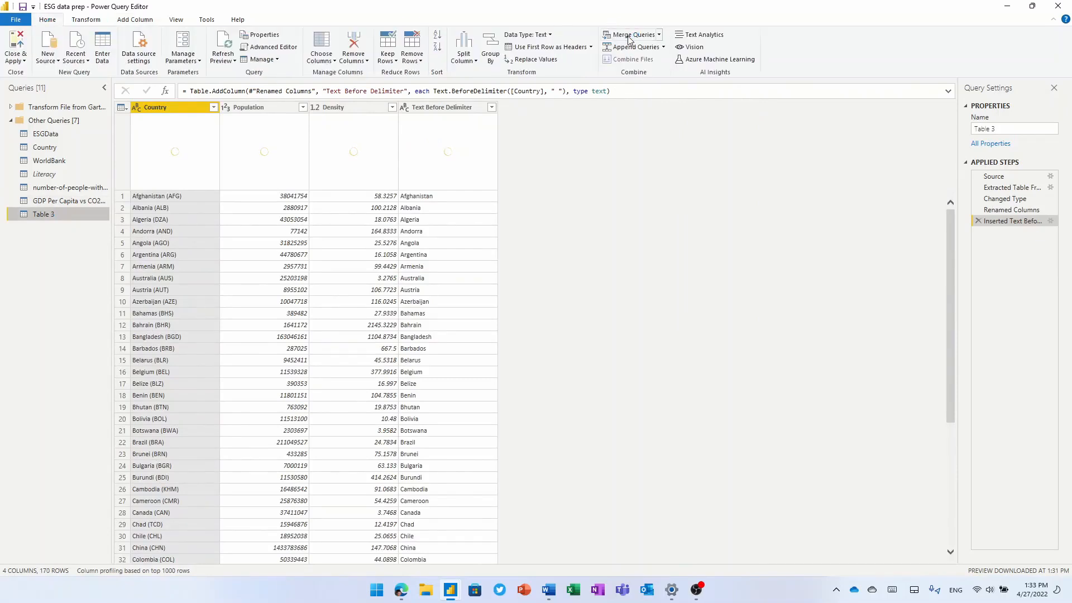
click(629, 35)
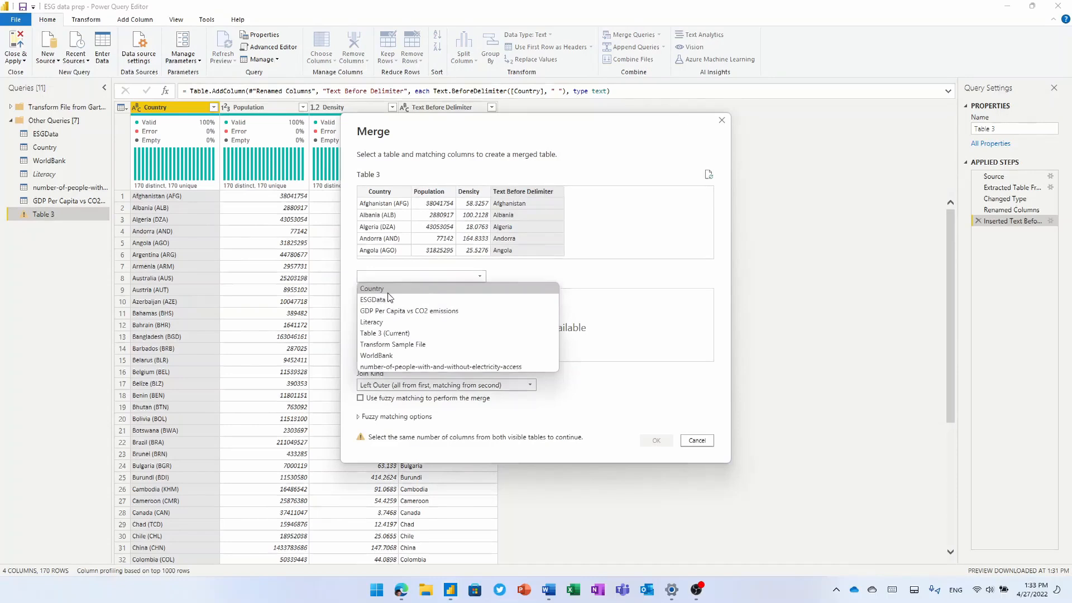
click(370, 288)
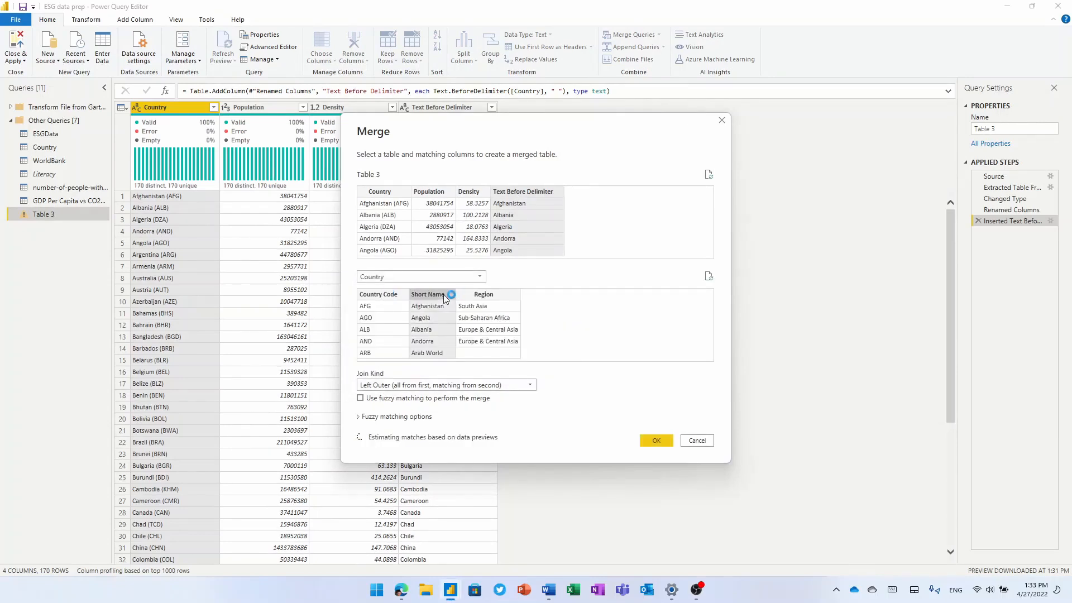
click(654, 440)
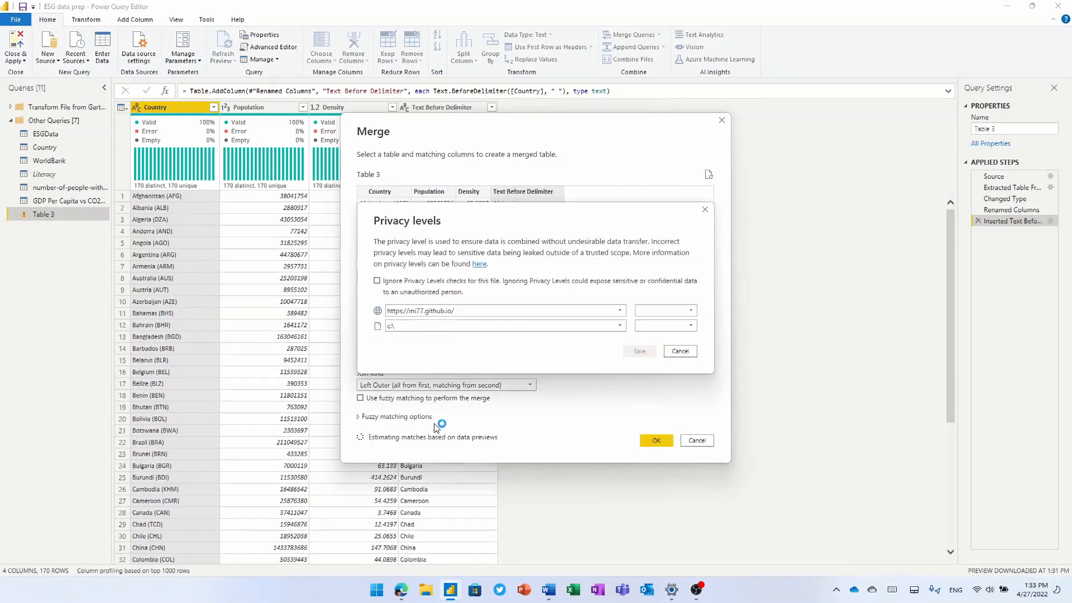
click(679, 350)
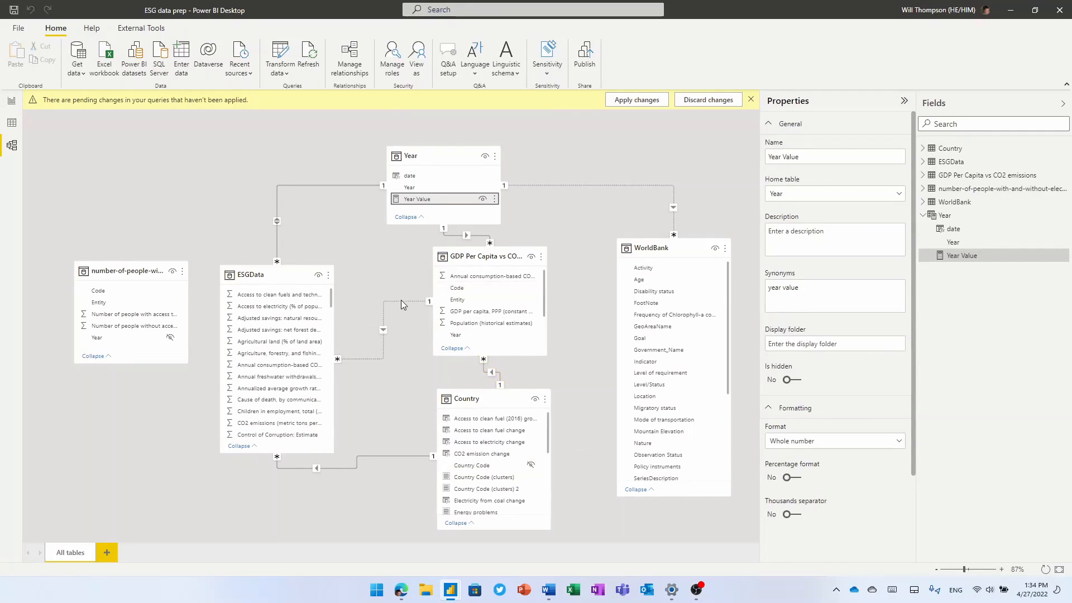
mouse_move(449, 186)
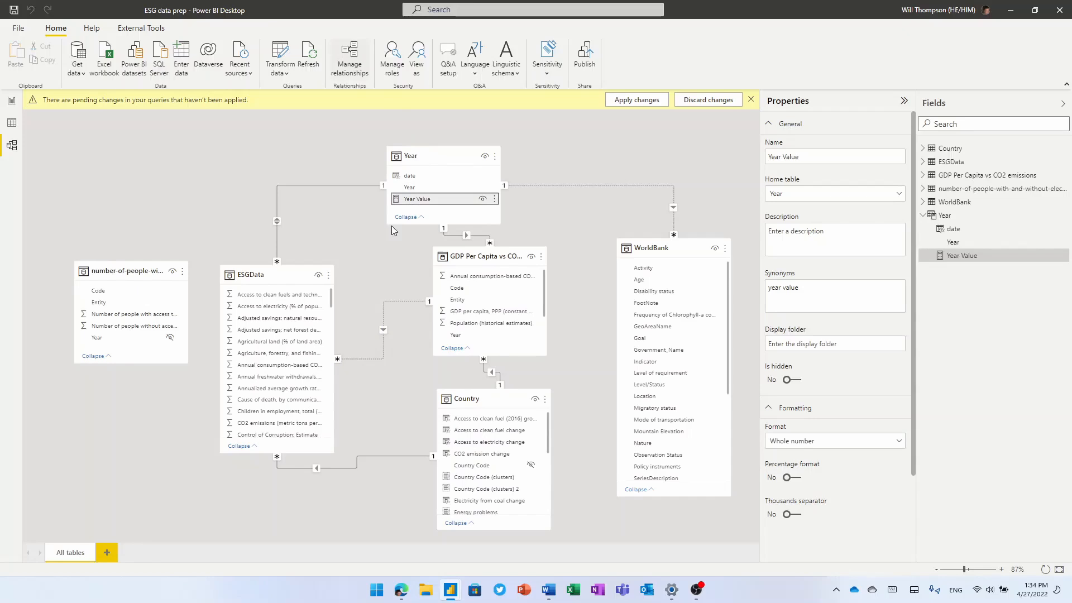
Close Power Query Editor to view the model diagram of linked tables
click(348, 55)
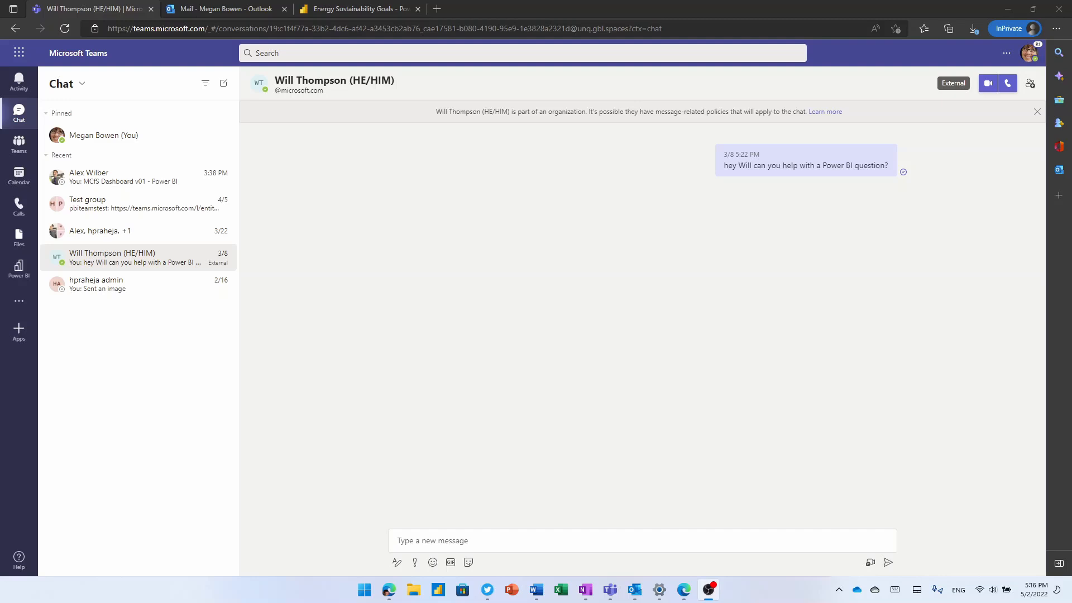
In the Teams Power BI app list datasets Trusted in your org, then return to the teams list
click(19, 265)
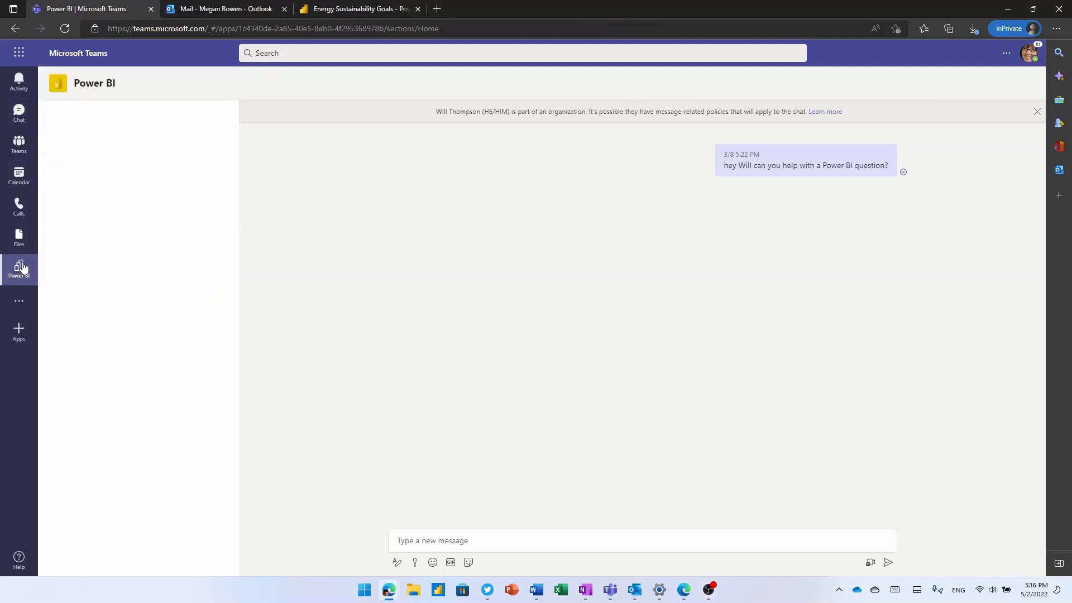
click(19, 267)
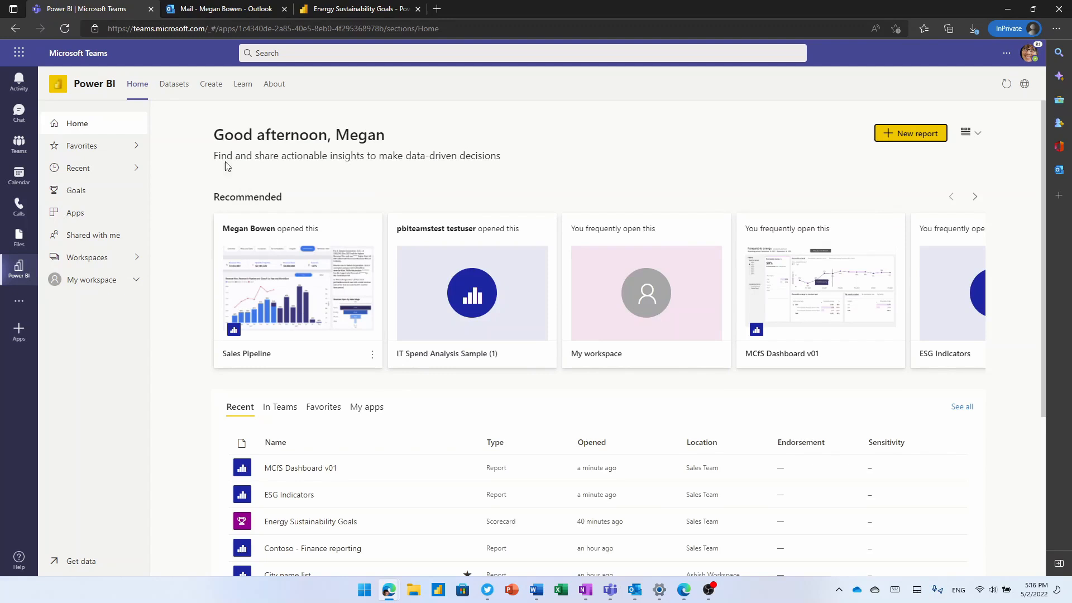
click(174, 84)
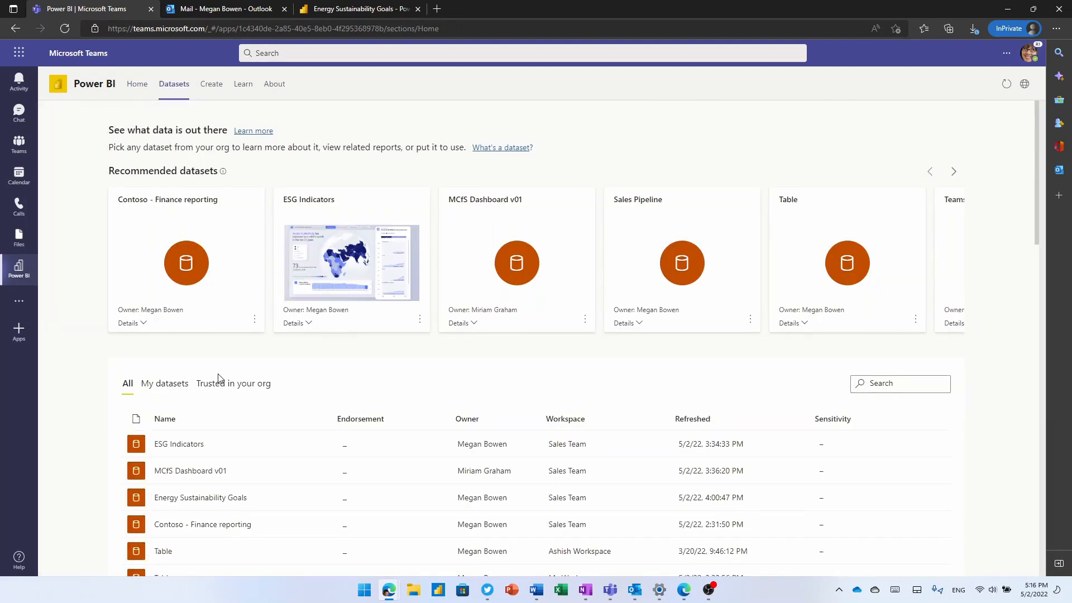
click(234, 383)
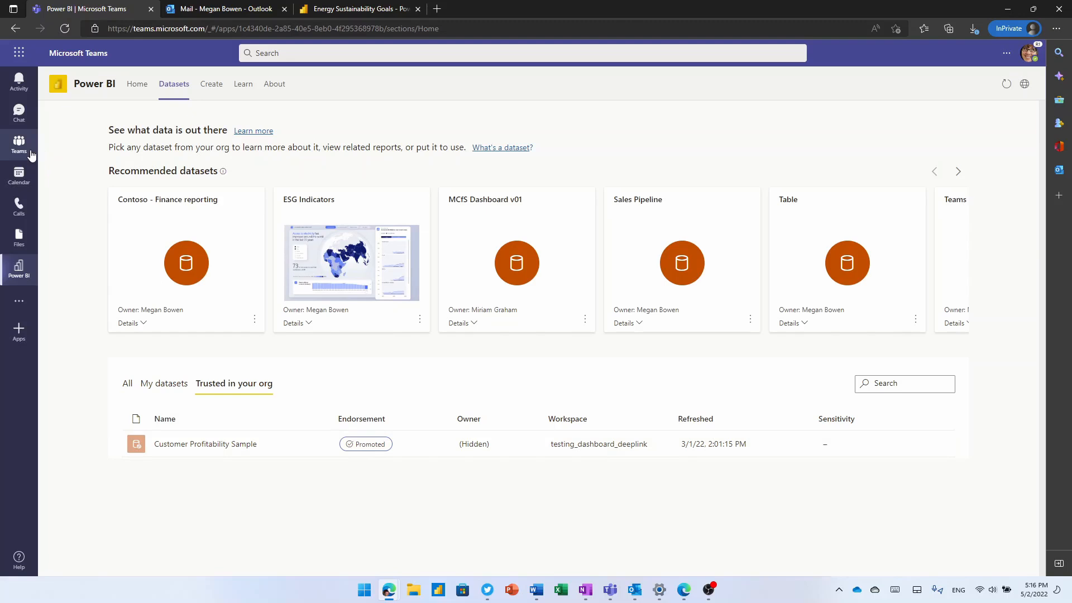
click(19, 144)
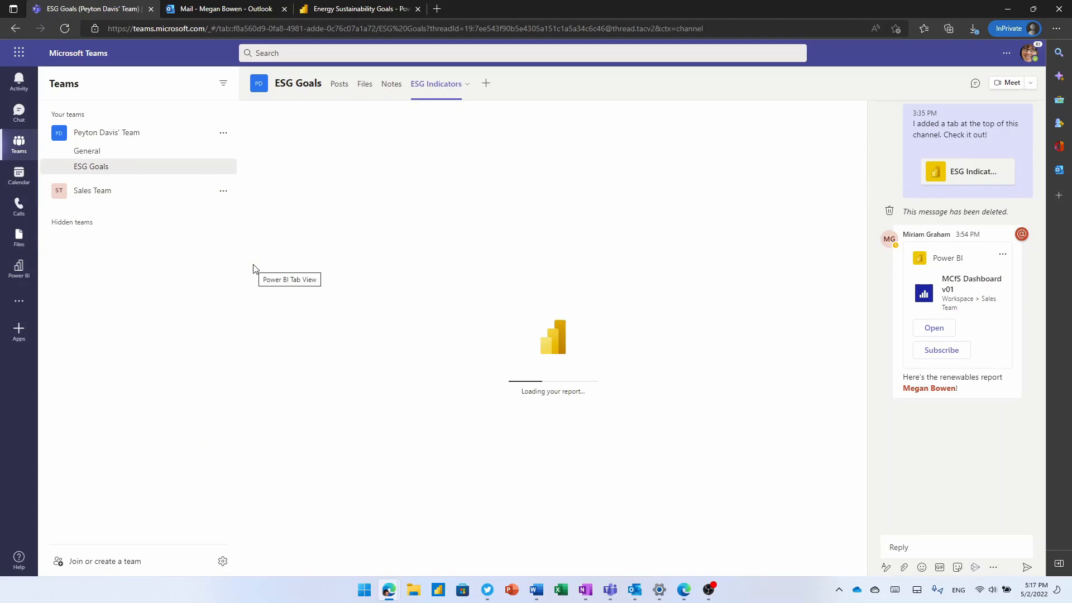
mouse_move(480, 183)
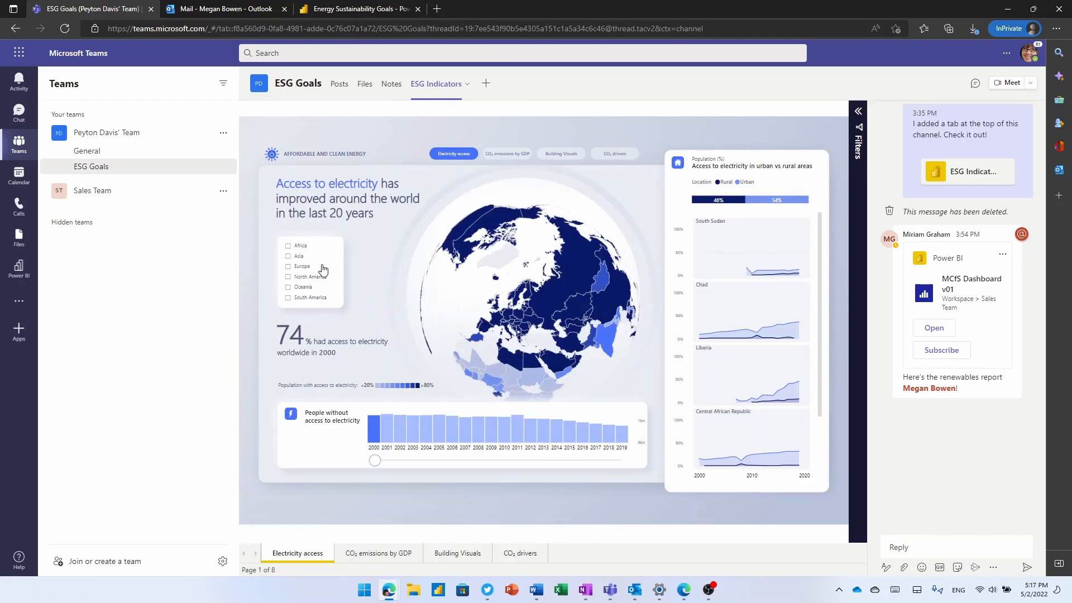
Filter the ESG Indicators electricity map to Africa, then go to the MCfS Dashboard v01 report
click(288, 246)
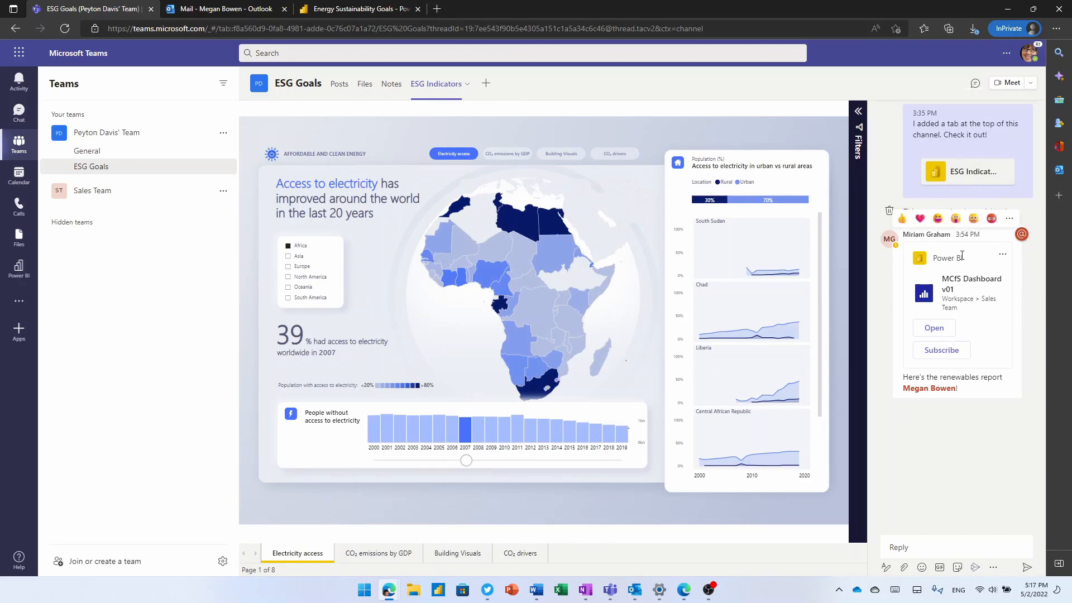
mouse_move(934, 328)
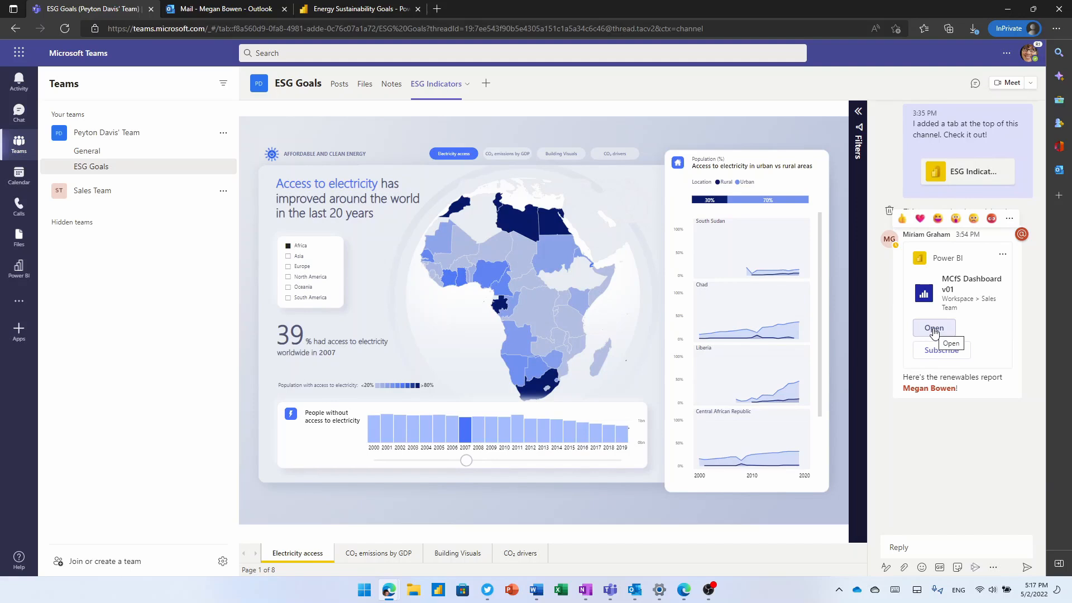
click(933, 328)
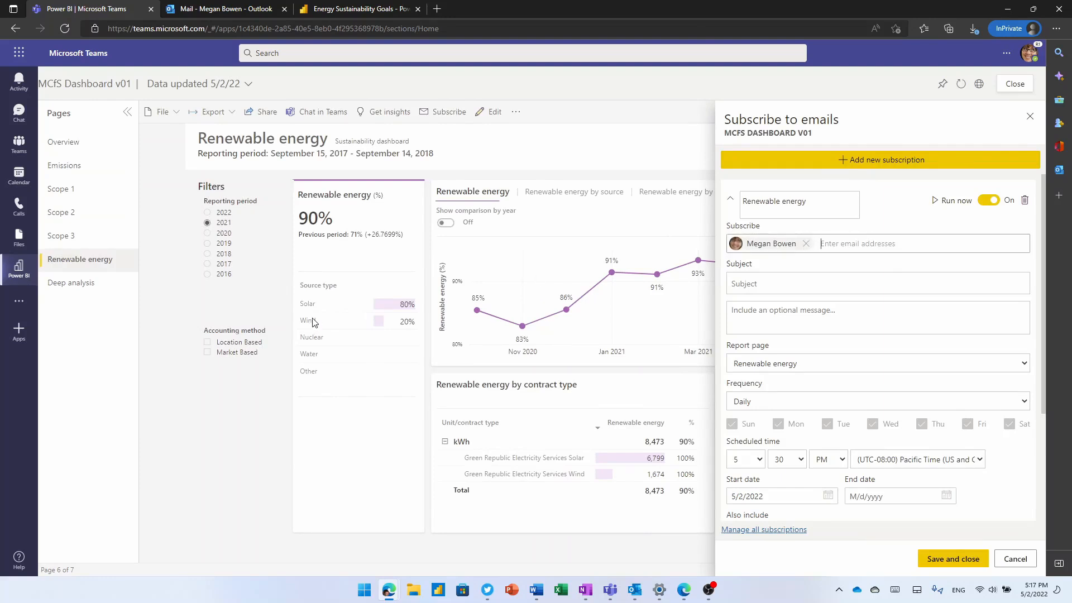
mouse_move(299, 300)
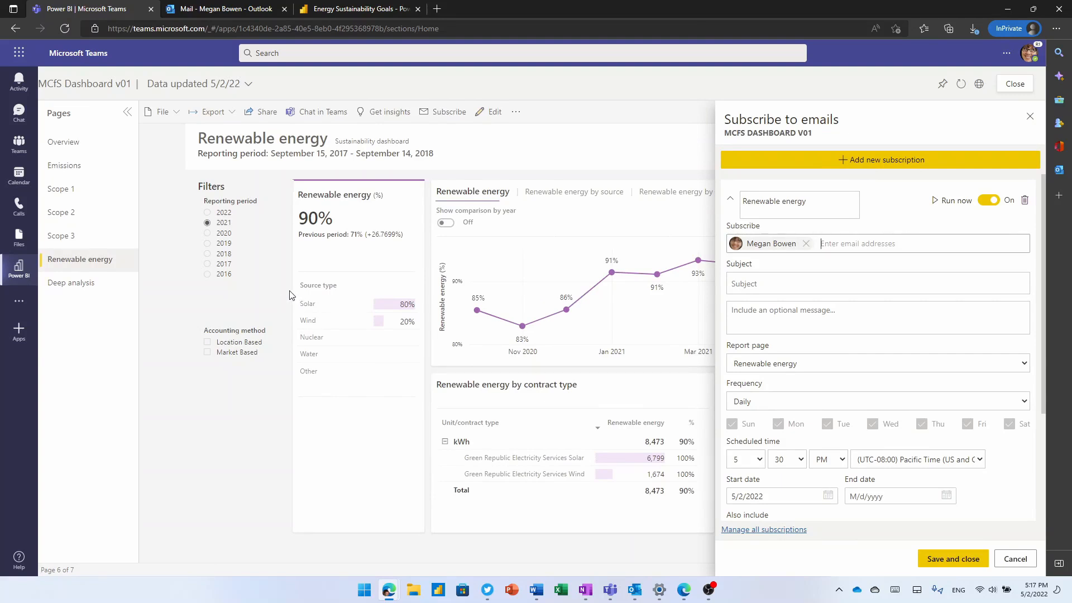
mouse_move(239, 52)
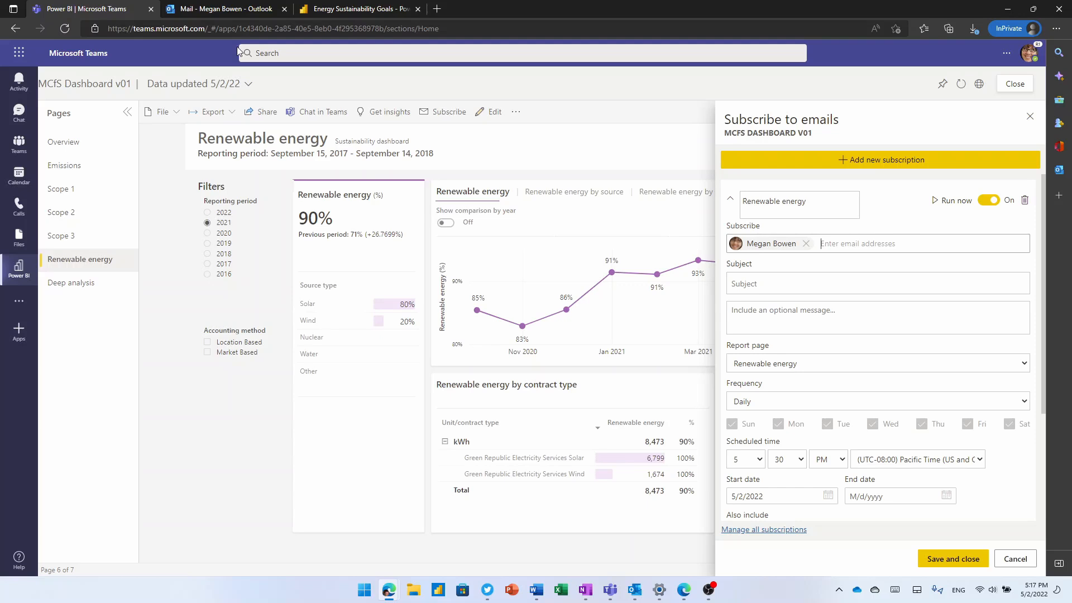
Switch from Teams to the Outlook 'Campus recycling' email draft
click(221, 9)
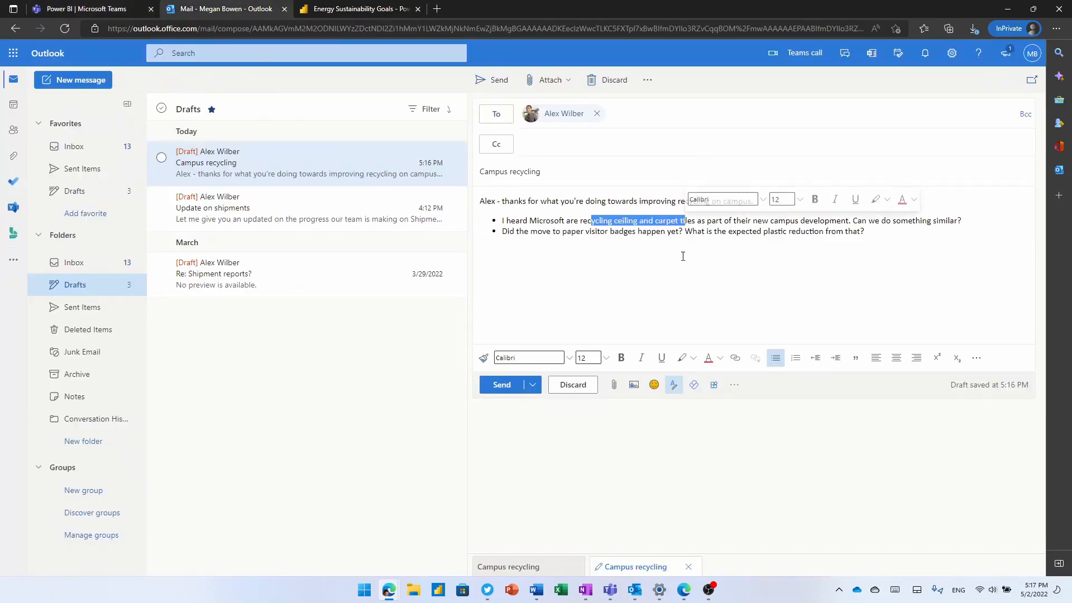
Highlight the carpet-tiles phrase and embed the MCfS Dashboard v01 report card in the draft
click(680, 358)
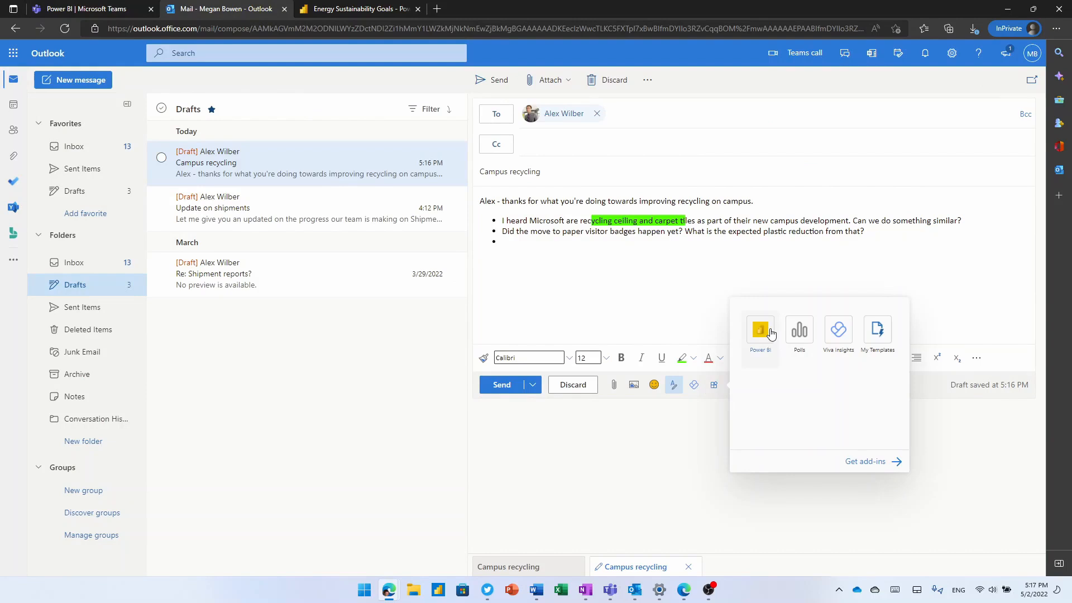
click(759, 331)
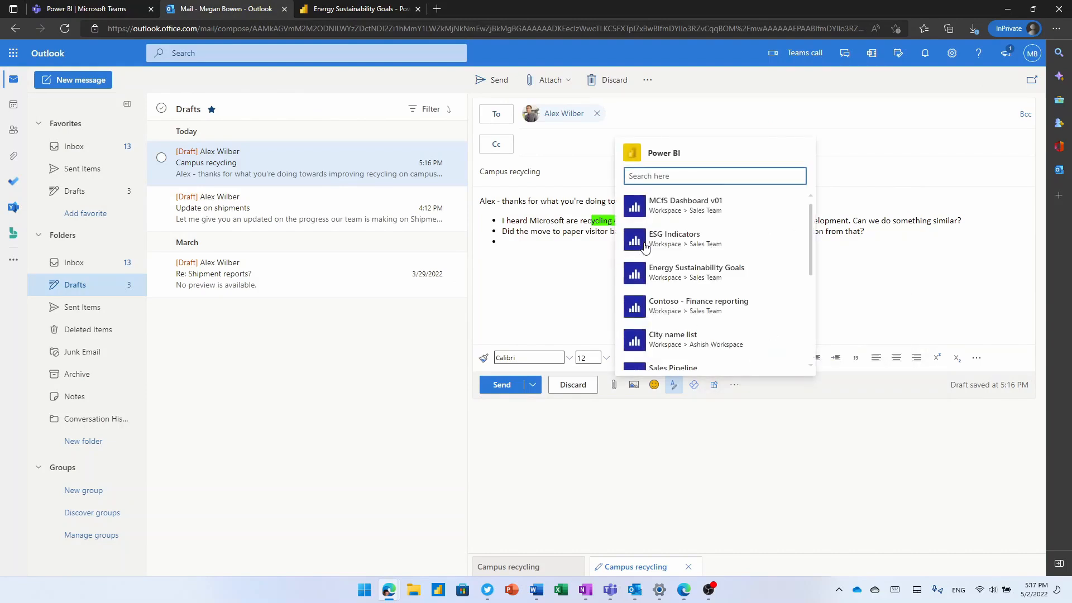
mouse_move(663, 220)
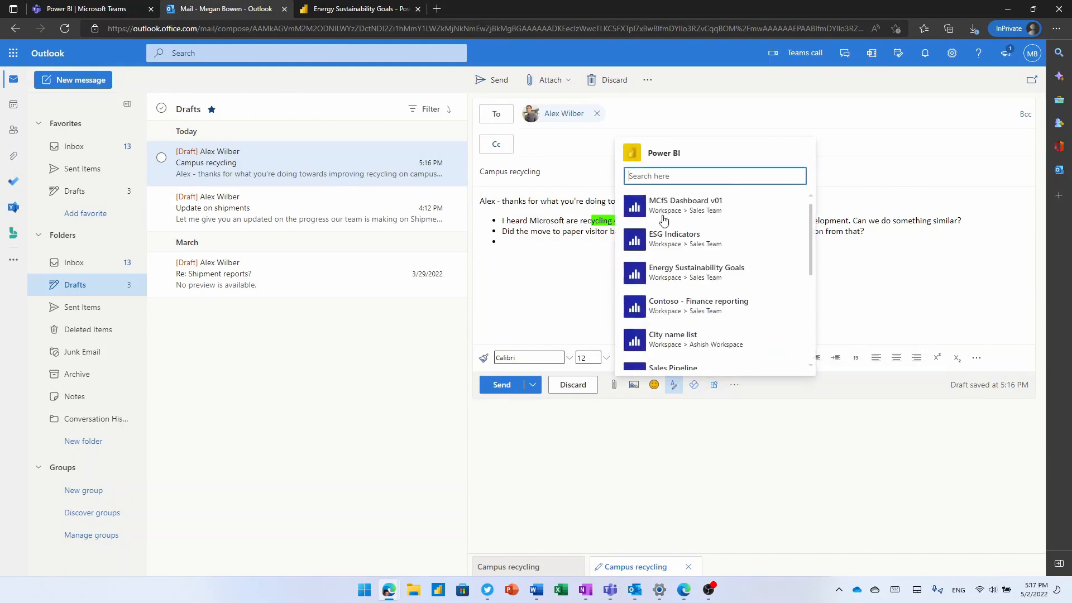
click(685, 200)
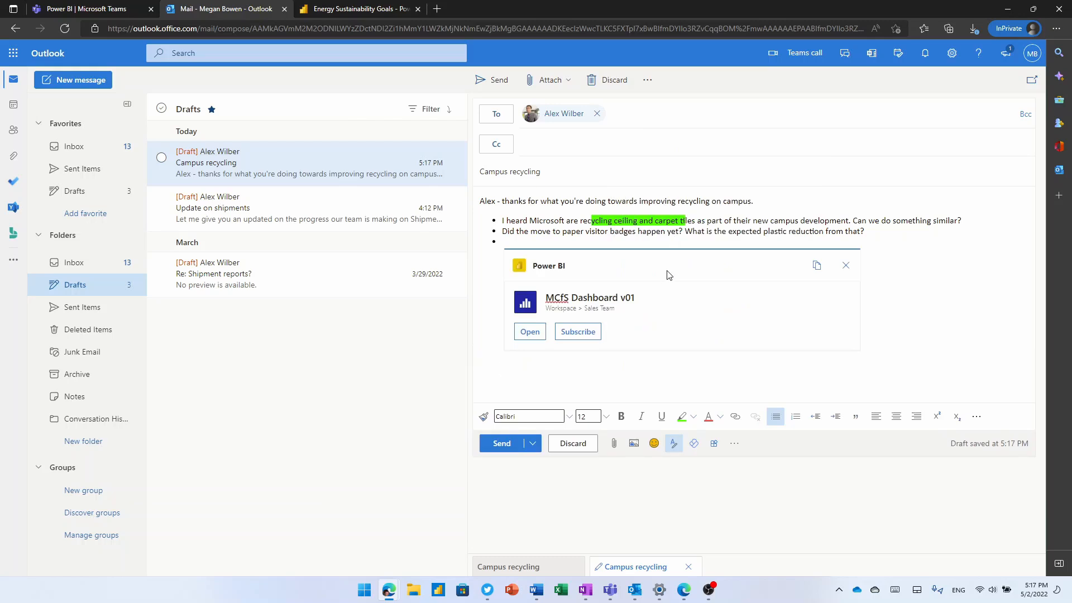
mouse_move(668, 306)
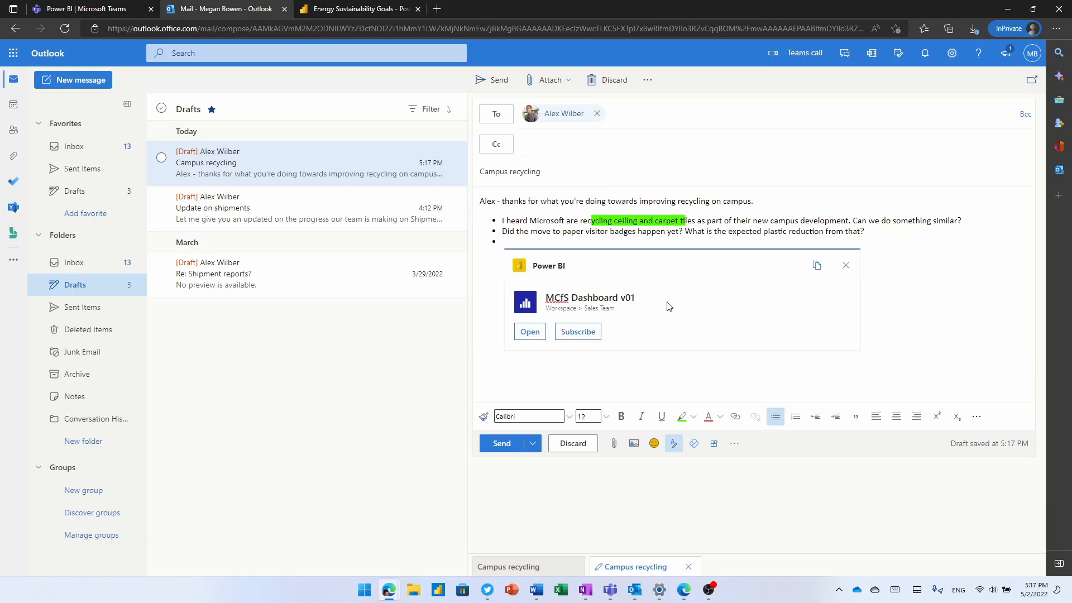
mouse_move(650, 305)
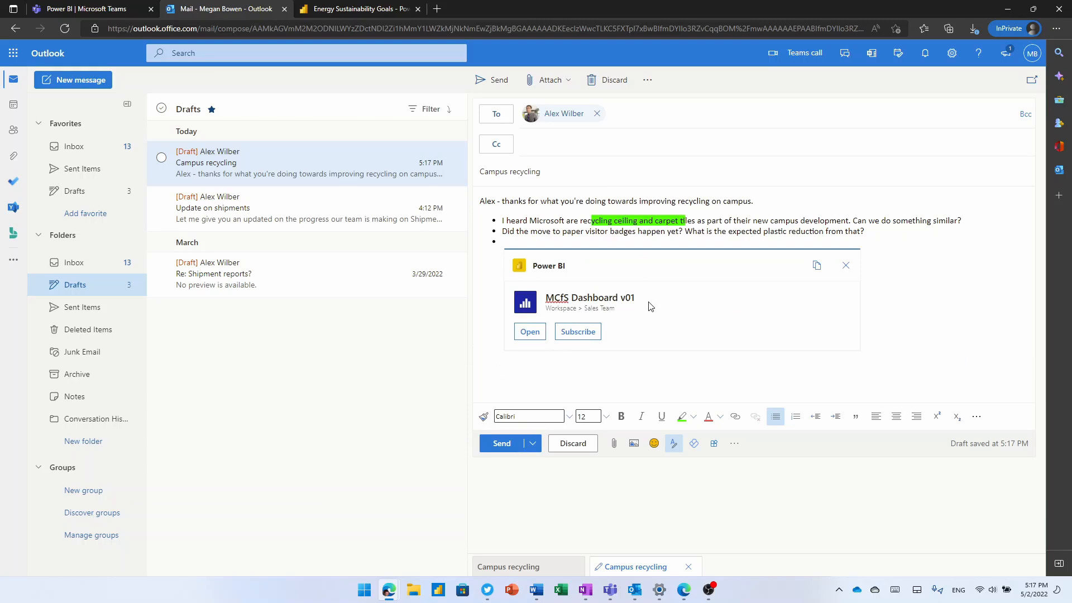
click(501, 369)
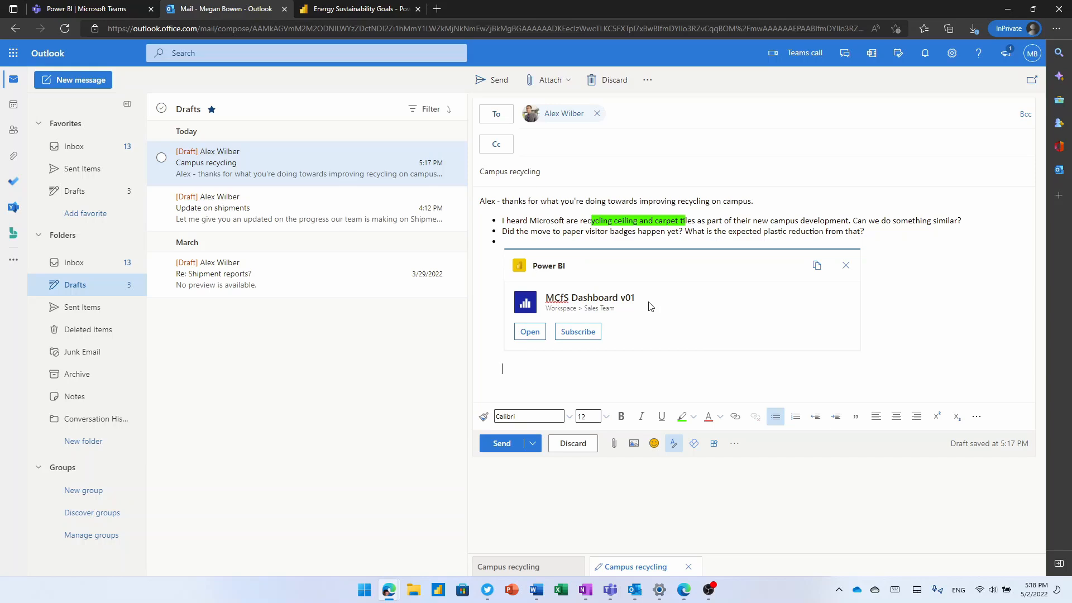
mouse_move(529, 276)
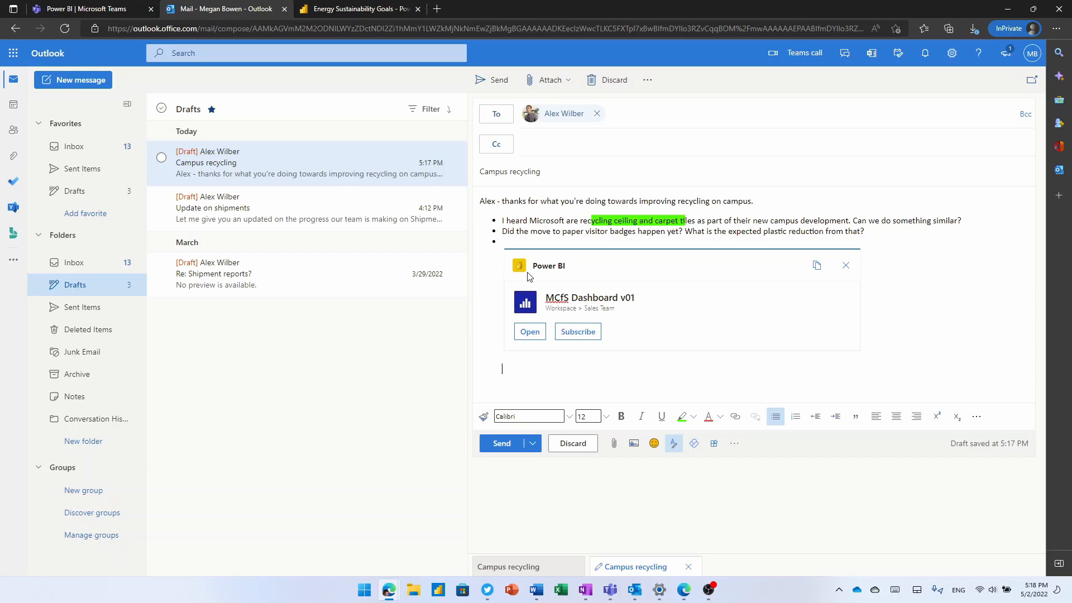
click(355, 9)
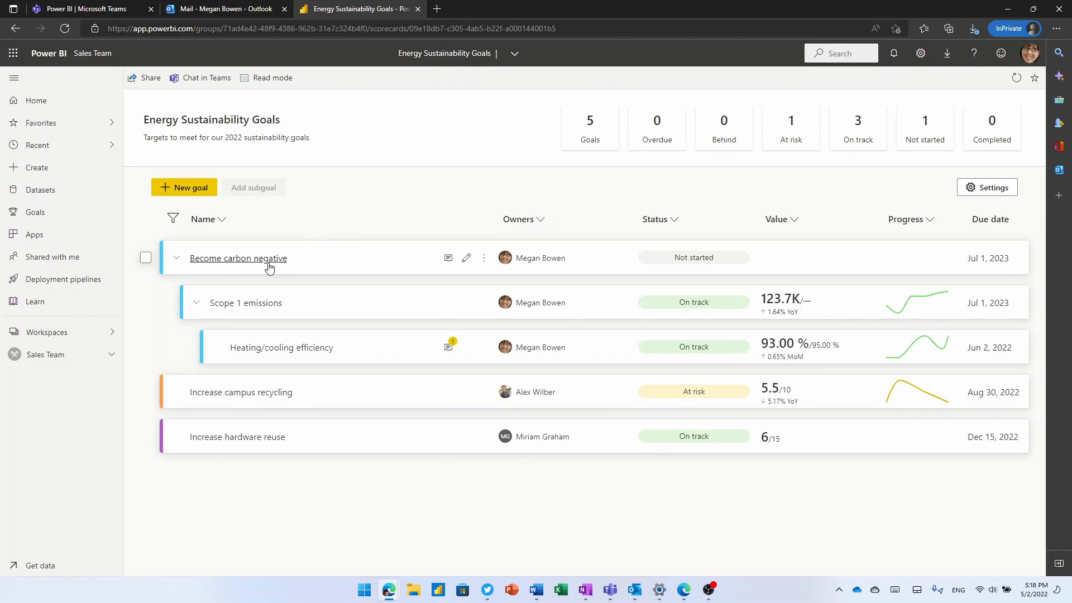
mouse_move(249, 463)
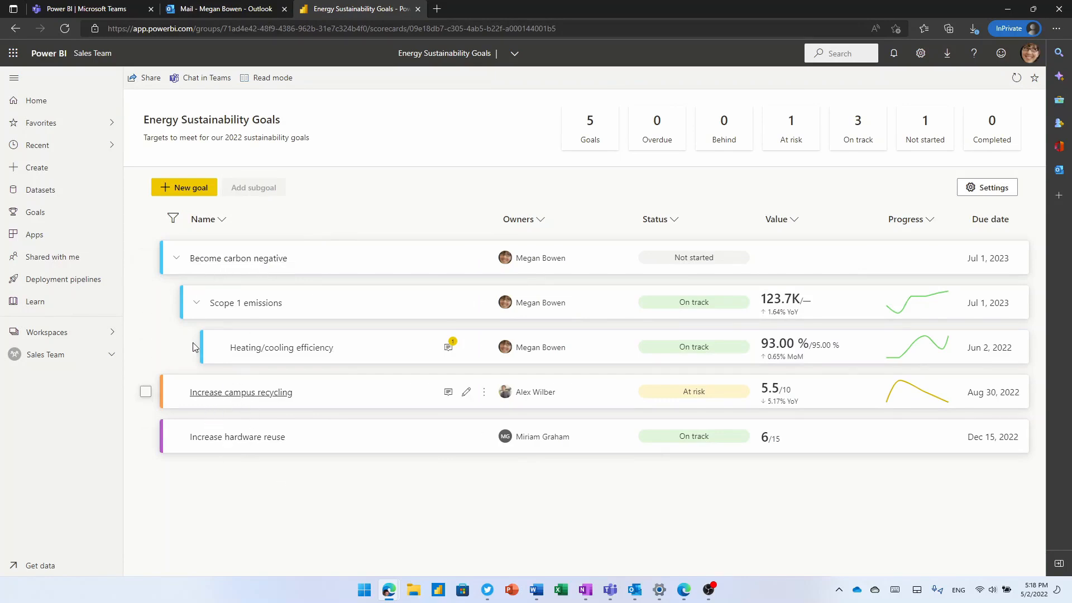
Name the new subgoal 'Electricity from renewable sources' and choose MCfS Dashboard v01 as its data source
click(253, 188)
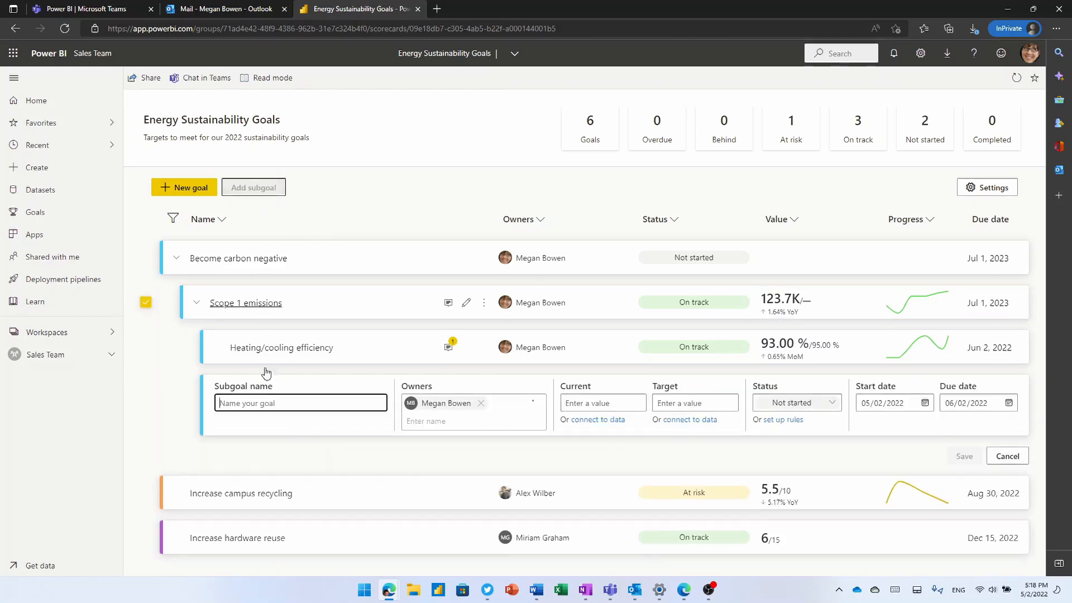
text(Electricity from renewable sources)
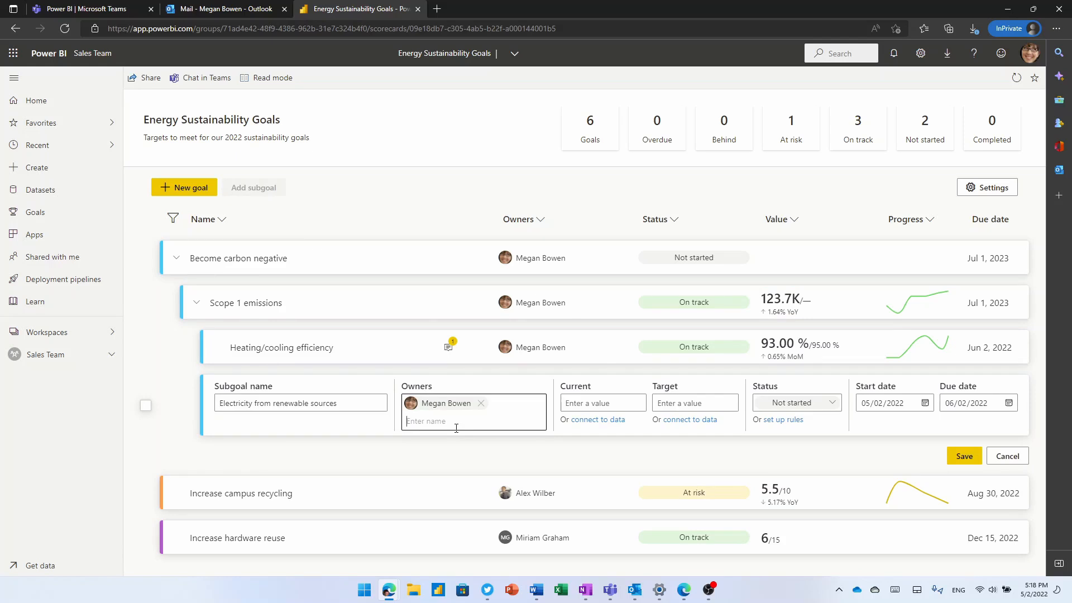
text(345634)
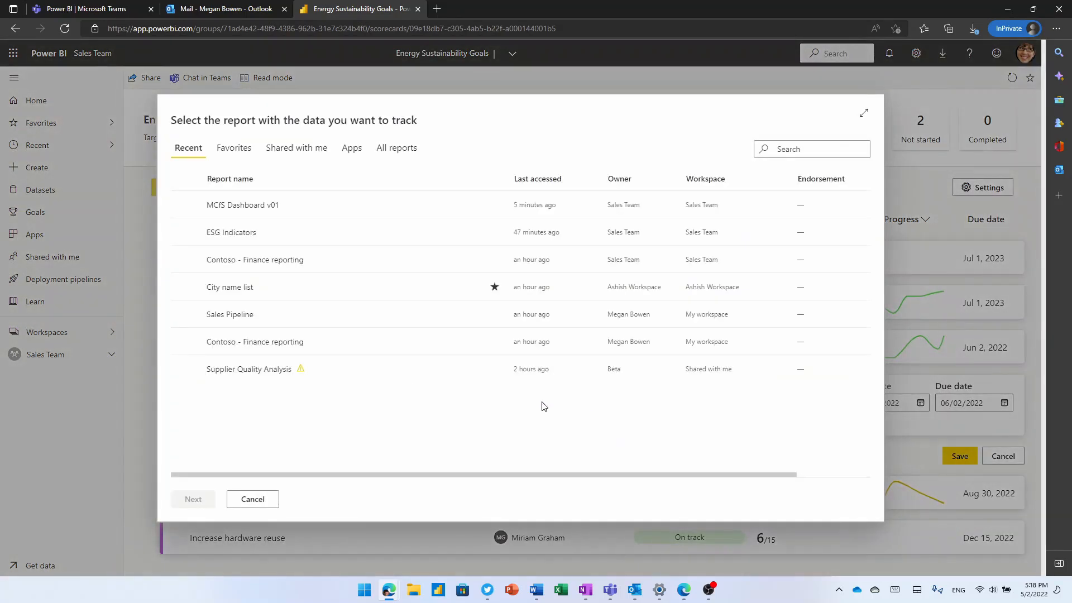
click(242, 204)
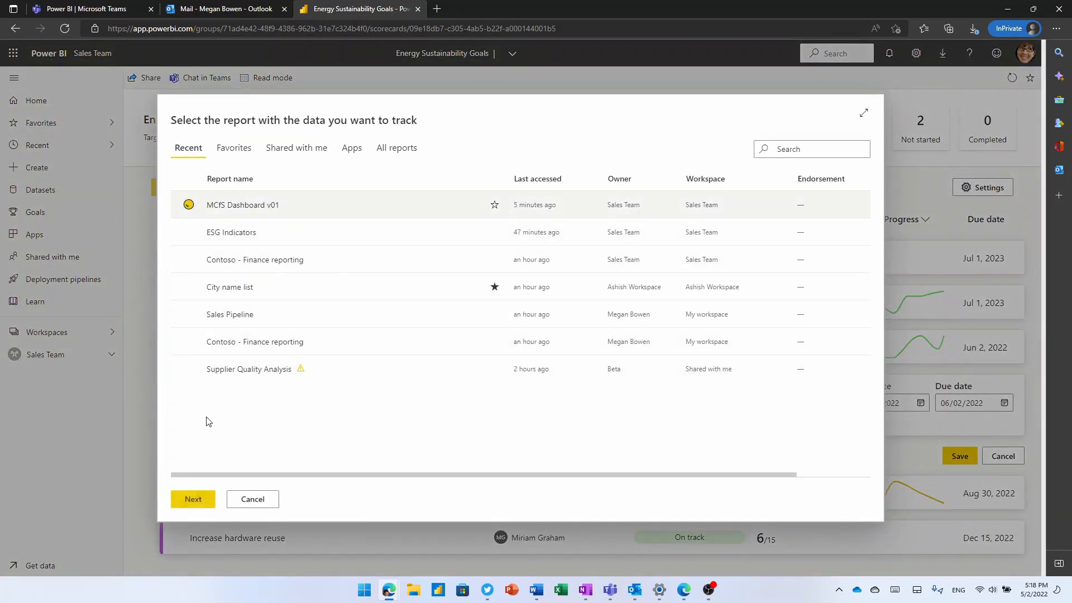
Connect the subgoal to the renewable energy percentage chart and save it under Scope 1 emissions
click(193, 498)
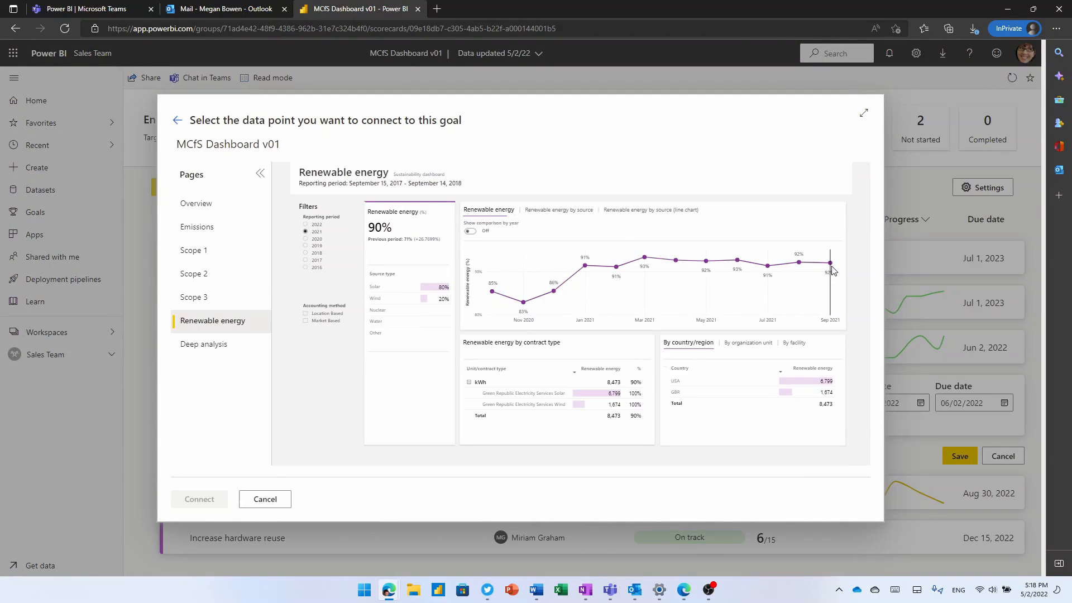
click(829, 262)
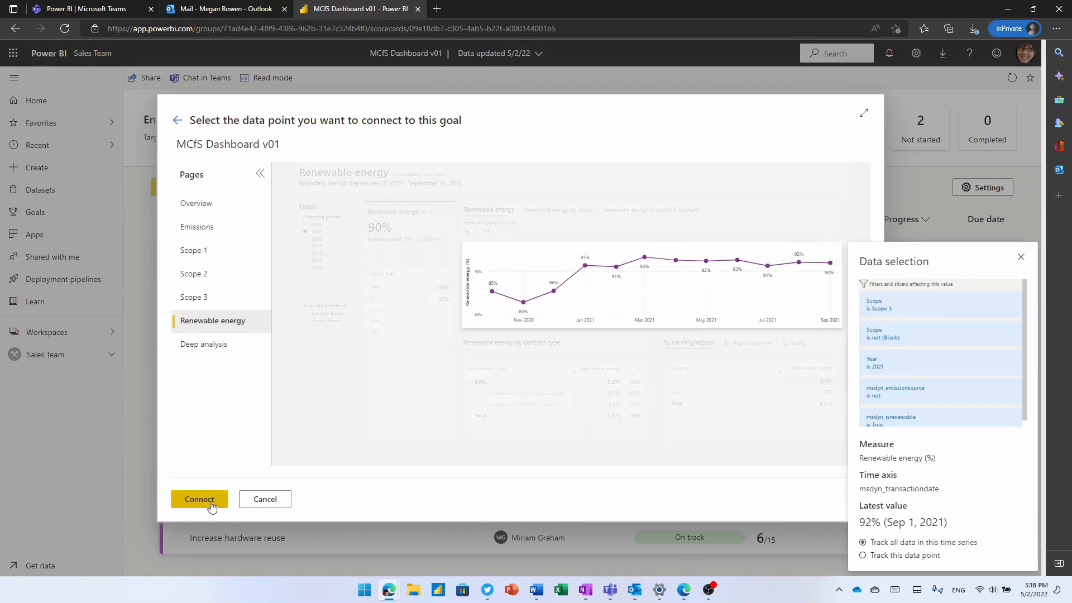
click(198, 499)
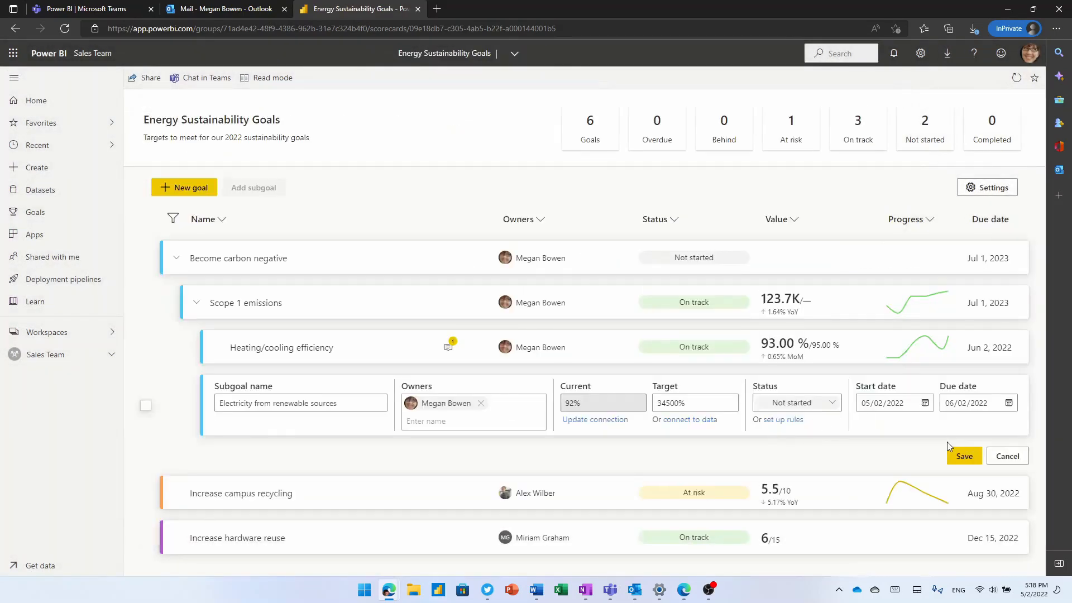
click(964, 455)
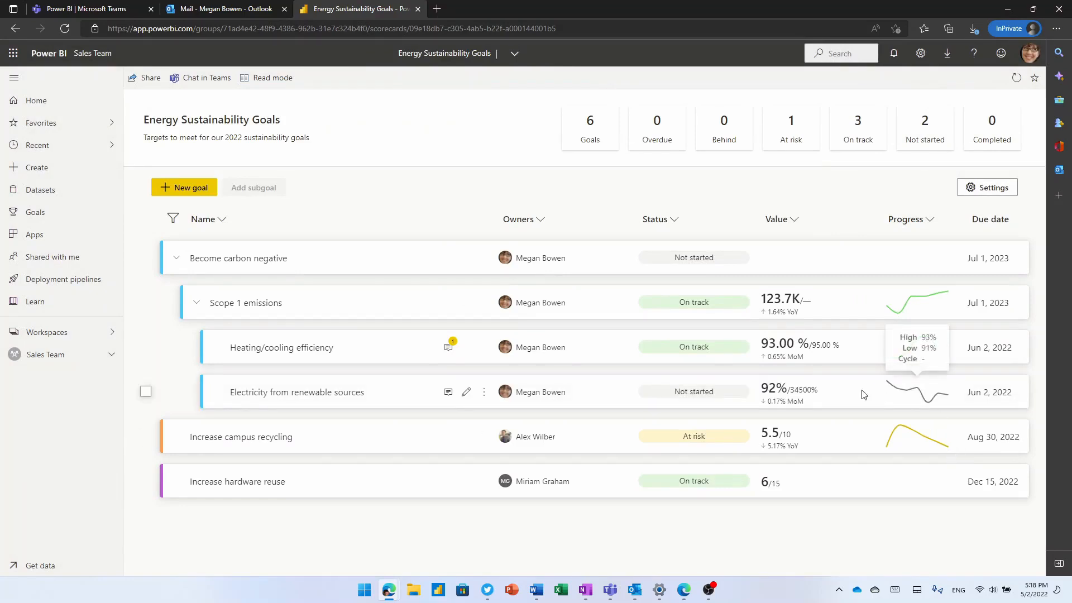
mouse_move(560, 391)
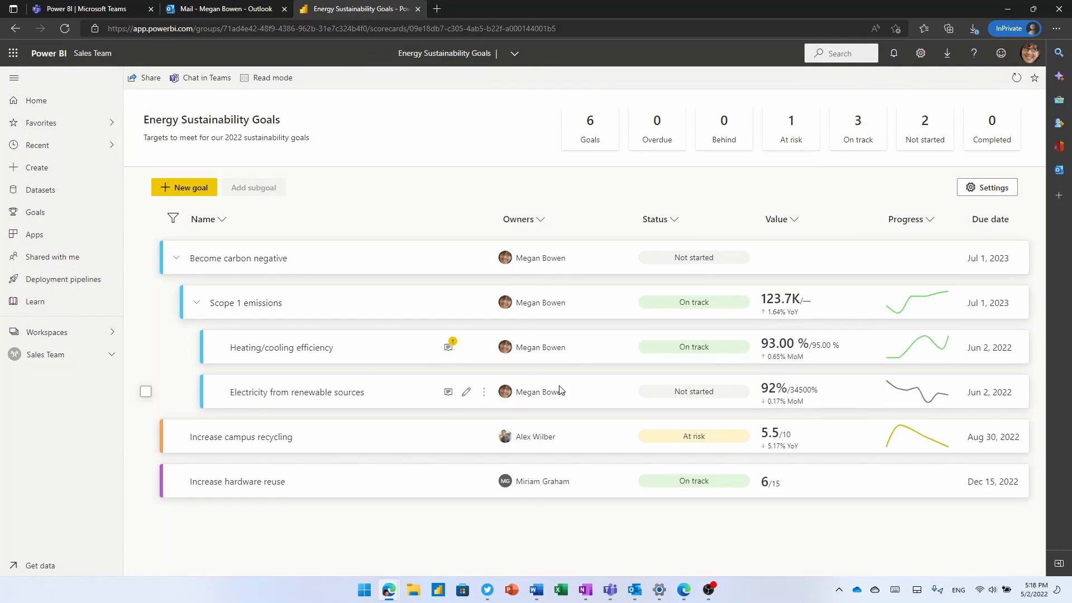
click(281, 347)
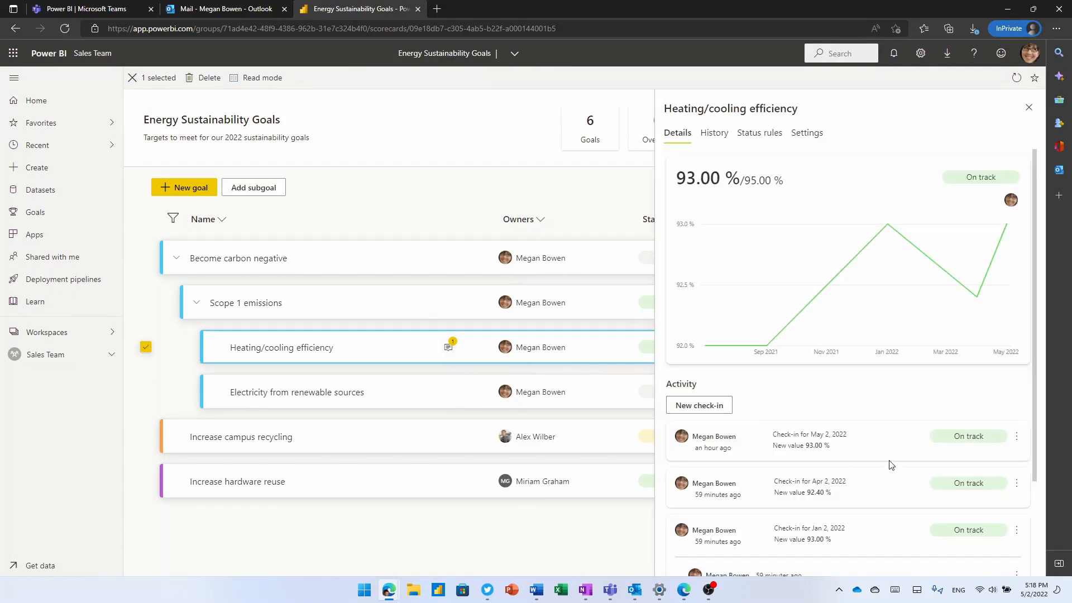
Scroll through the Heating/cooling efficiency goal's check-in activity and notes
scroll(down, 3)
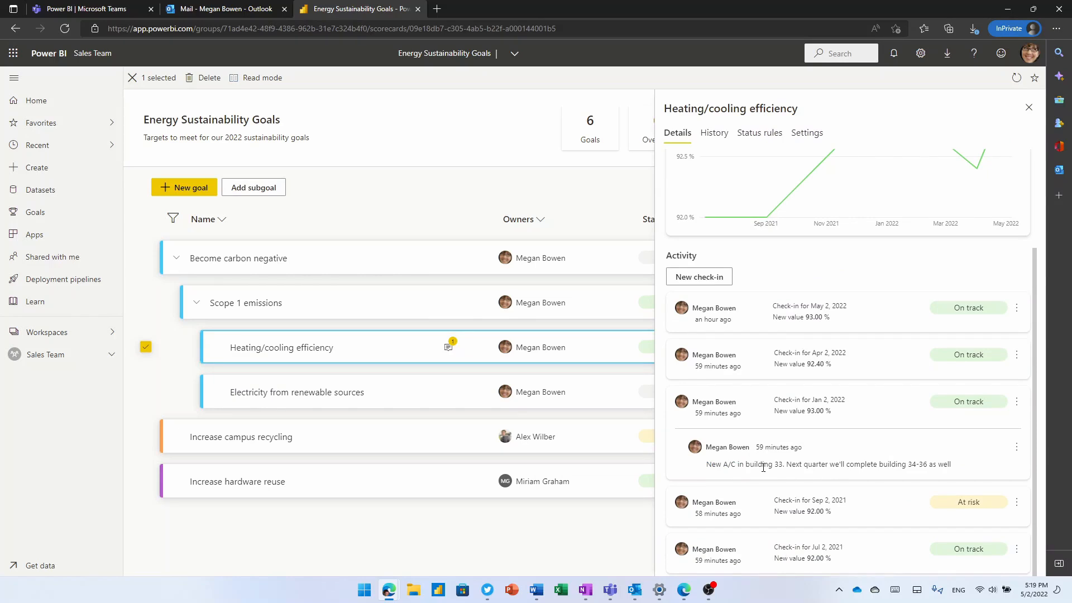
mouse_move(584, 200)
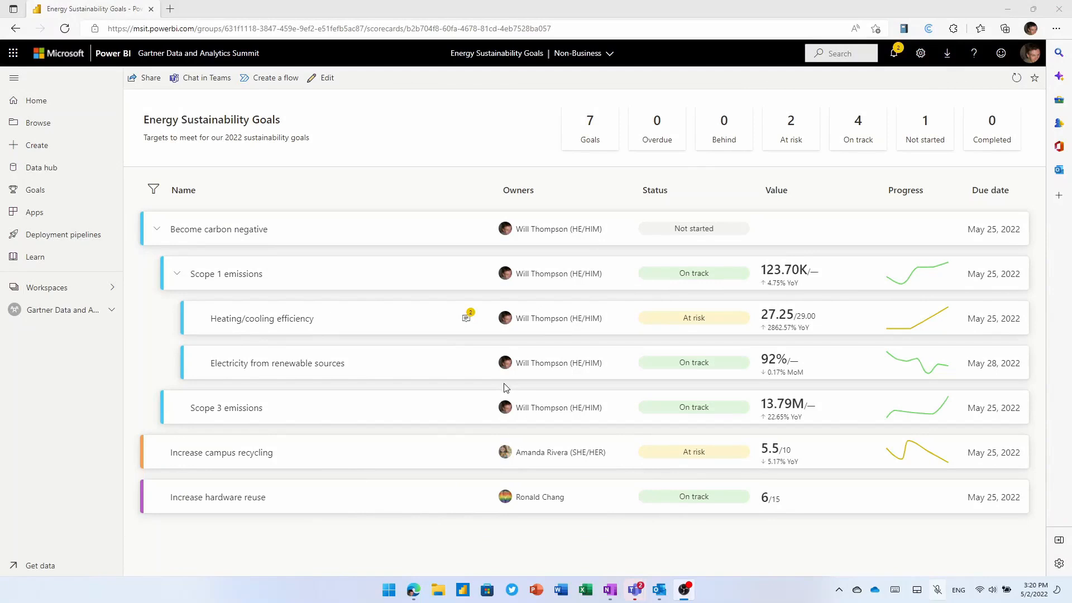
mouse_move(483, 325)
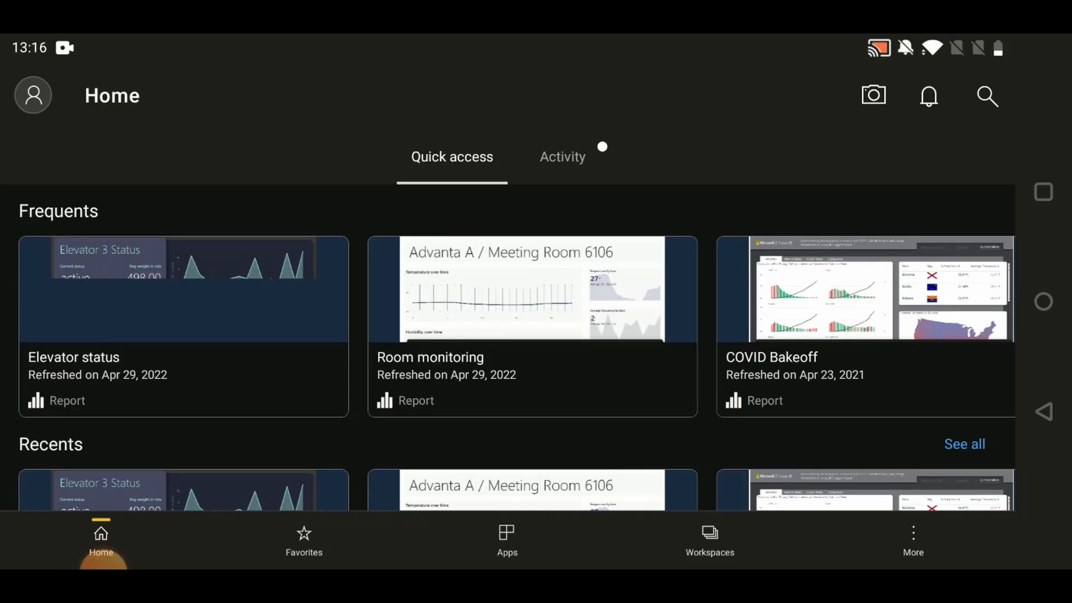
Scroll the Room monitoring report and start Pin in space from More actions
scroll(down, 3)
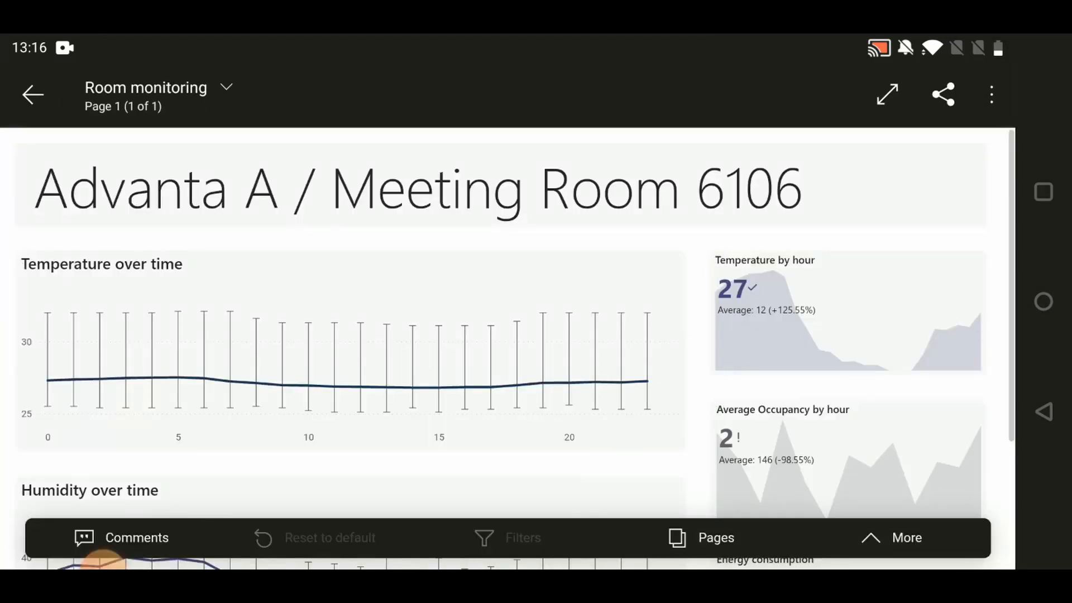
scroll(down, 3)
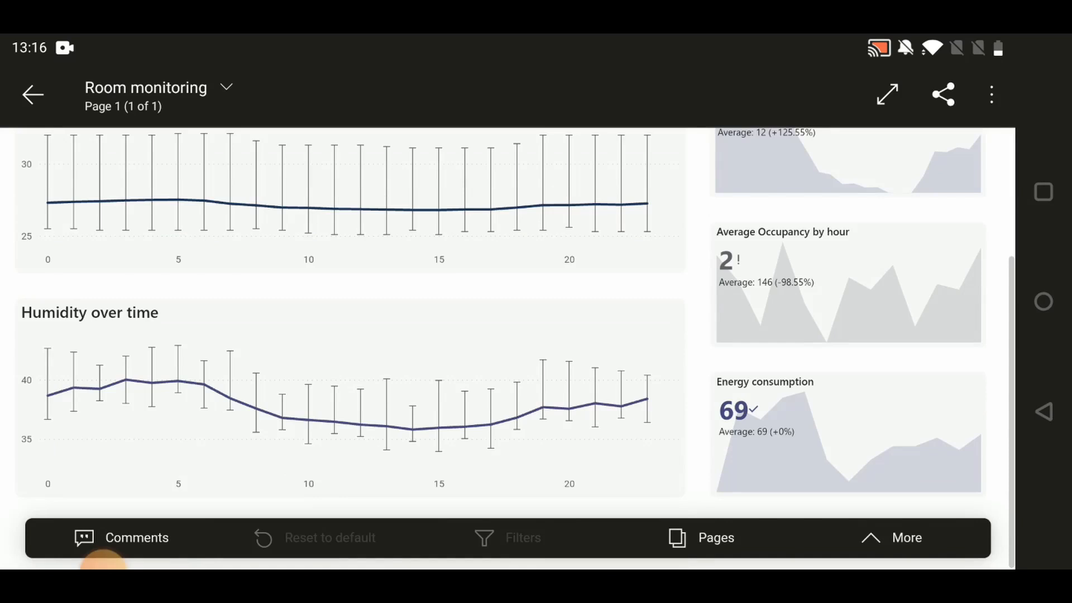
click(906, 536)
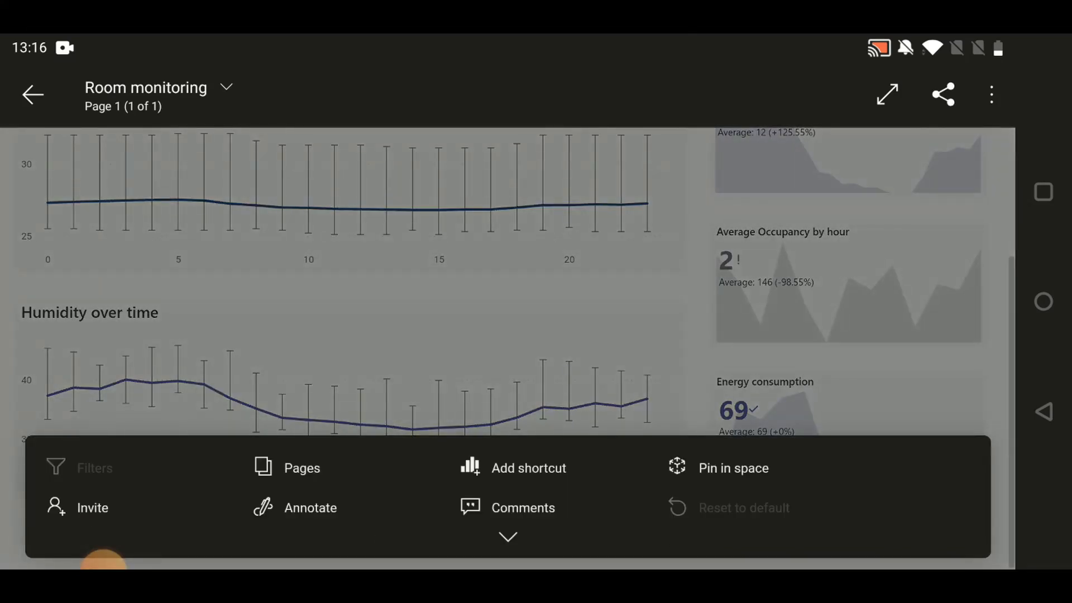
click(732, 468)
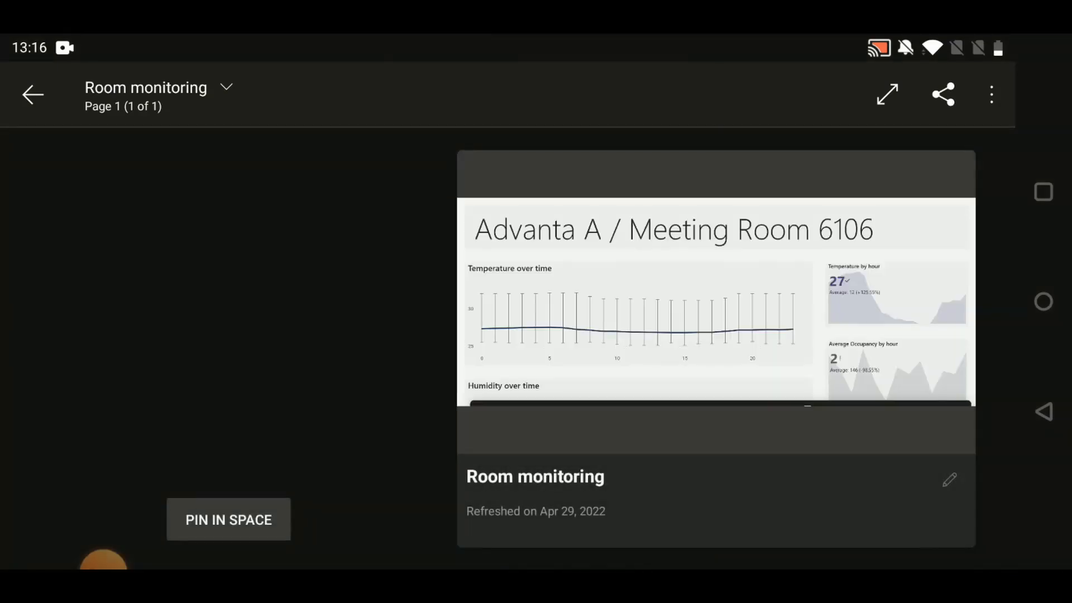
Place and anchor the Room monitoring card beside the meeting room door, then return to Home
click(228, 519)
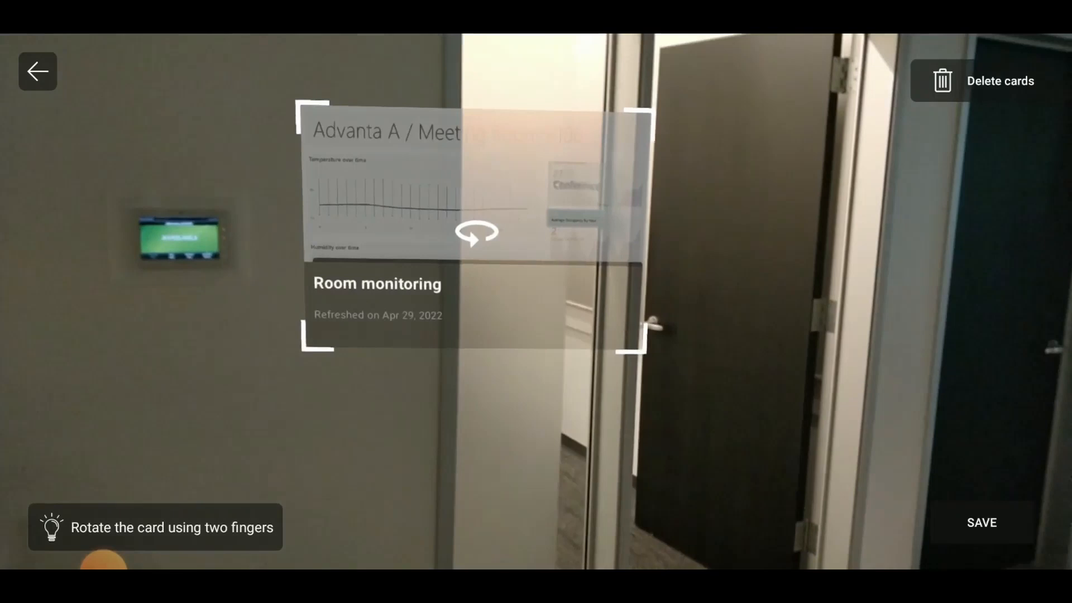
click(980, 522)
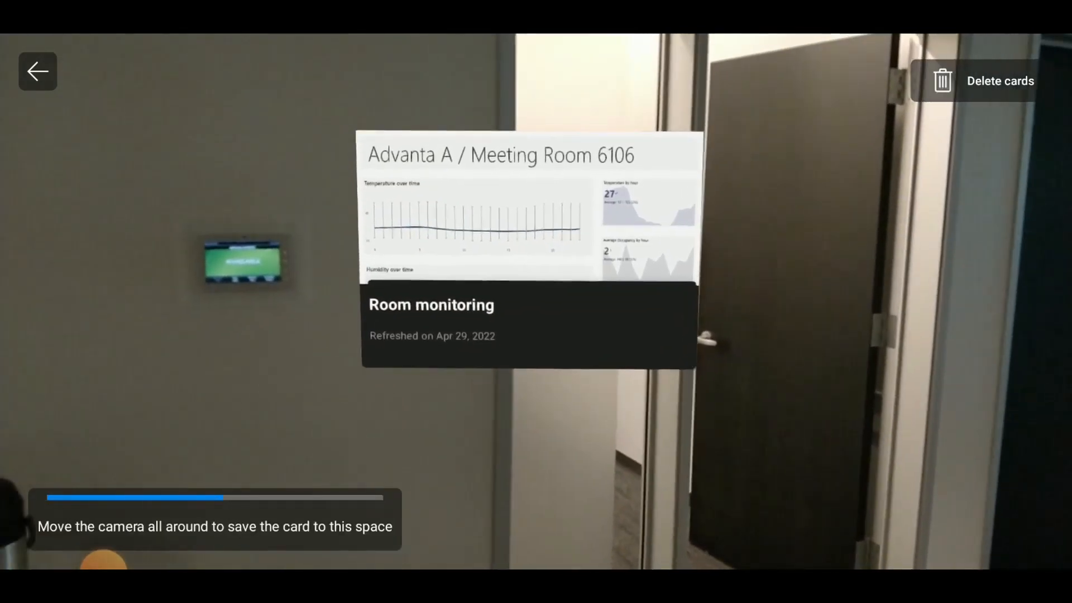
mouse_move(536, 302)
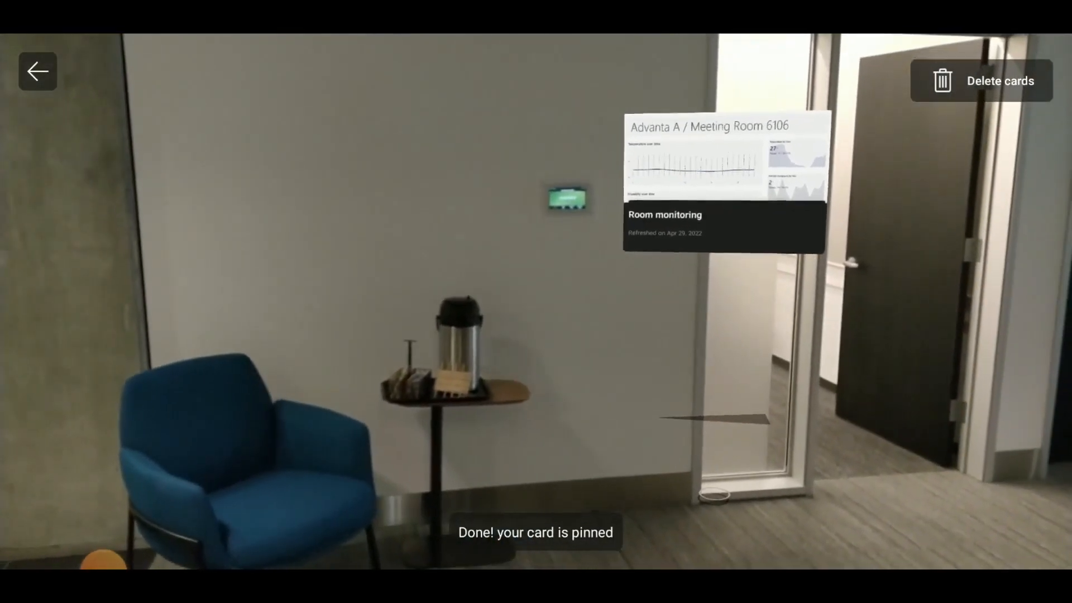
click(37, 71)
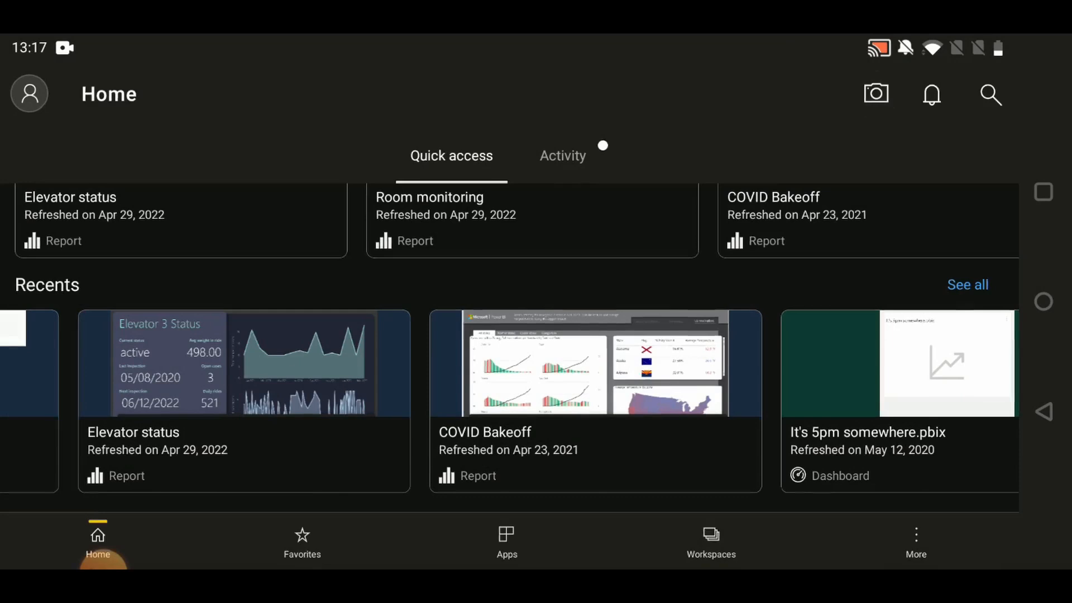
Scan the office with the AR scanner and open the pinned Elevator status report
click(875, 94)
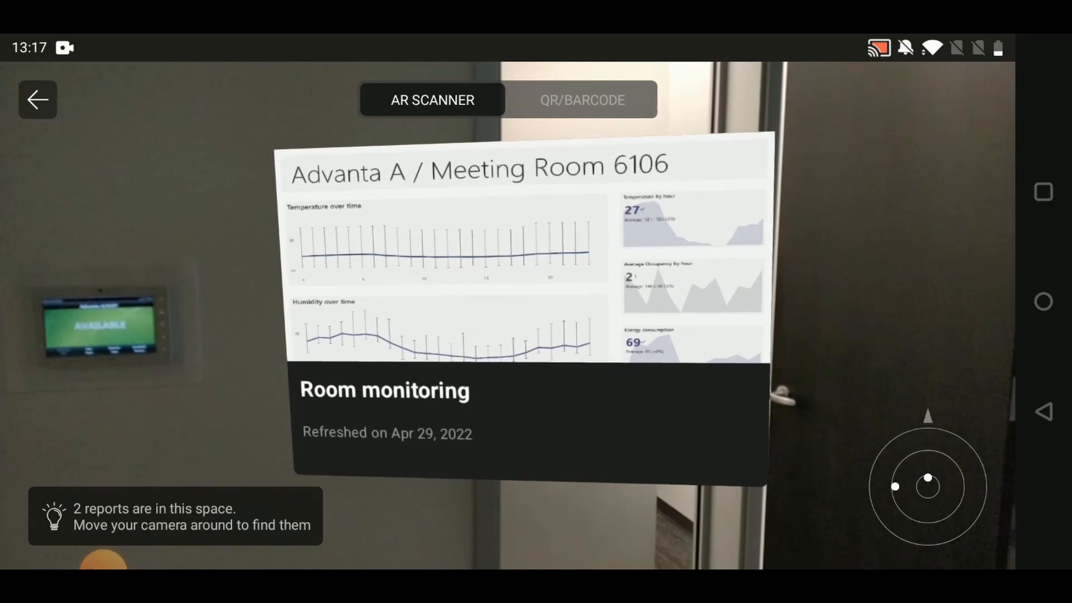
mouse_move(536, 302)
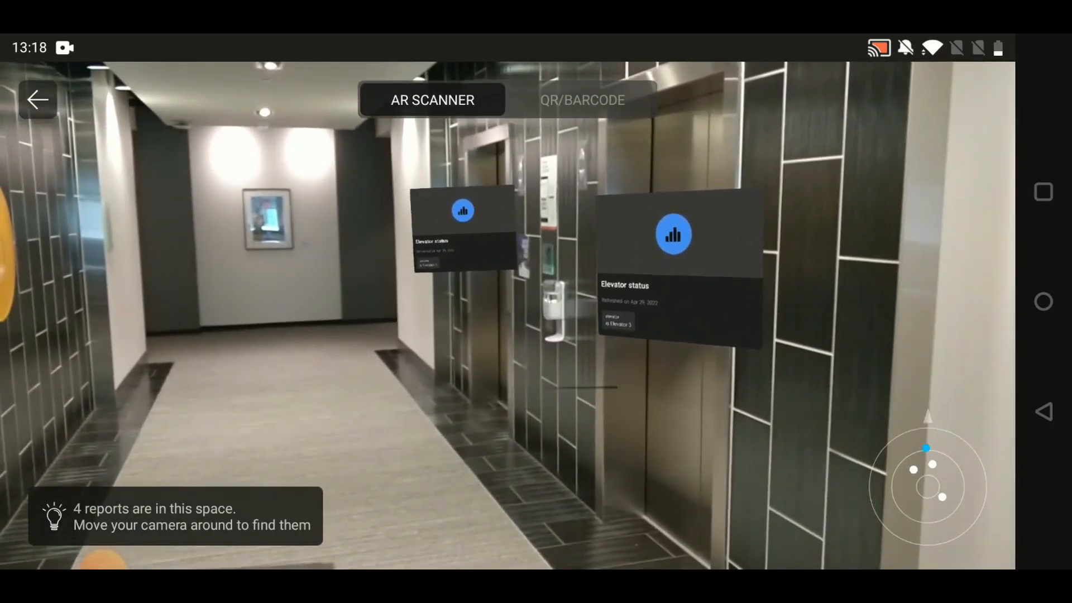
click(673, 233)
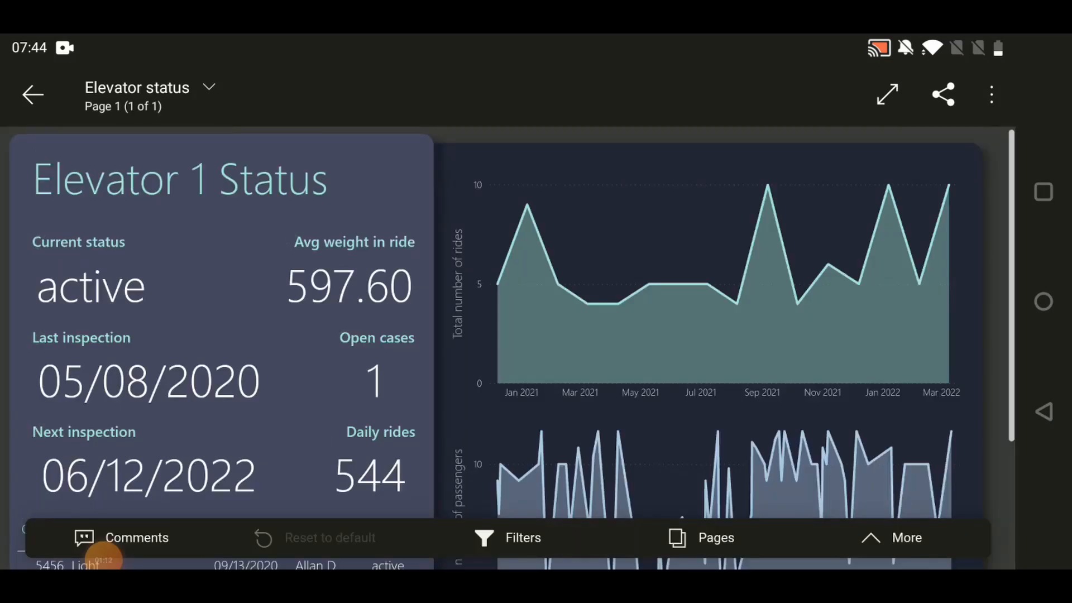
Scroll the Elevator status report down to the open and closed cases table
scroll(down, 3)
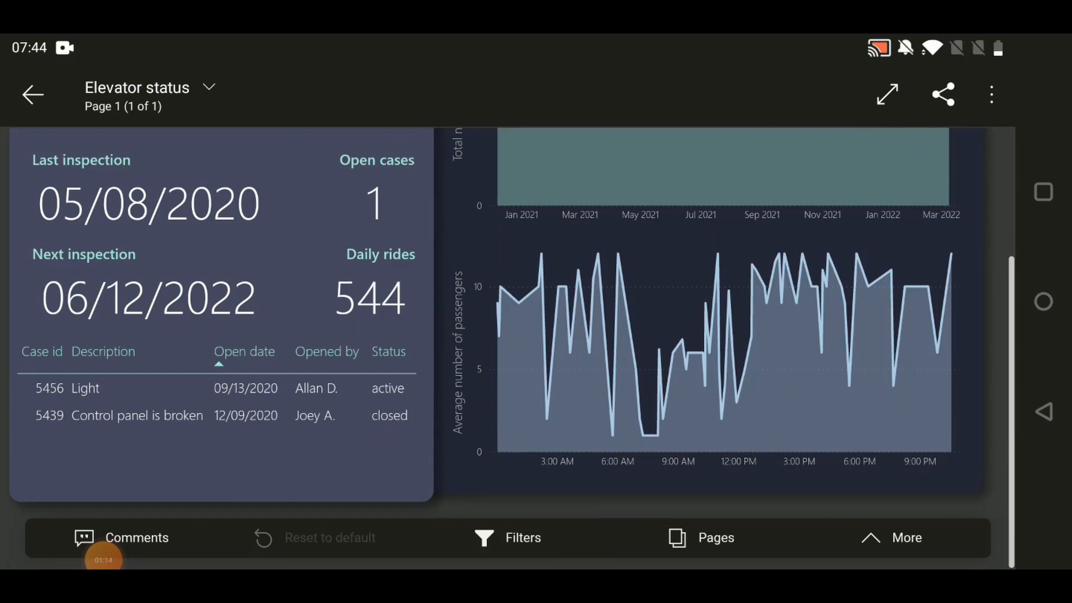